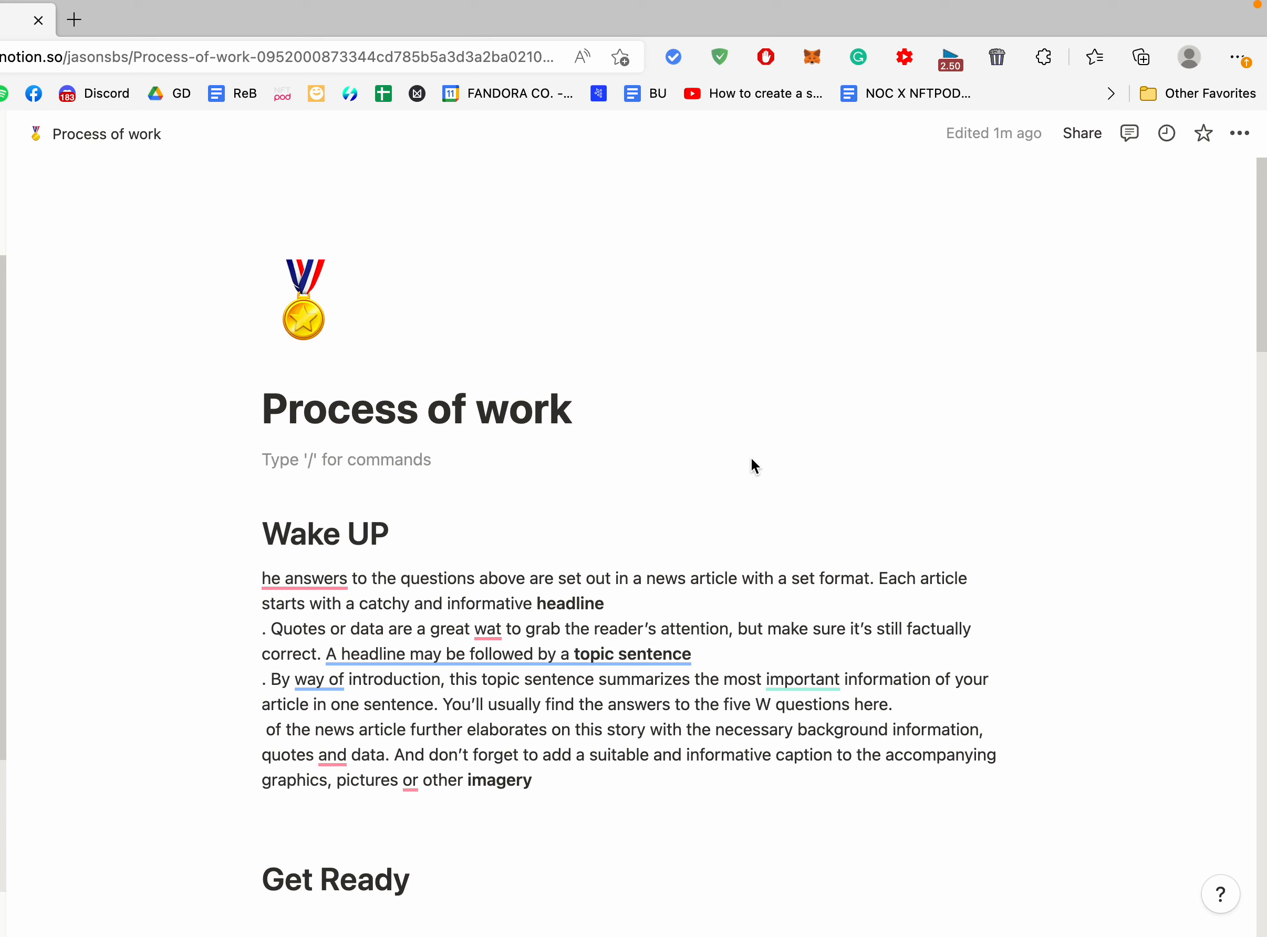
mouse_move(687, 525)
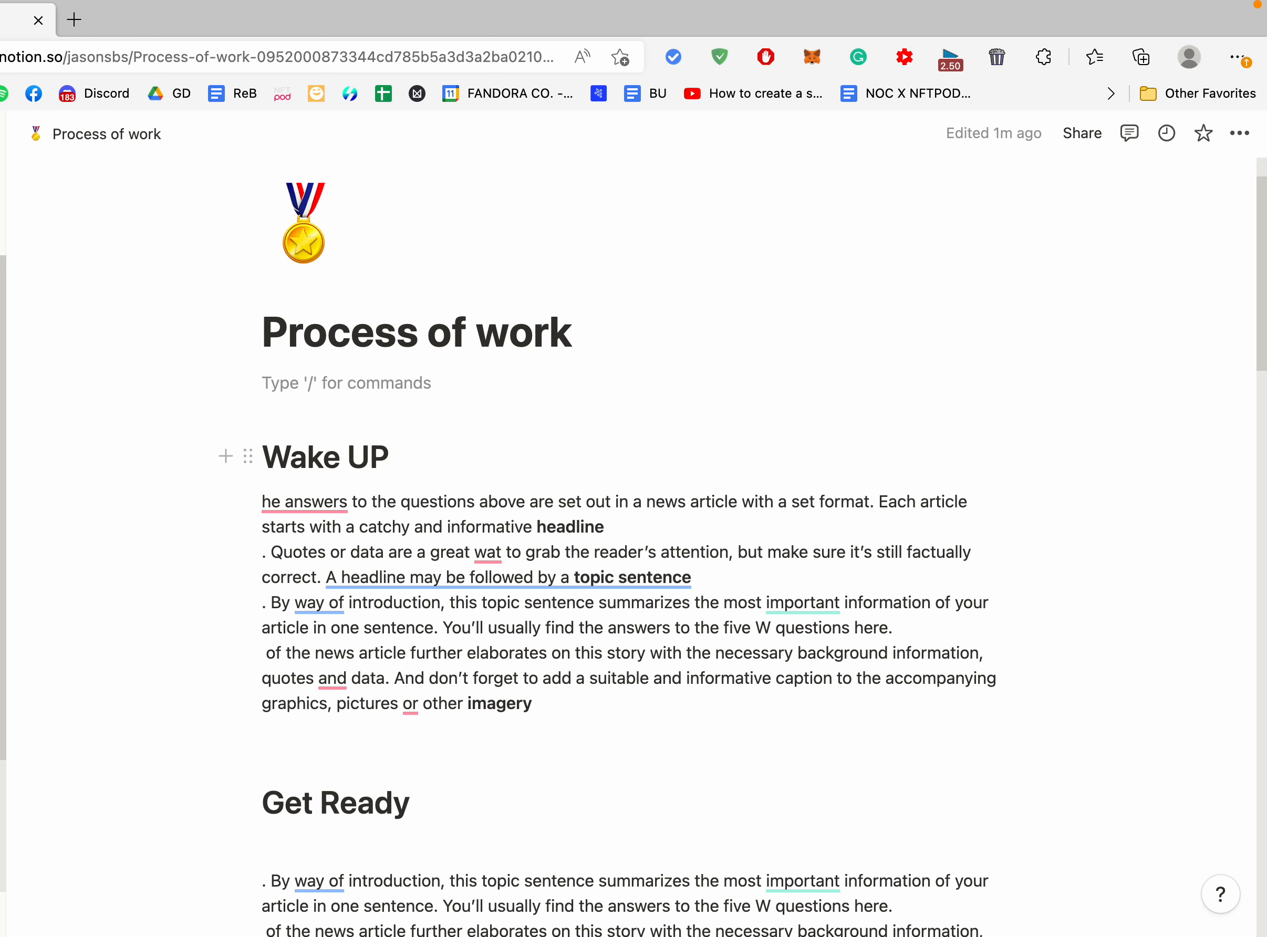
Start a /pag block command, then scroll through the page and select the Get Ready heading
type("/")
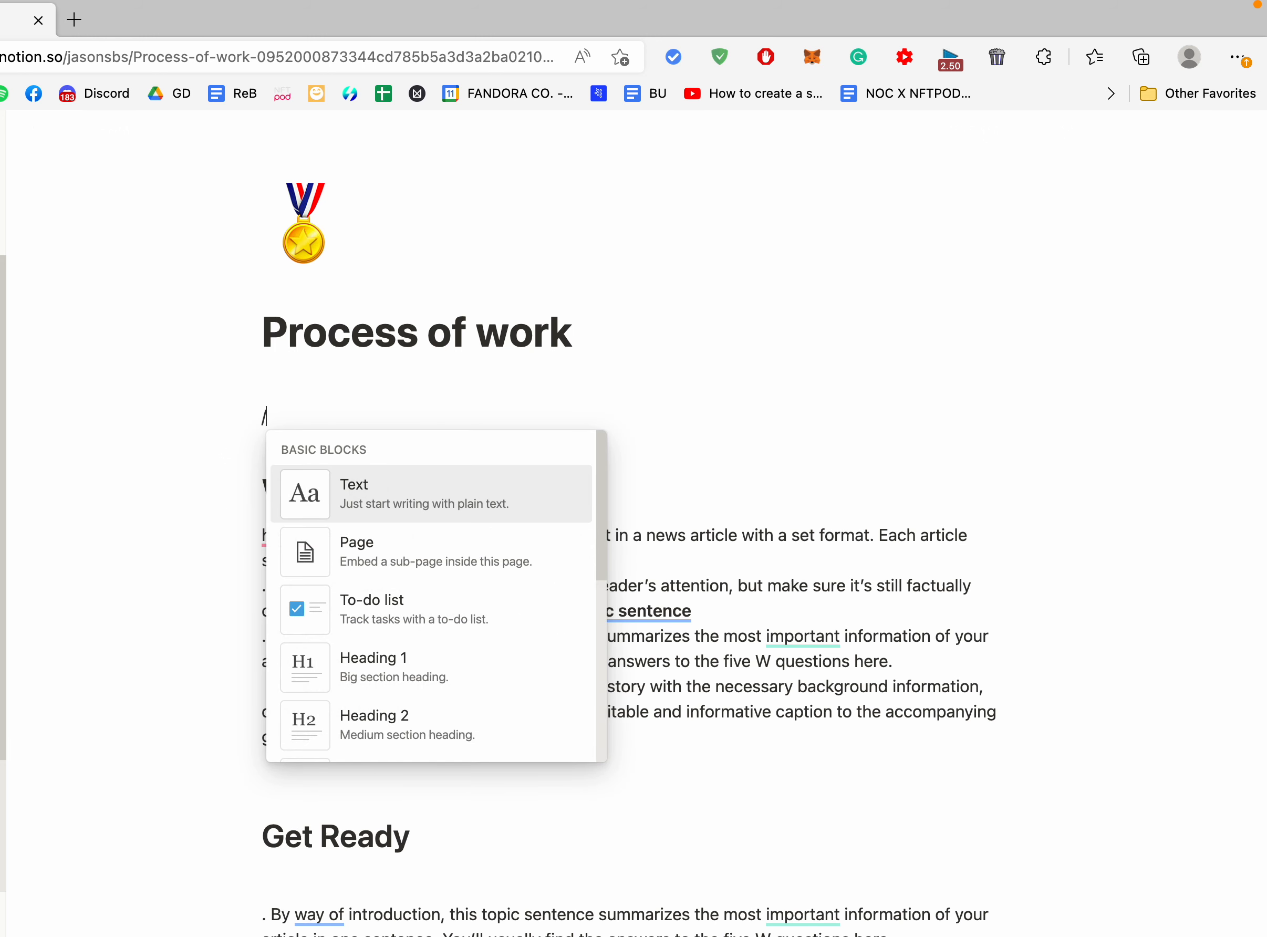
type("pag")
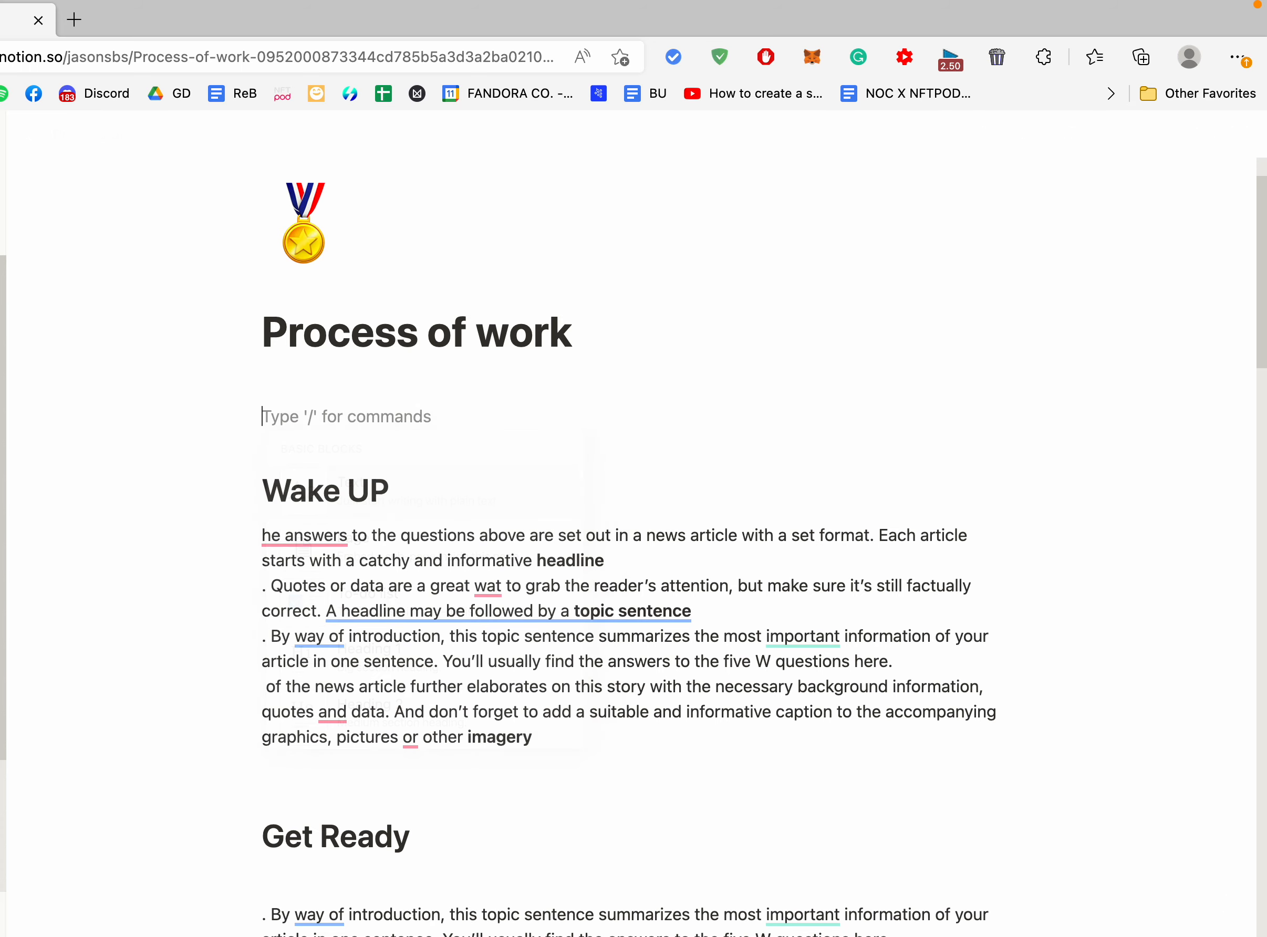
scroll("down", 3)
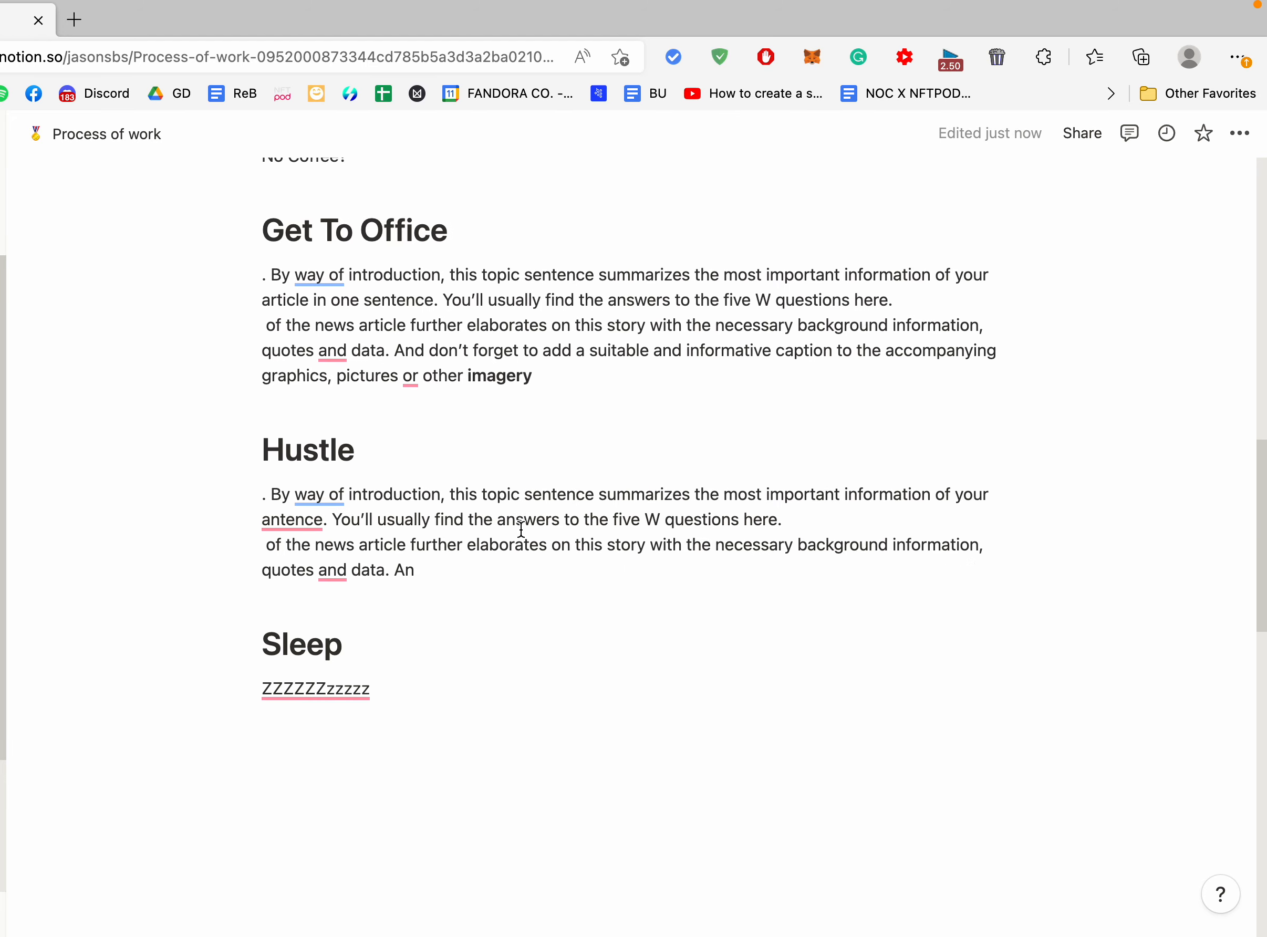
scroll("up", 3)
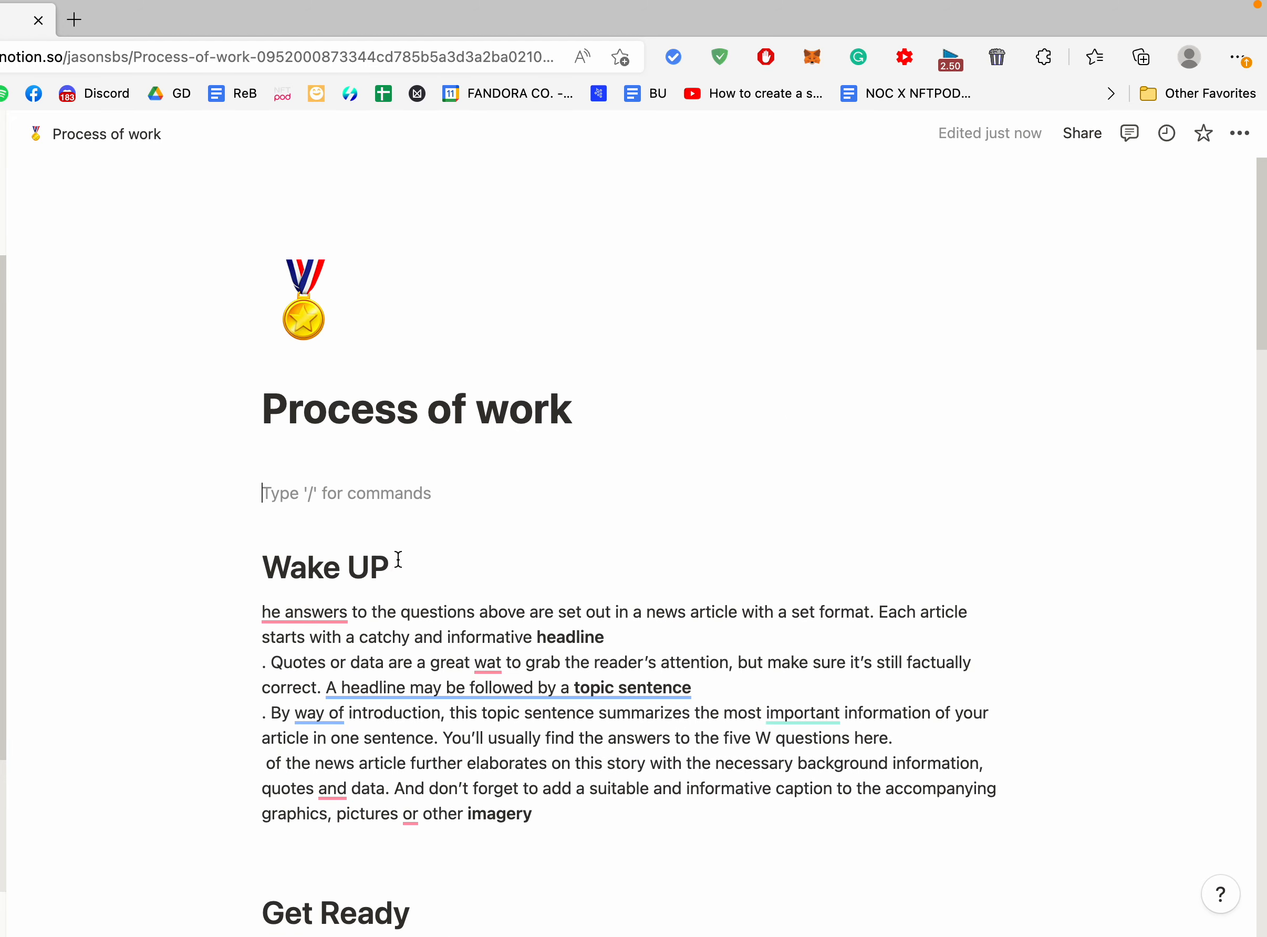
mouse_move(560, 408)
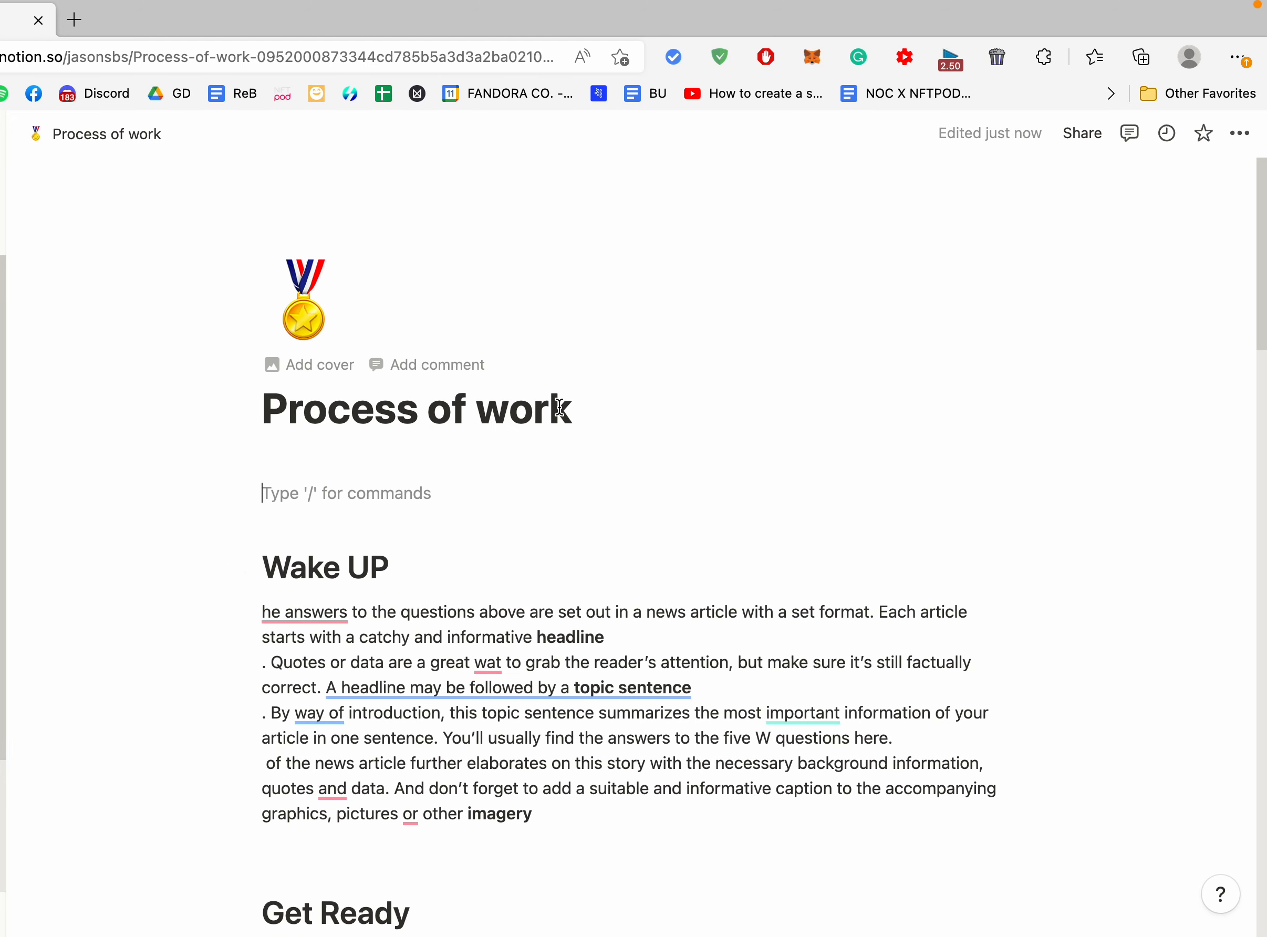
scroll("down", 3)
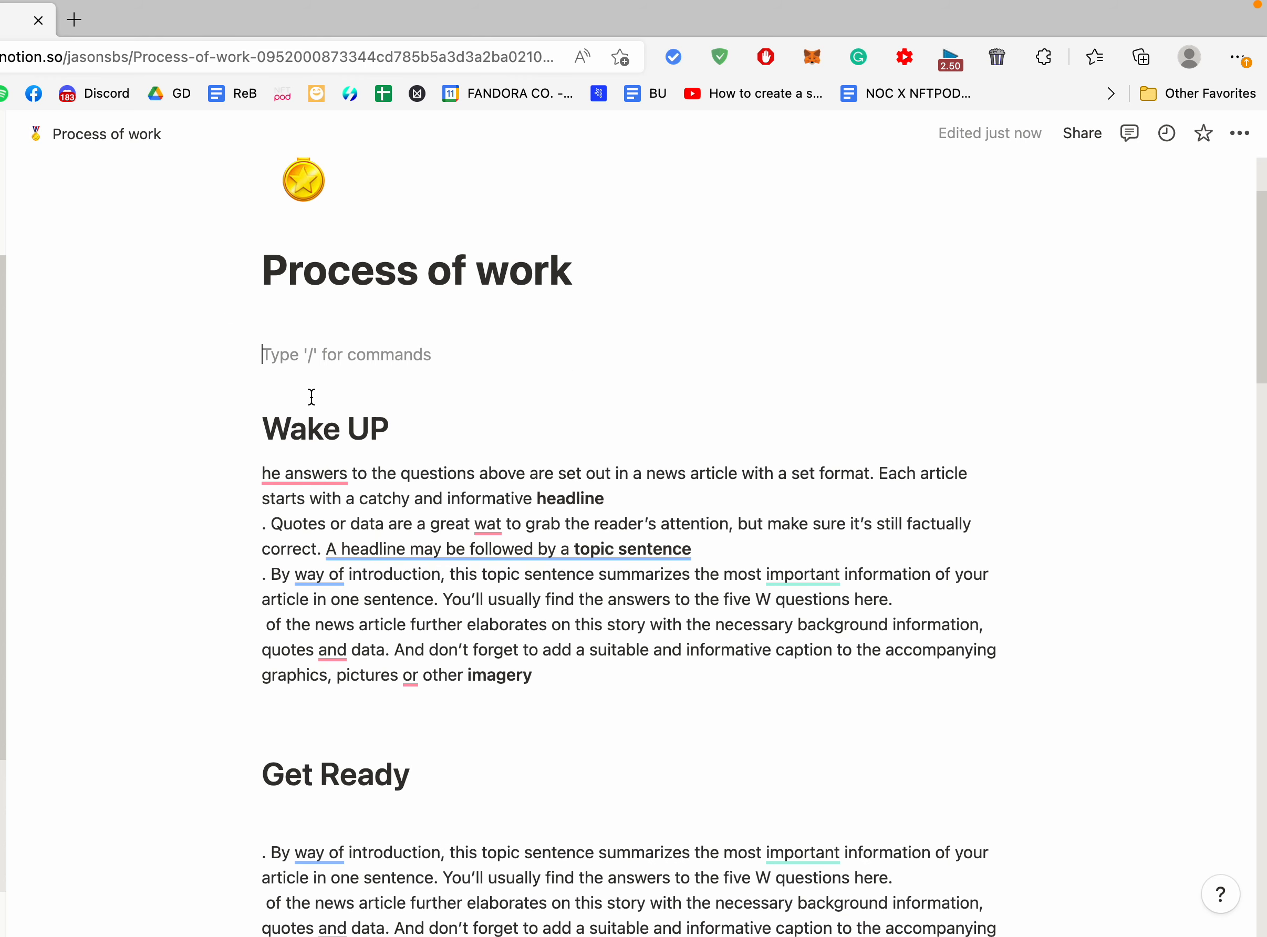
mouse_move(258, 429)
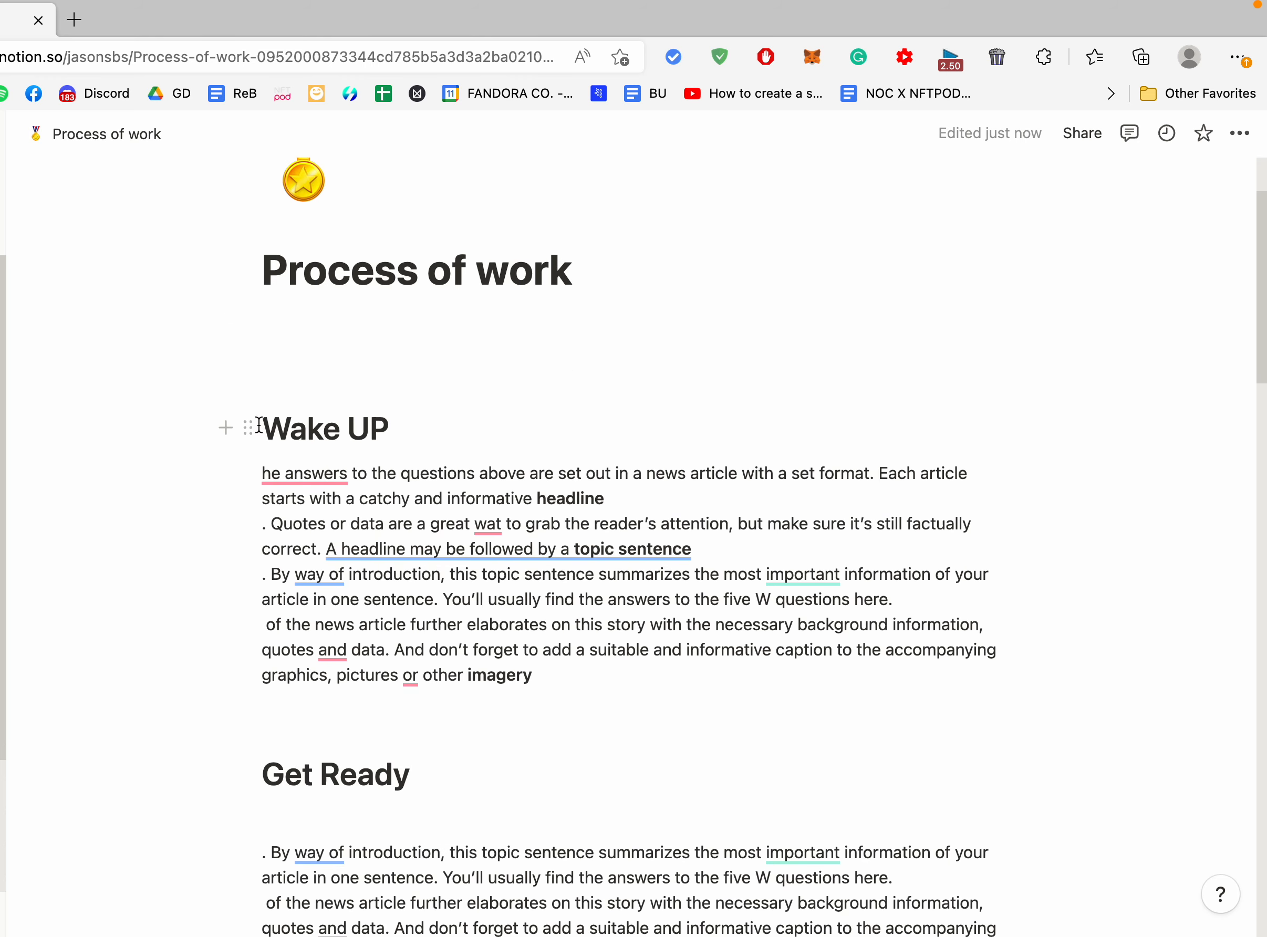
scroll("down", 3)
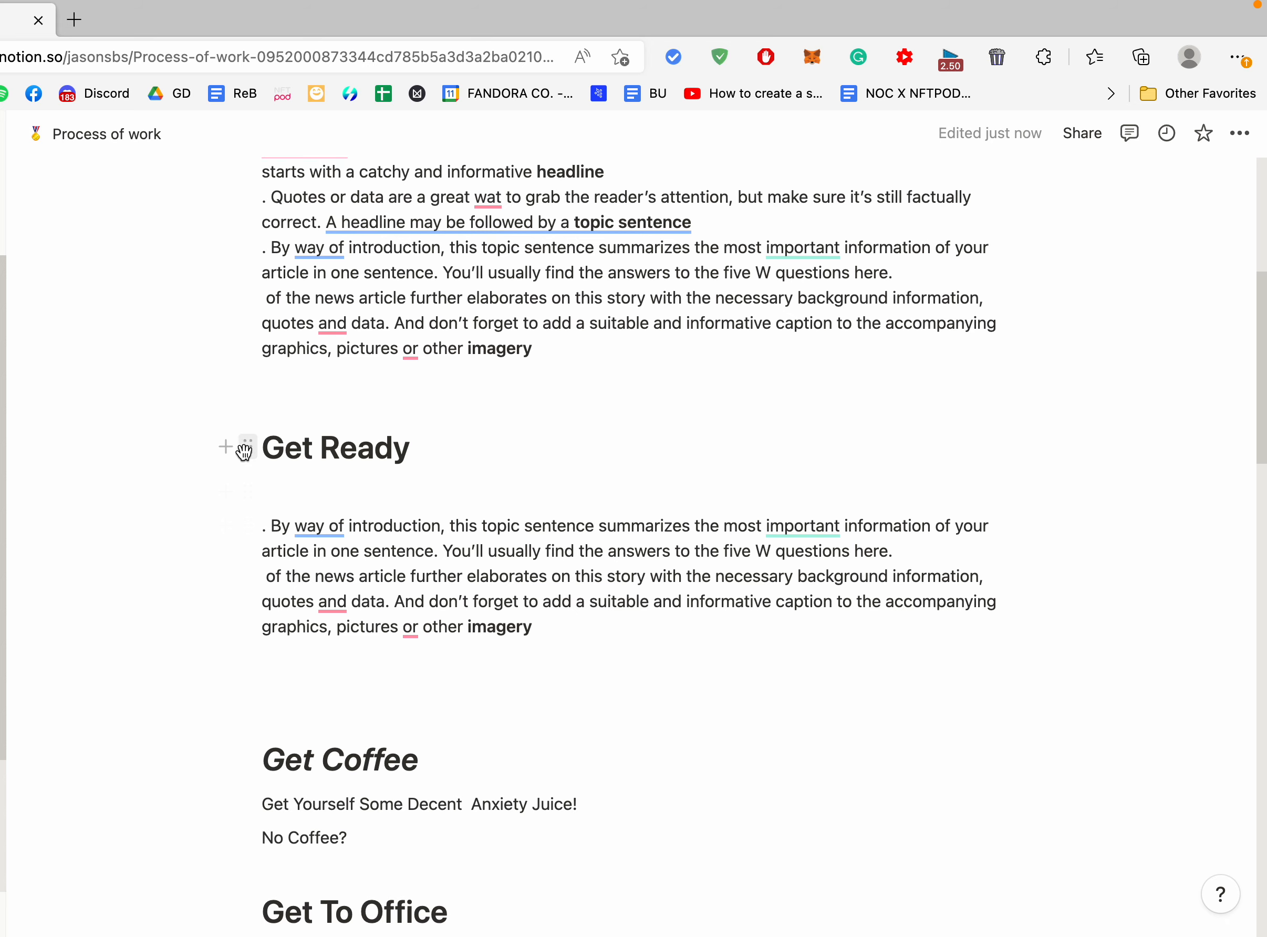
left_click(245, 447)
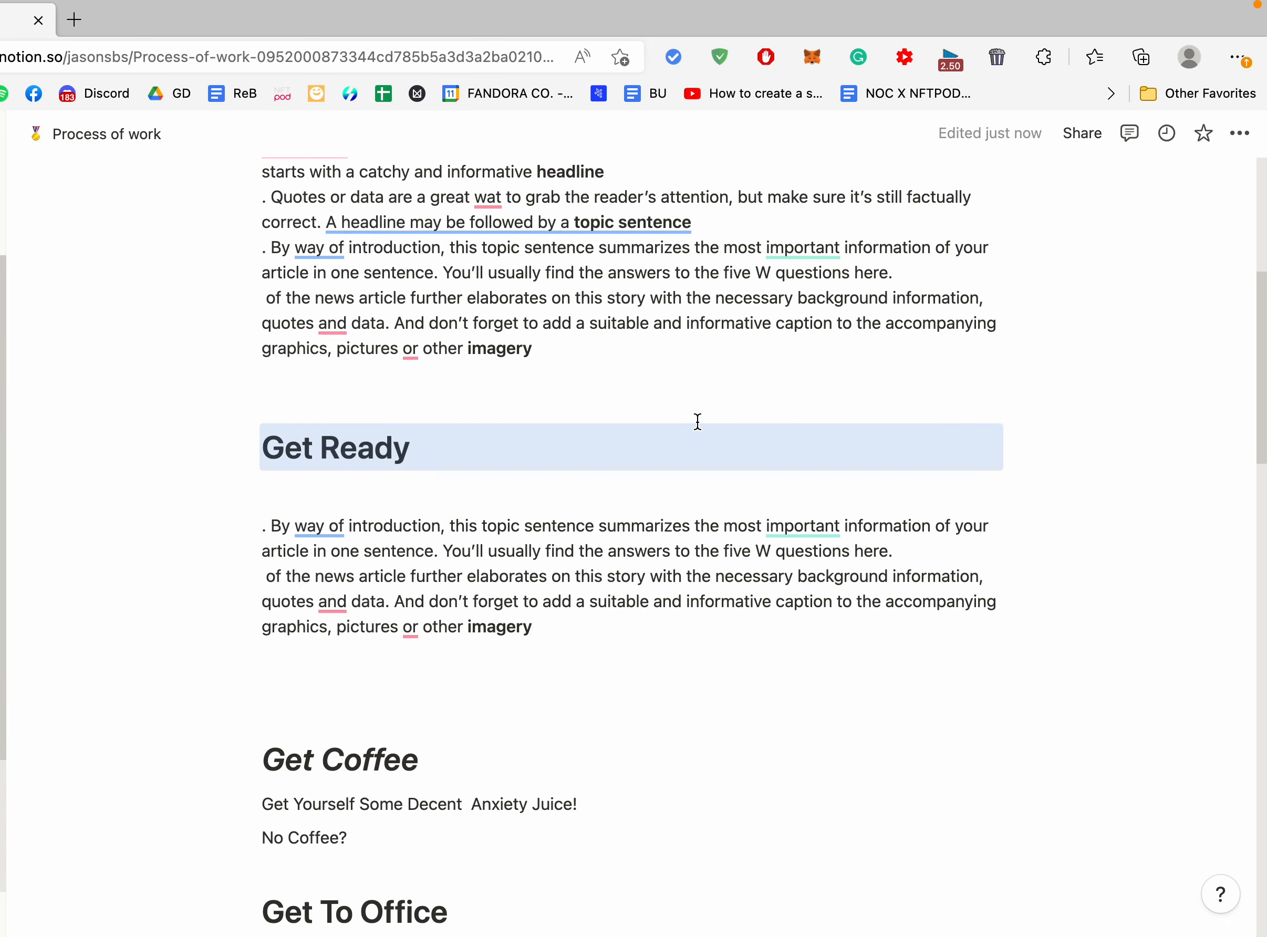
Scroll through the sections down to Sleep and back up toward Wake UP
scroll("up", 3)
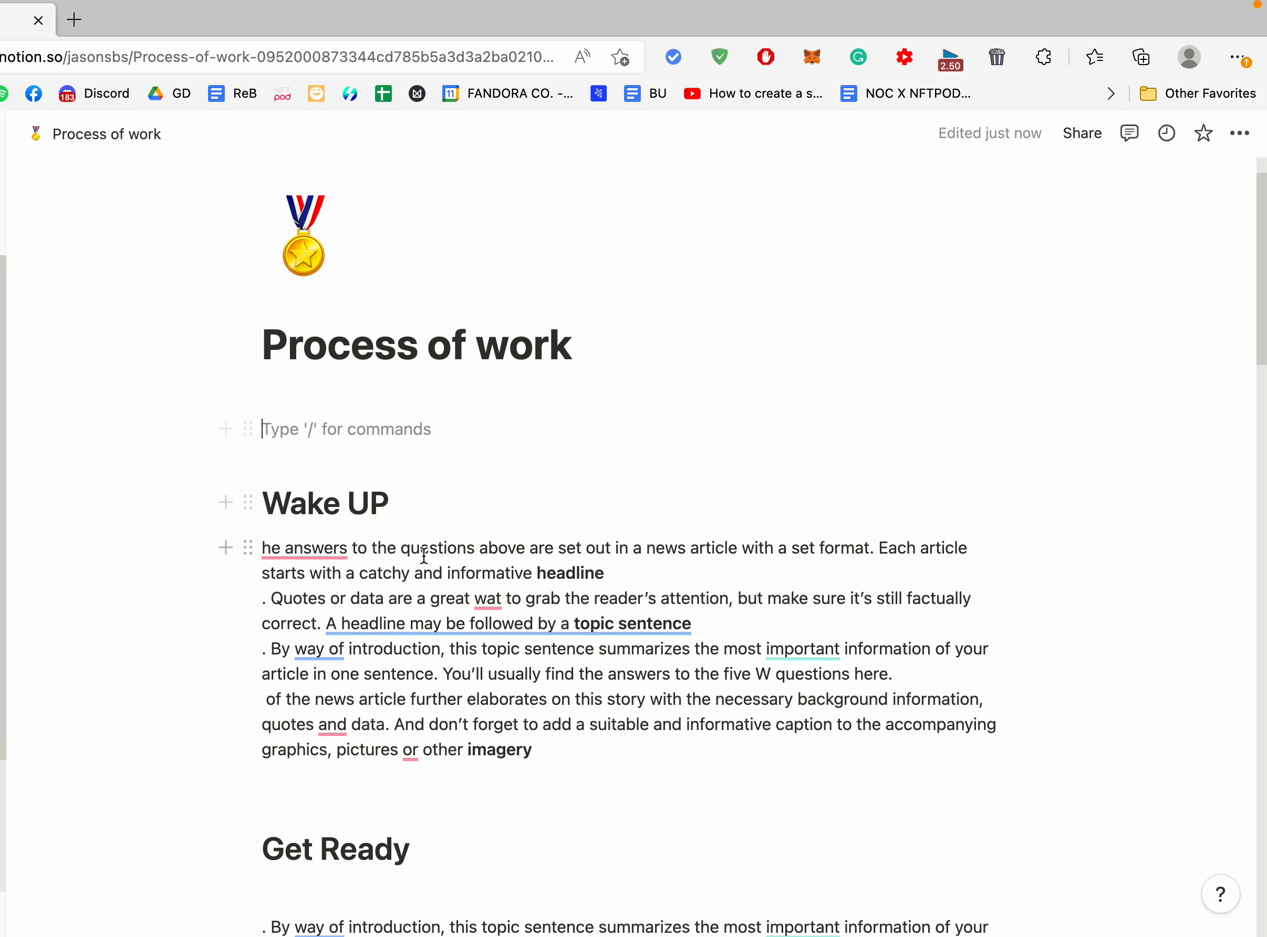
scroll("down", 3)
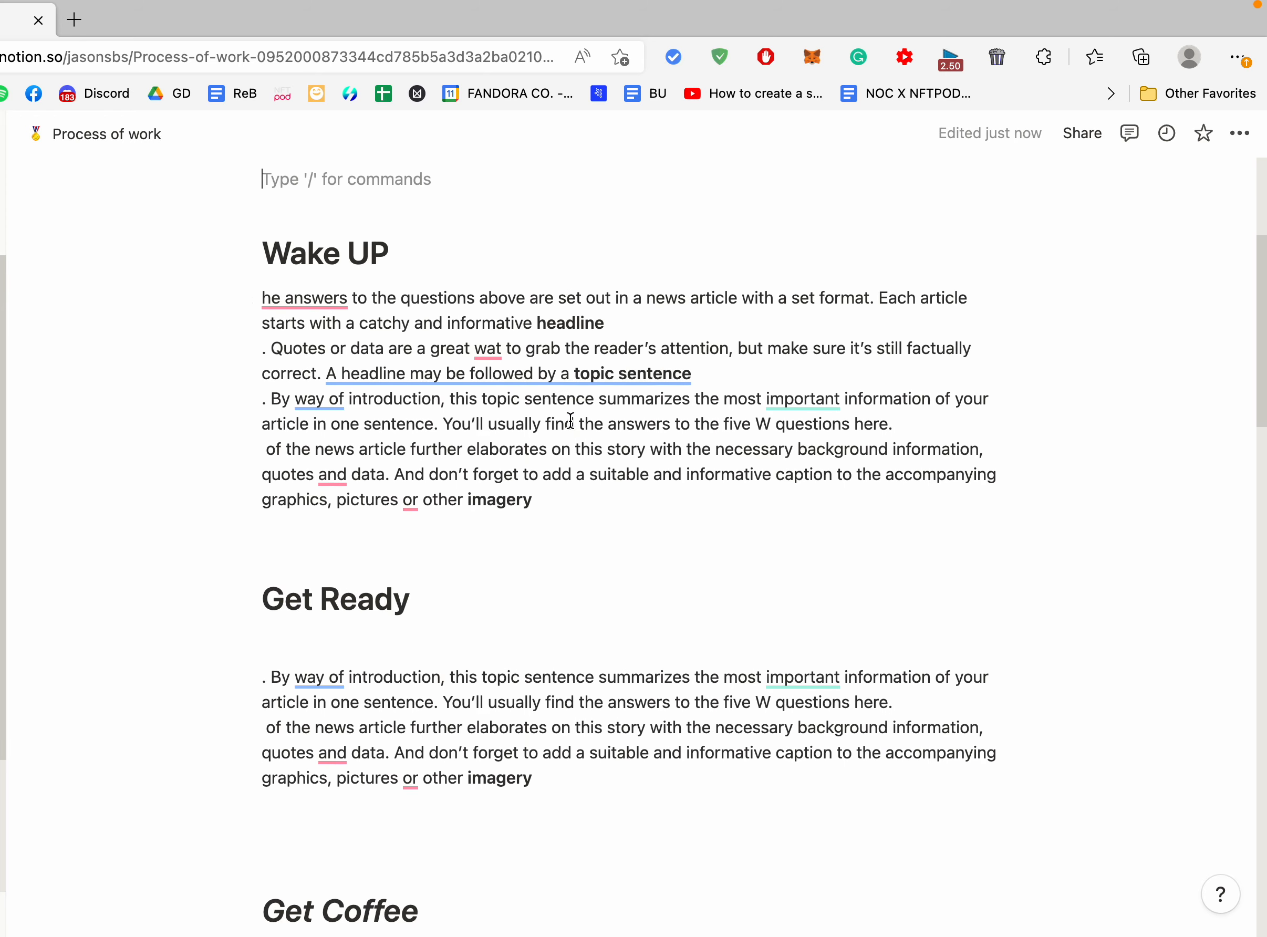
scroll("down", 3)
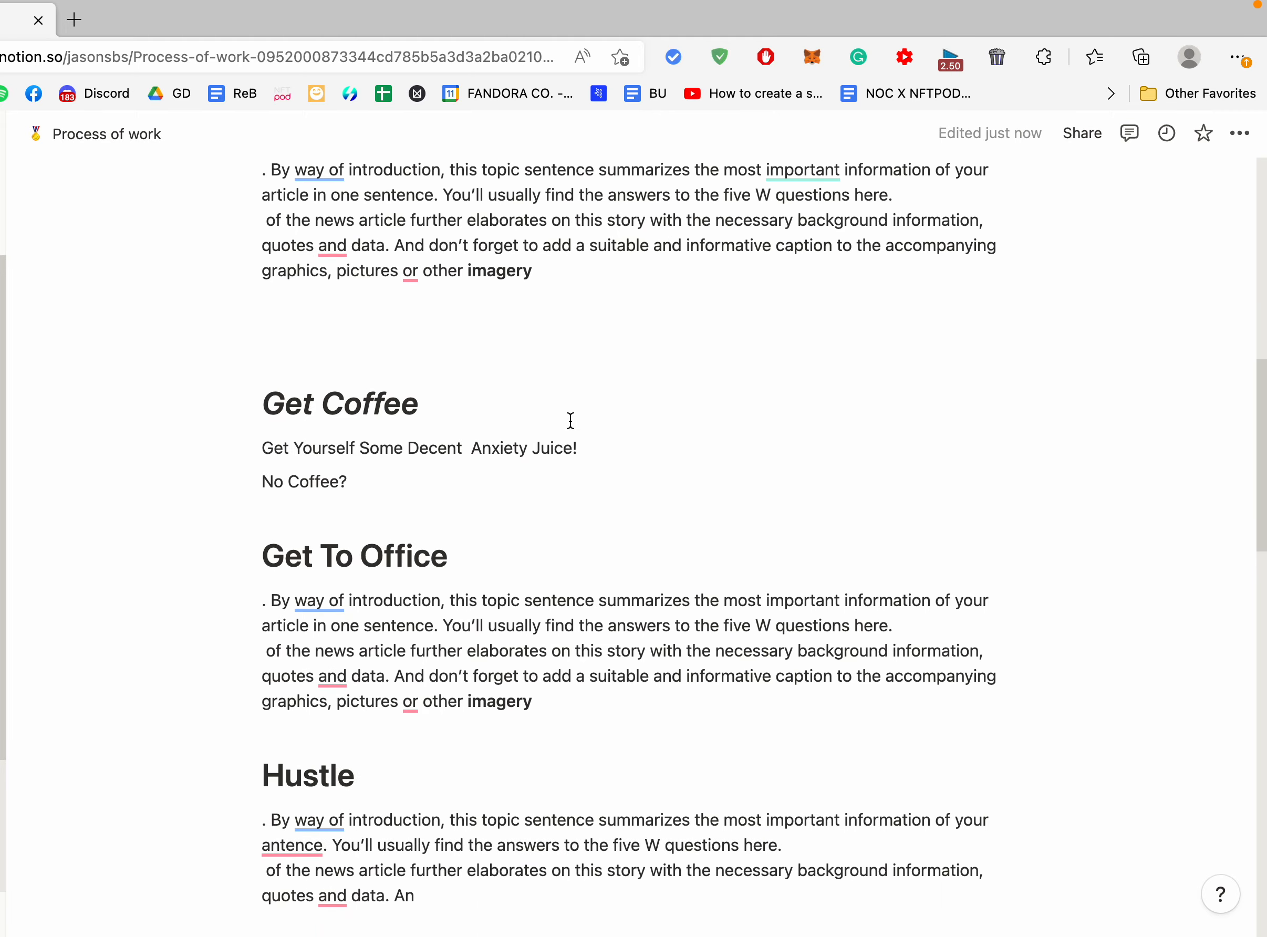
scroll("down", 3)
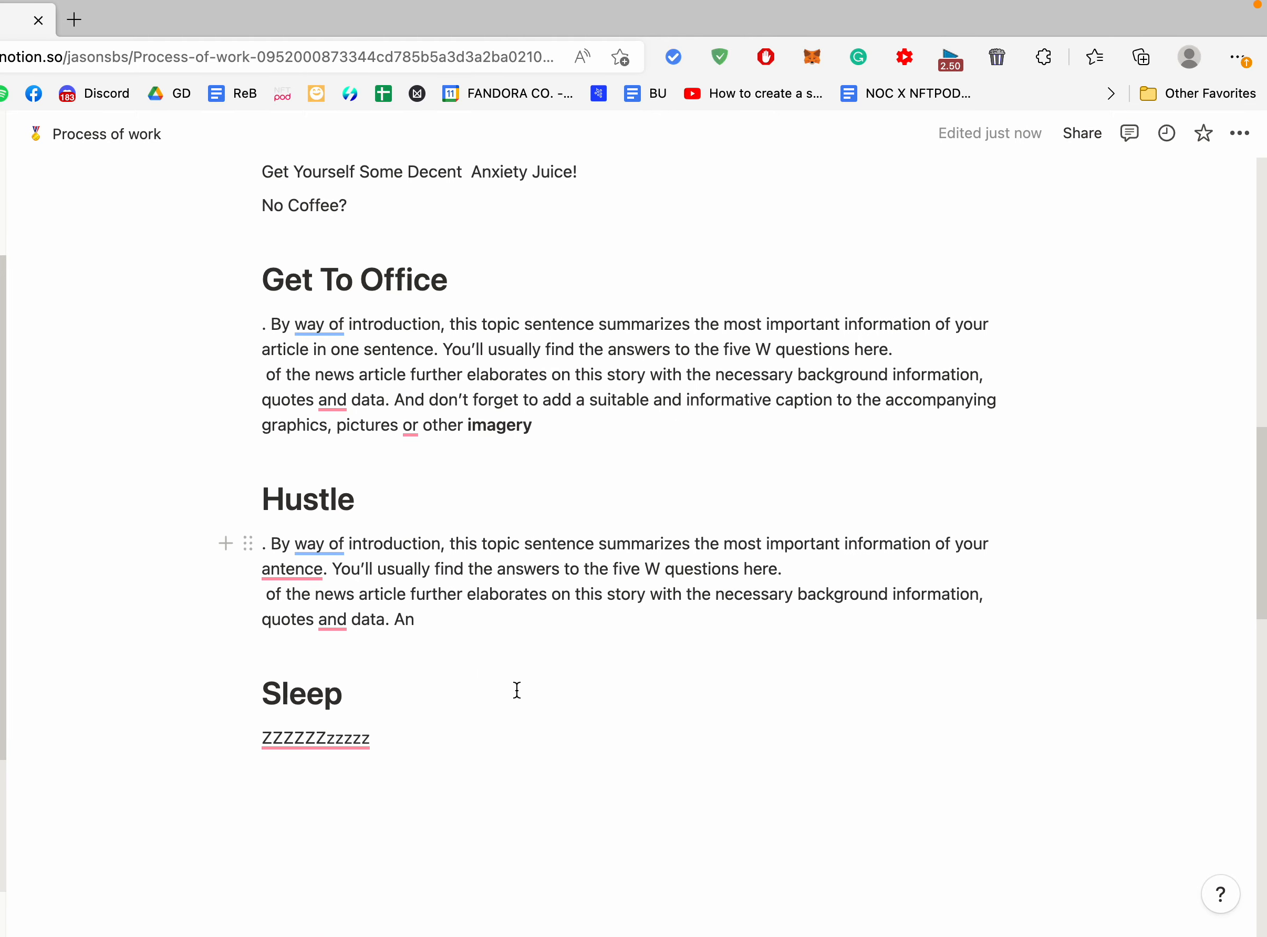
scroll("up", 3)
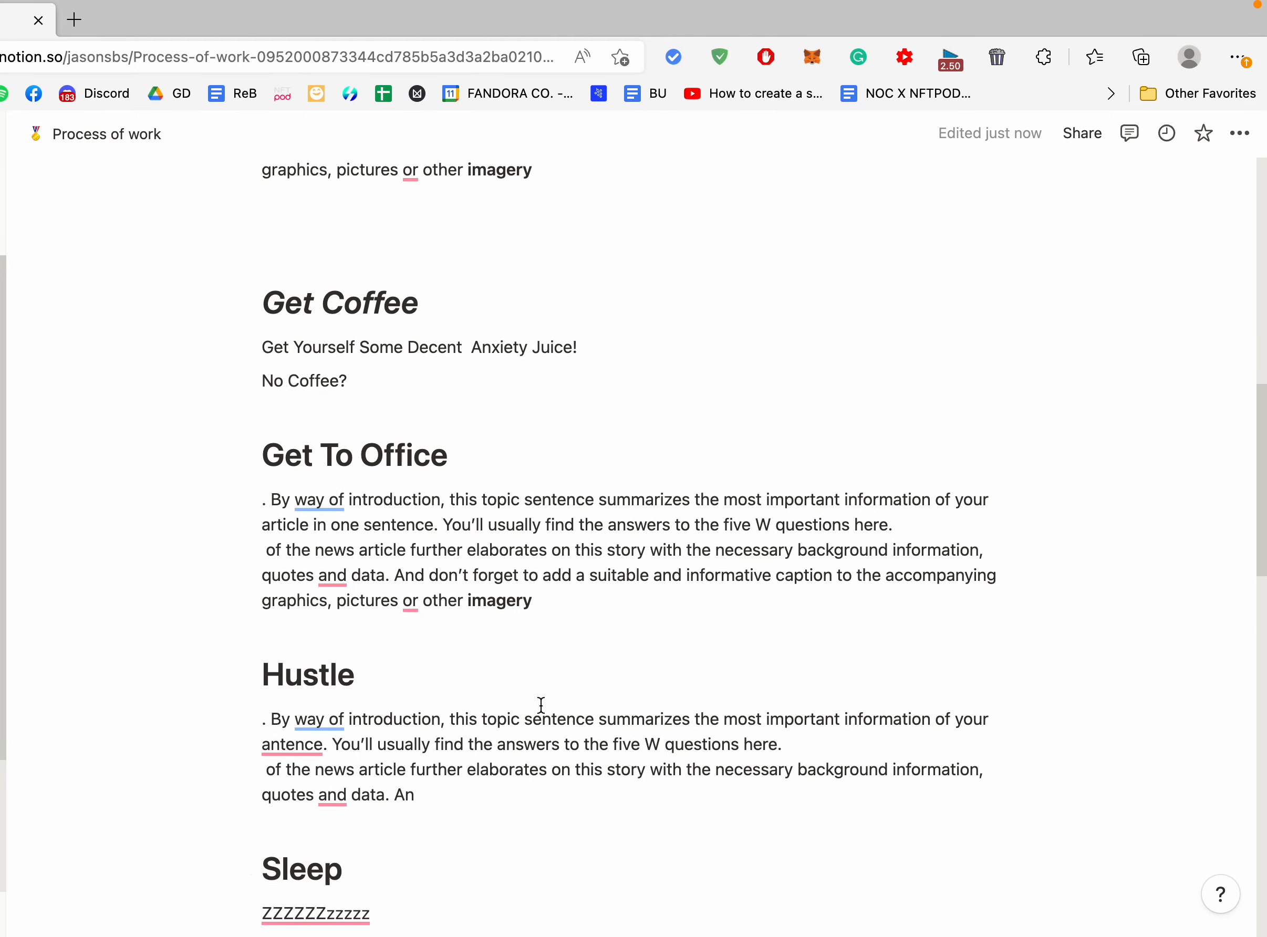
mouse_move(667, 680)
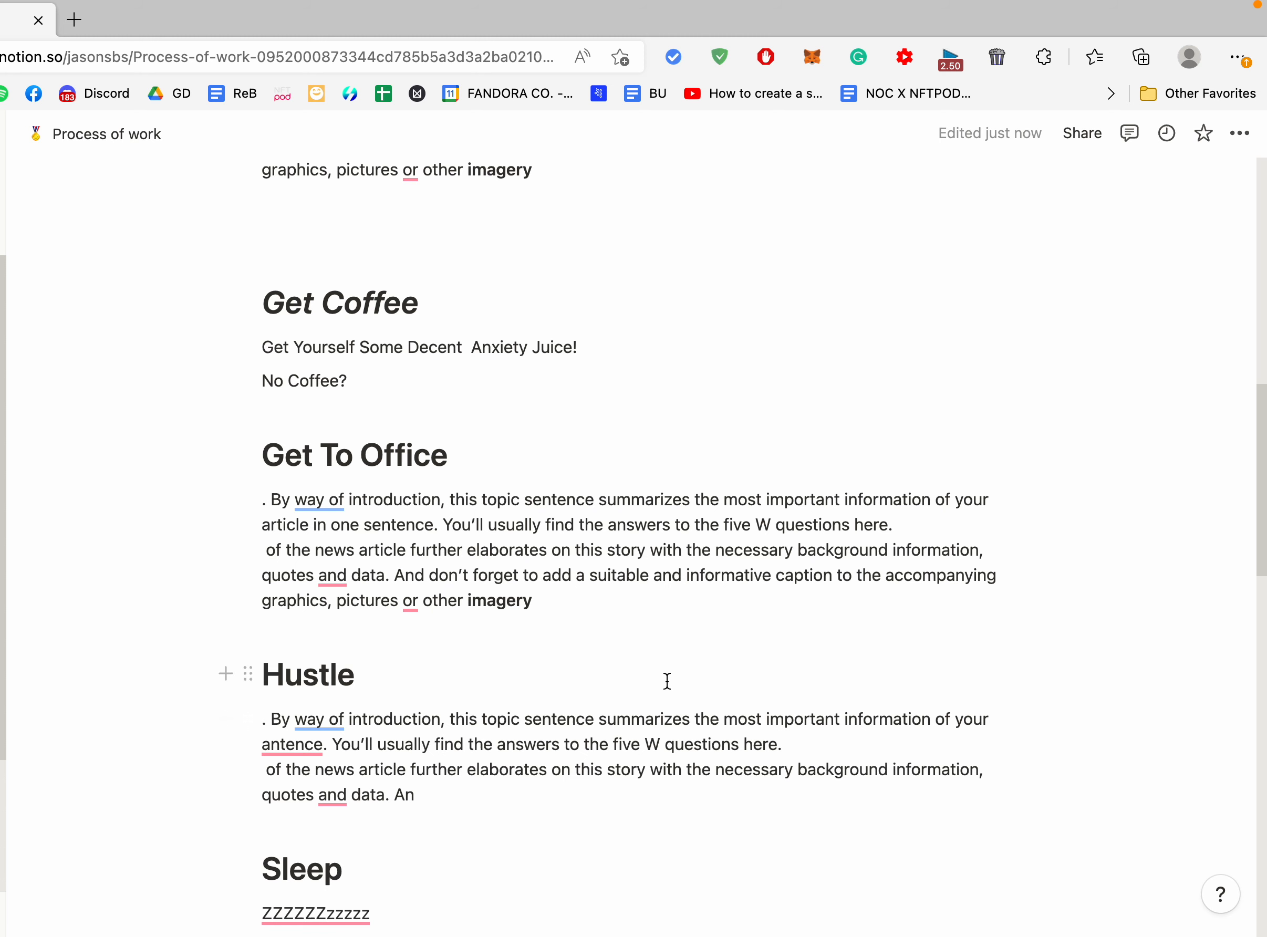
scroll("down", 3)
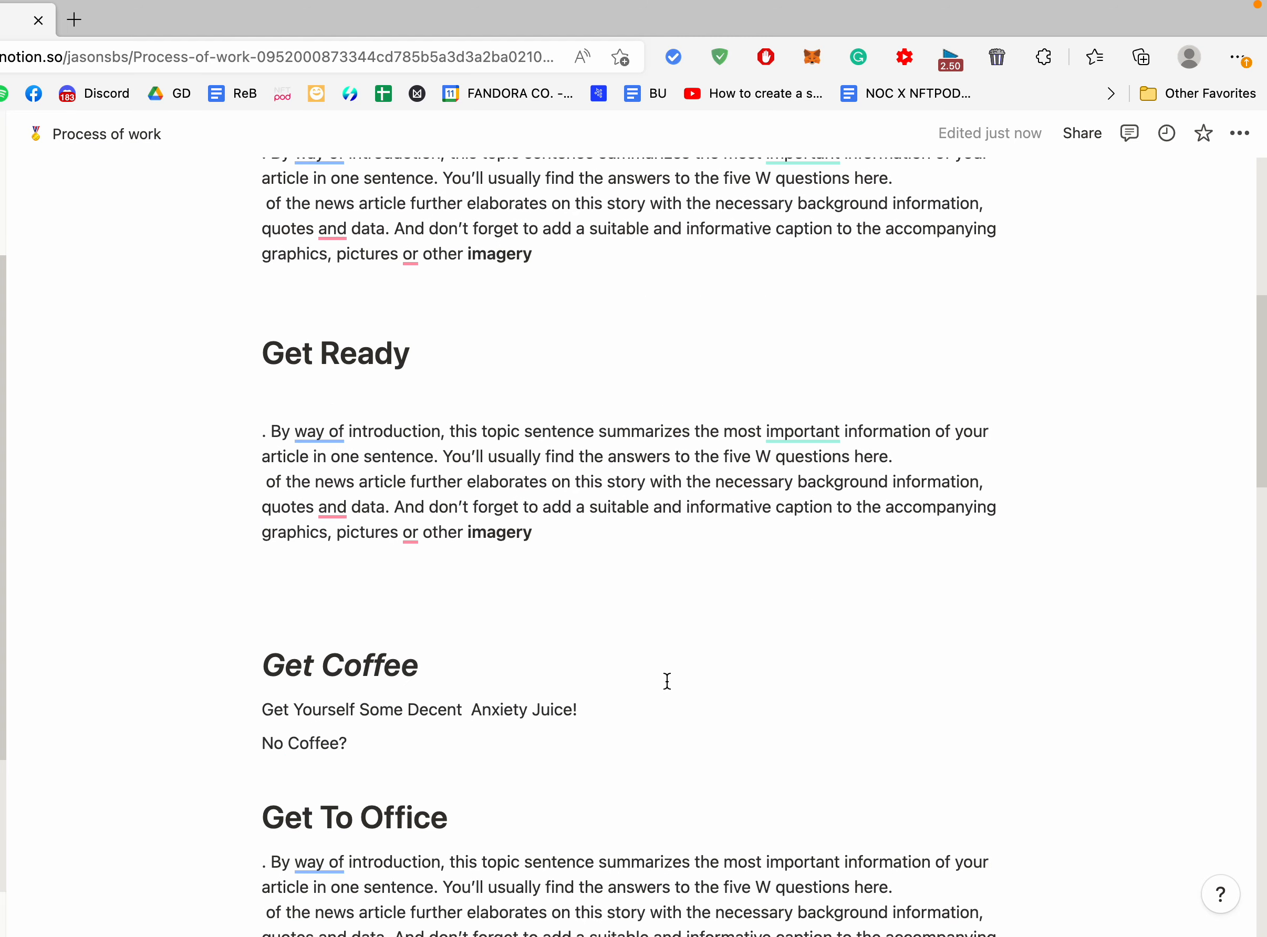
mouse_move(407, 709)
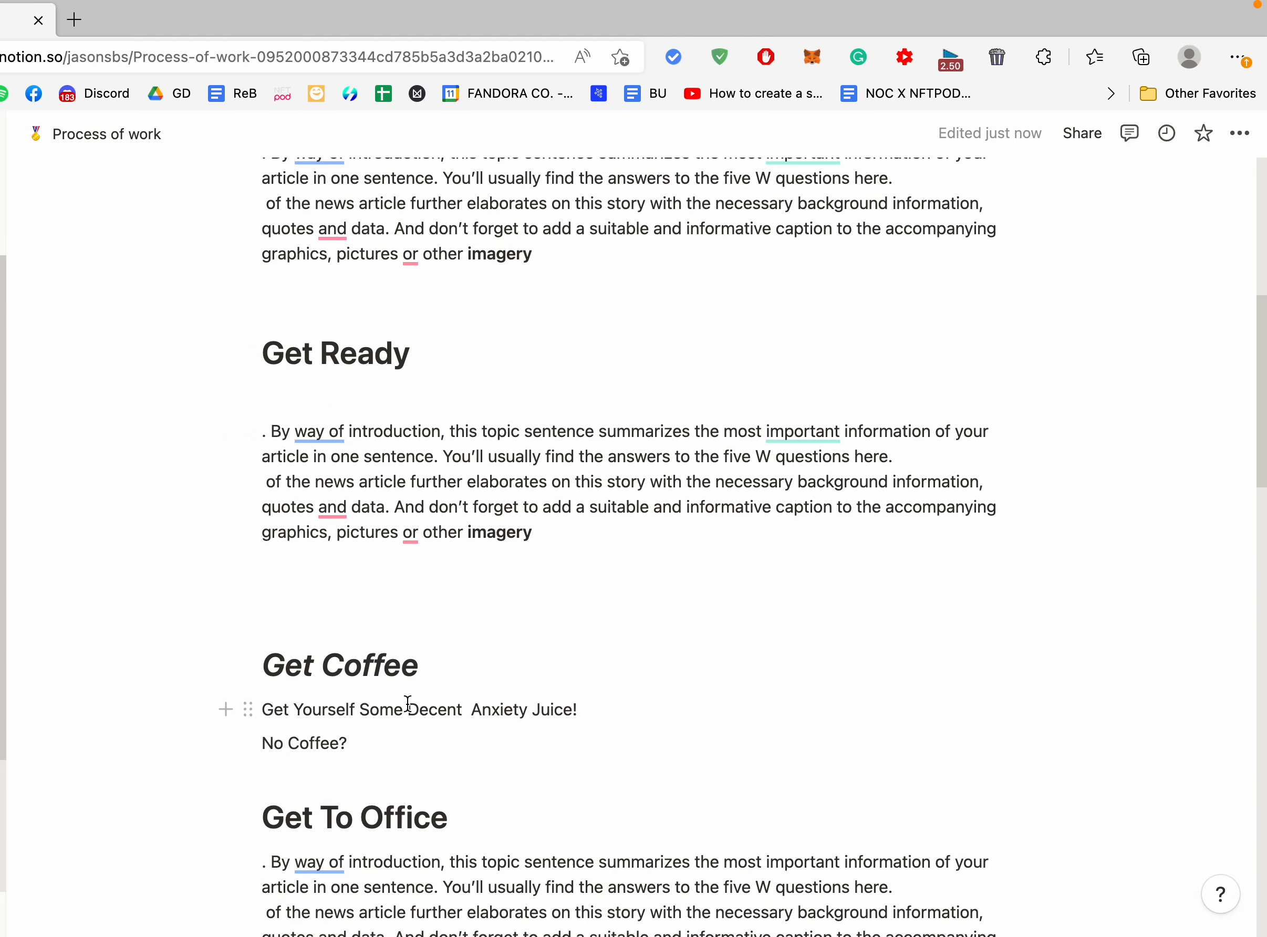
scroll("down", 3)
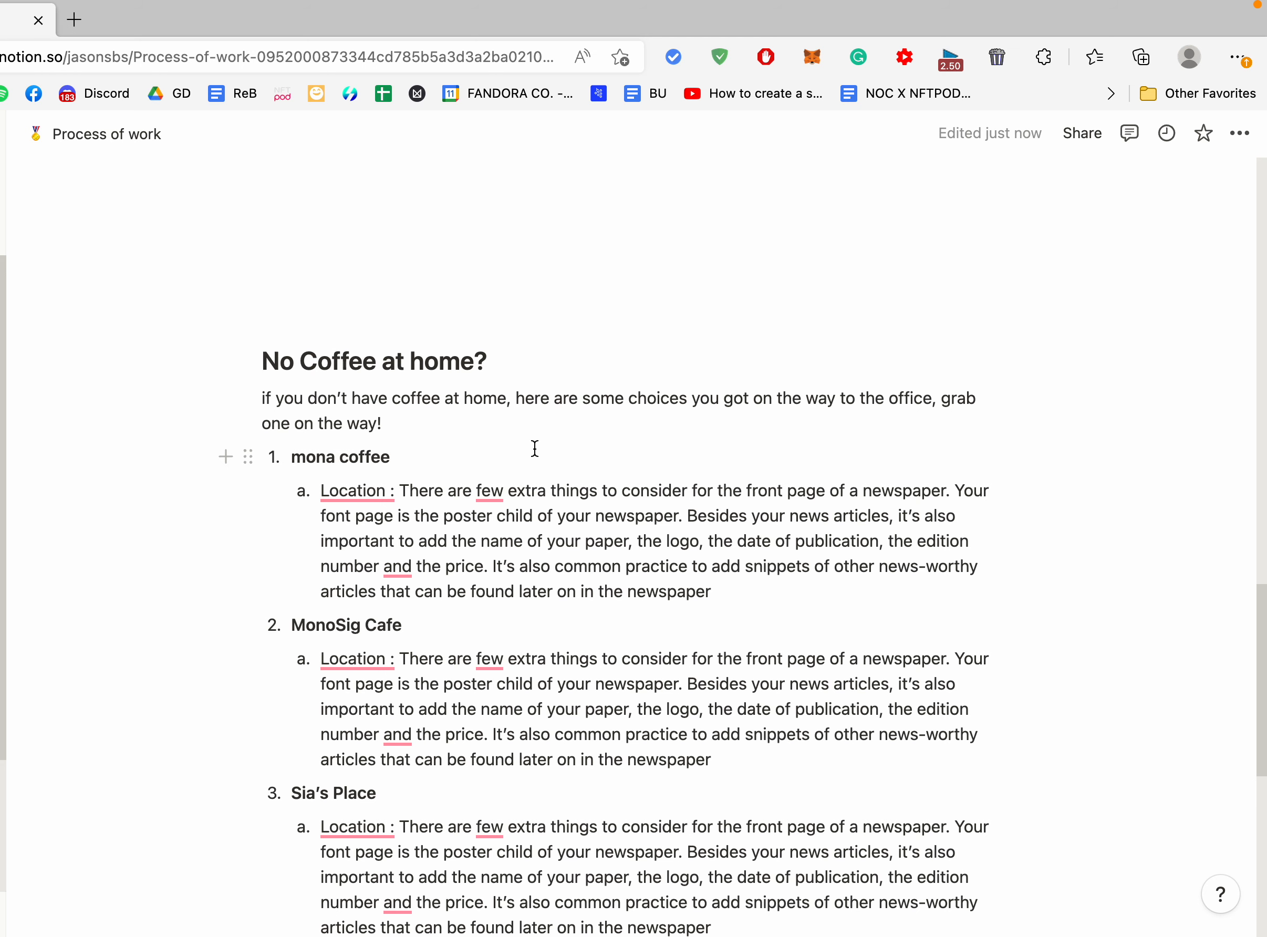
scroll("down", 3)
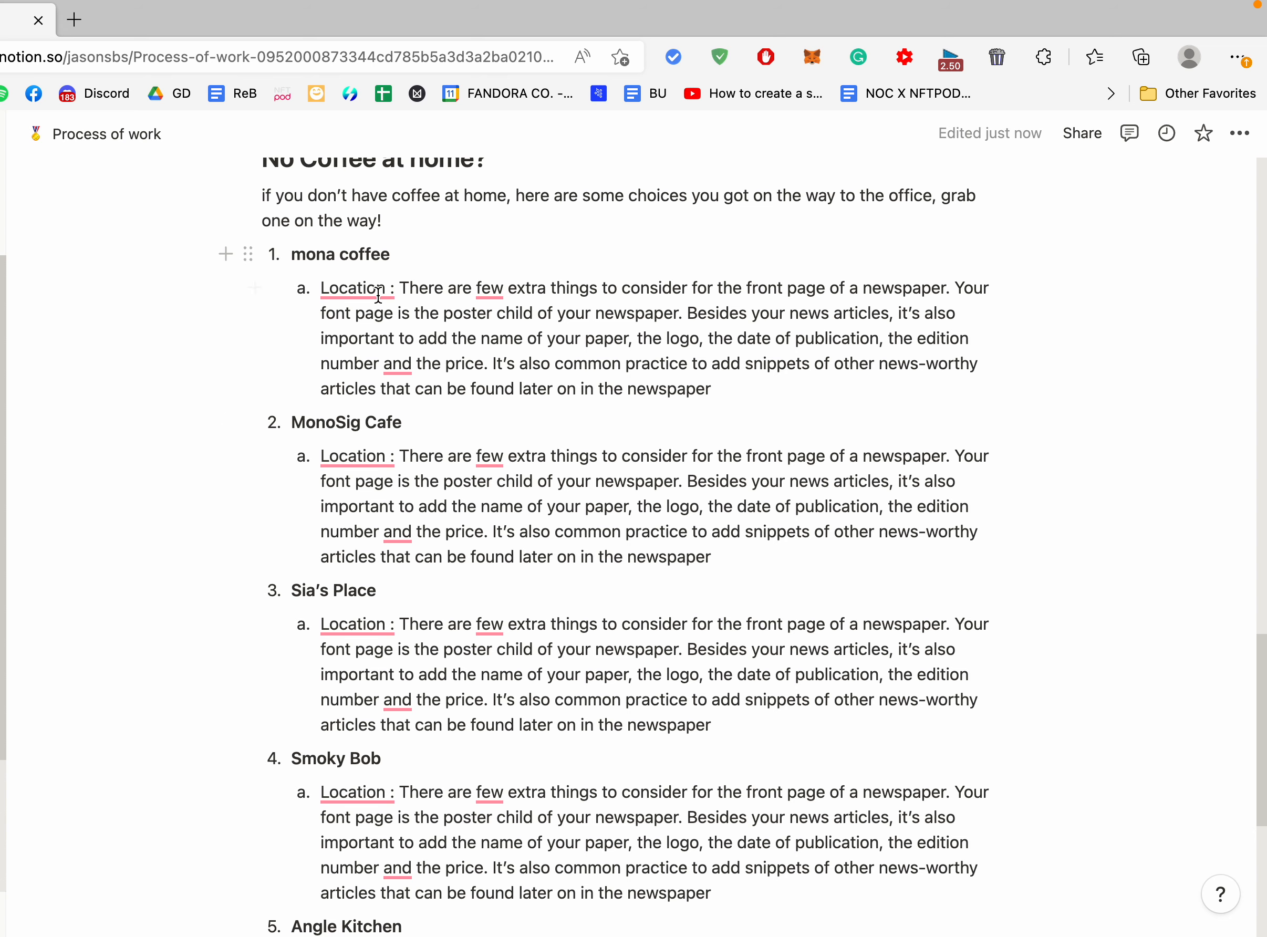
mouse_move(554, 540)
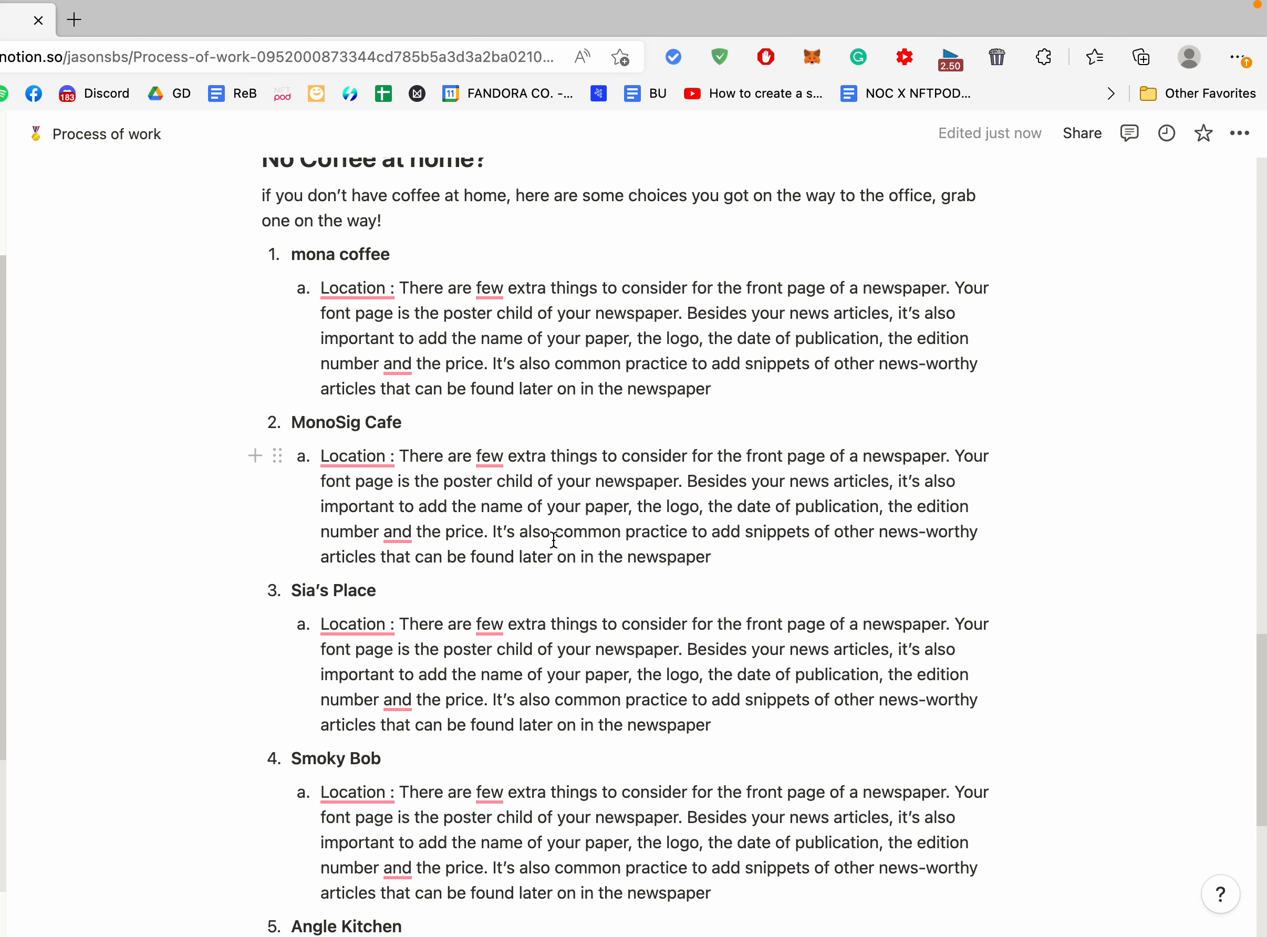
scroll("down", 3)
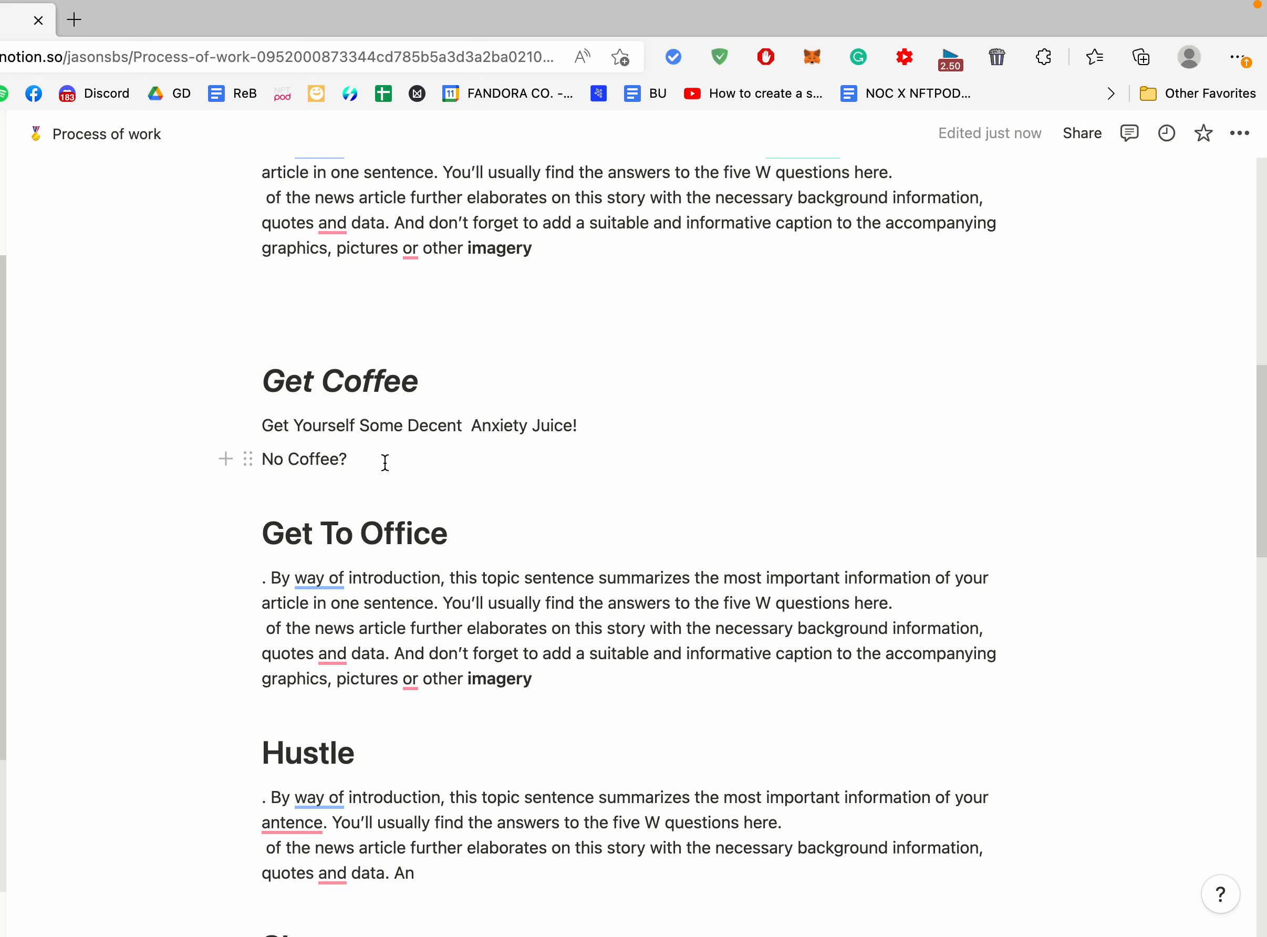
mouse_move(374, 459)
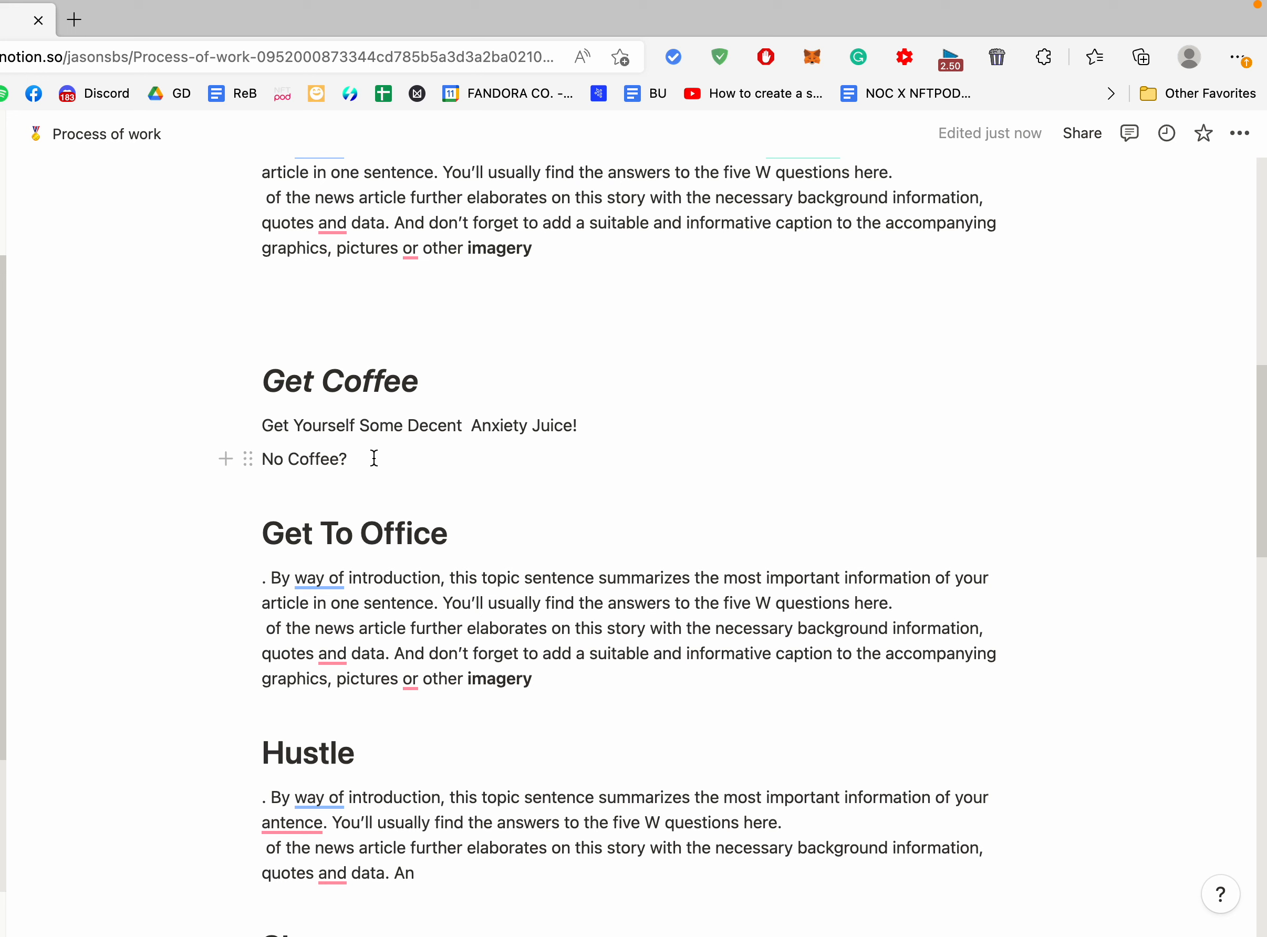
mouse_move(431, 558)
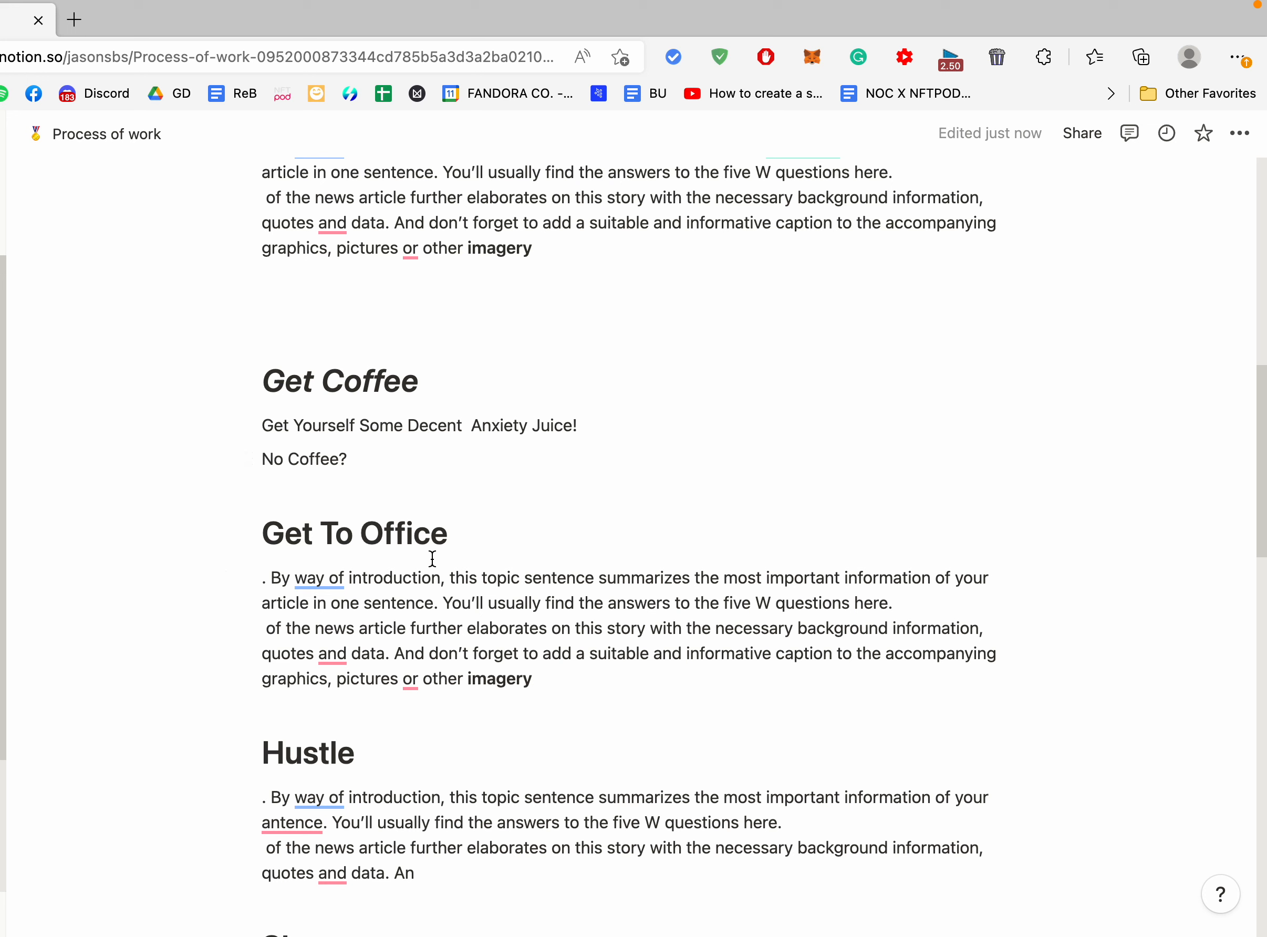
mouse_move(376, 525)
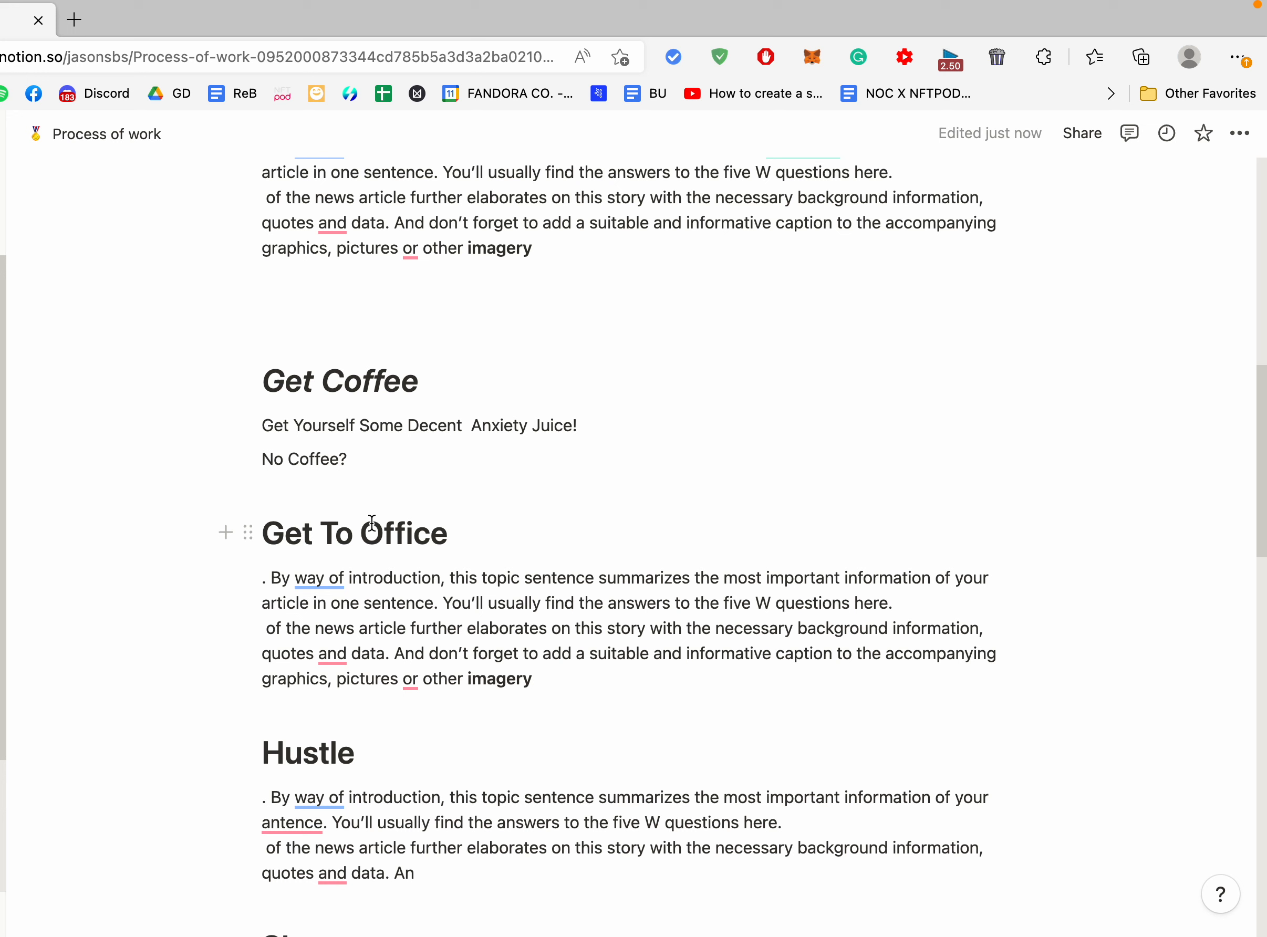
mouse_move(548, 477)
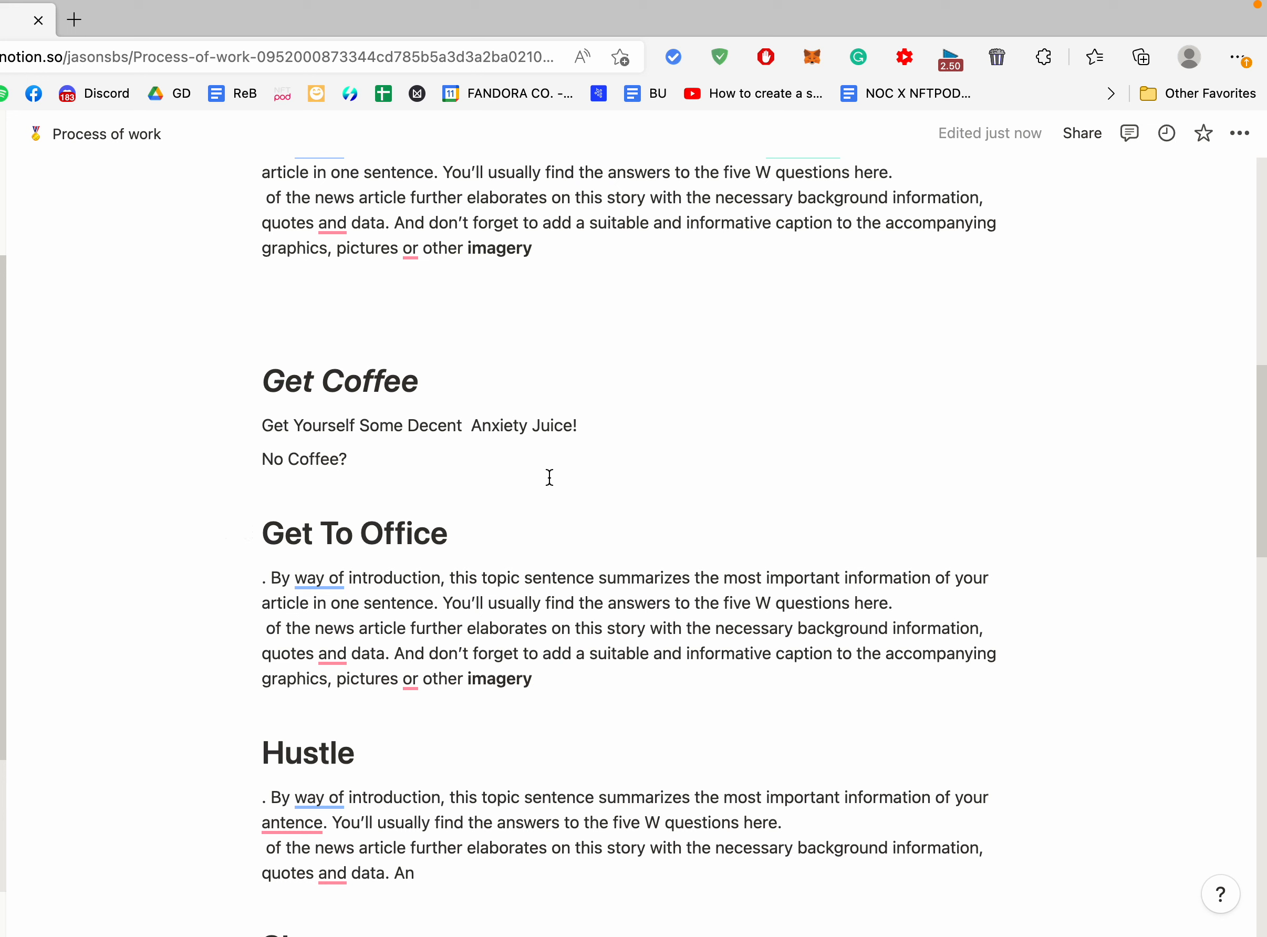
mouse_move(373, 469)
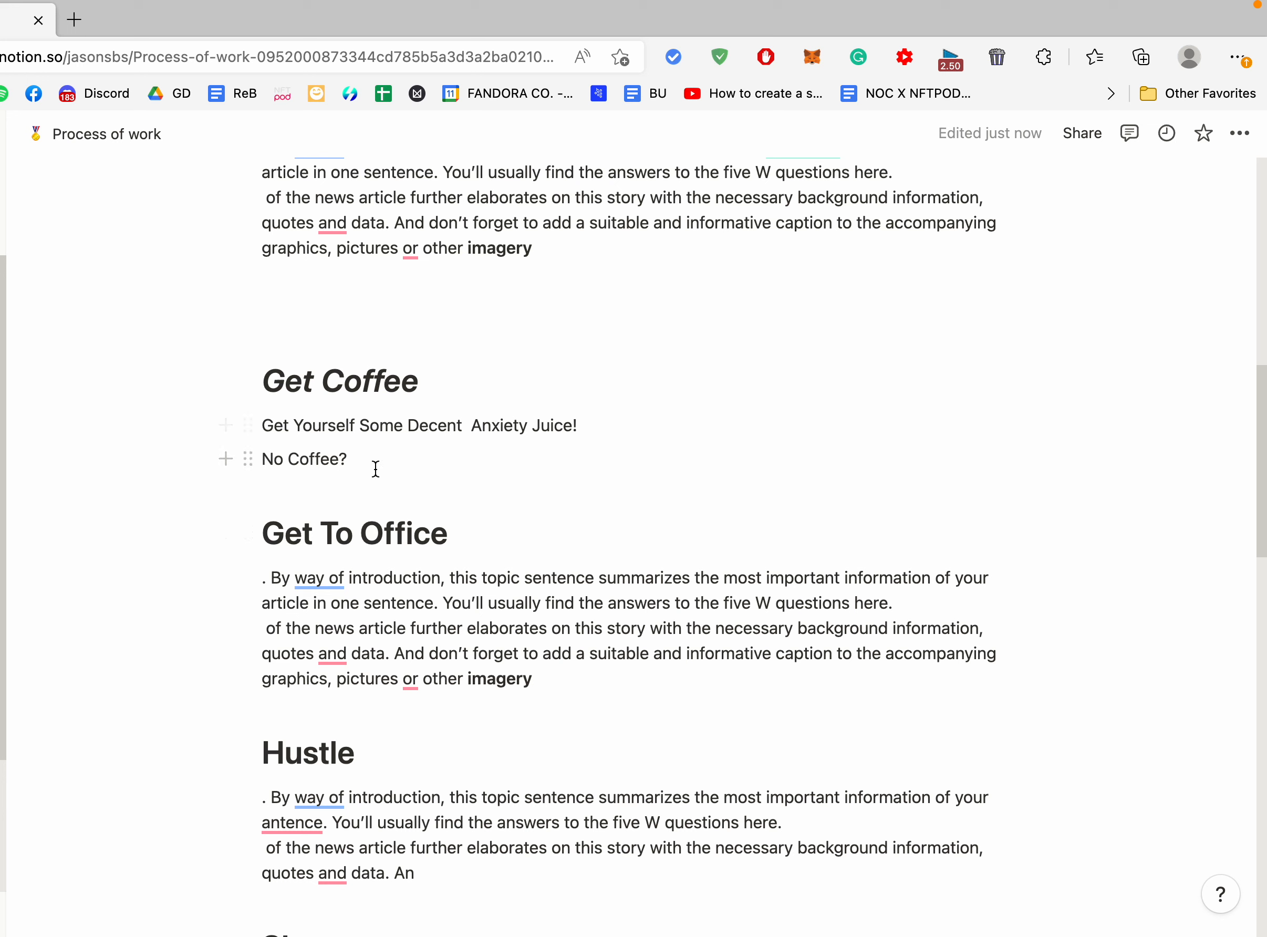
mouse_move(410, 589)
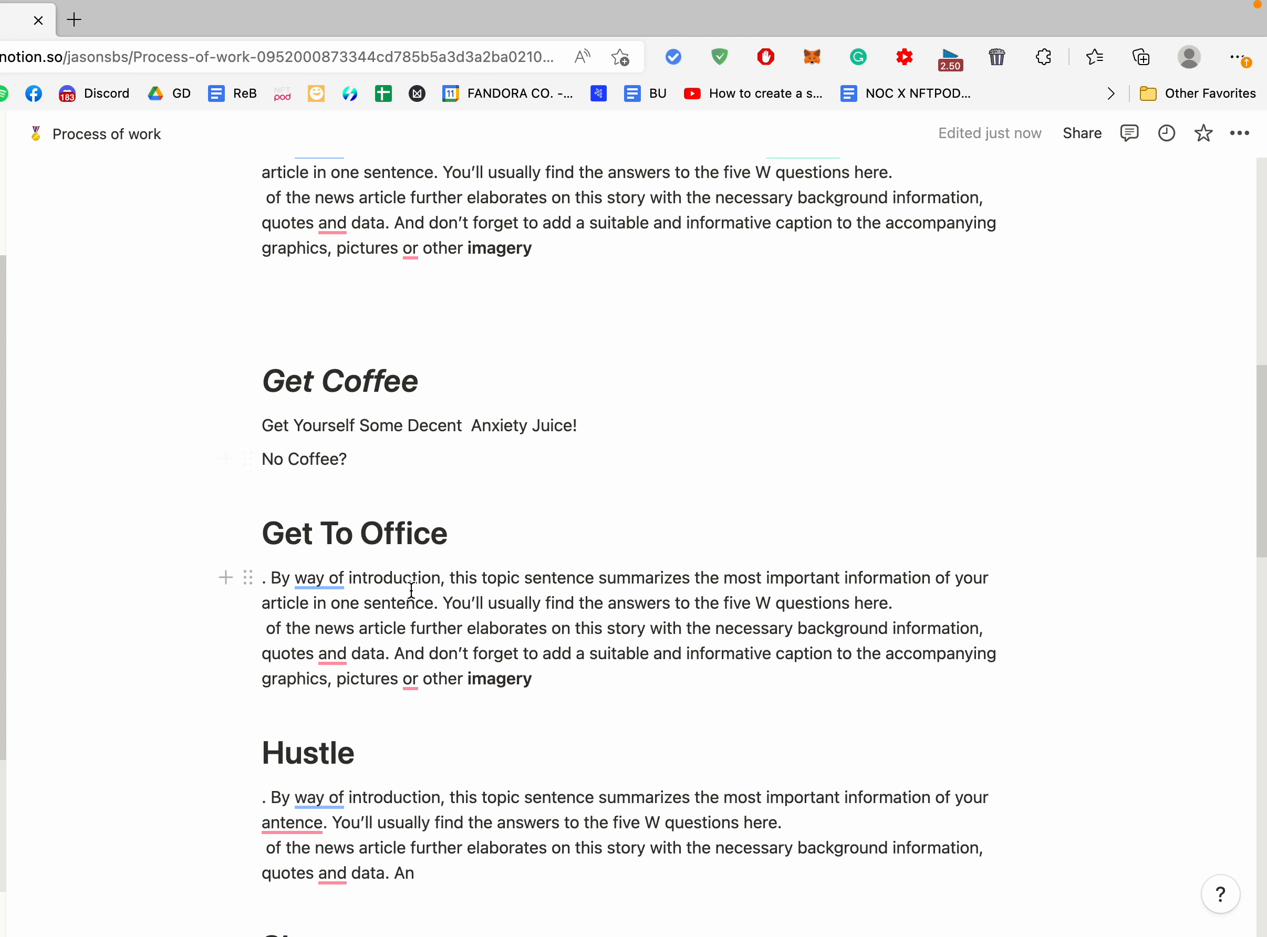
scroll("down", 3)
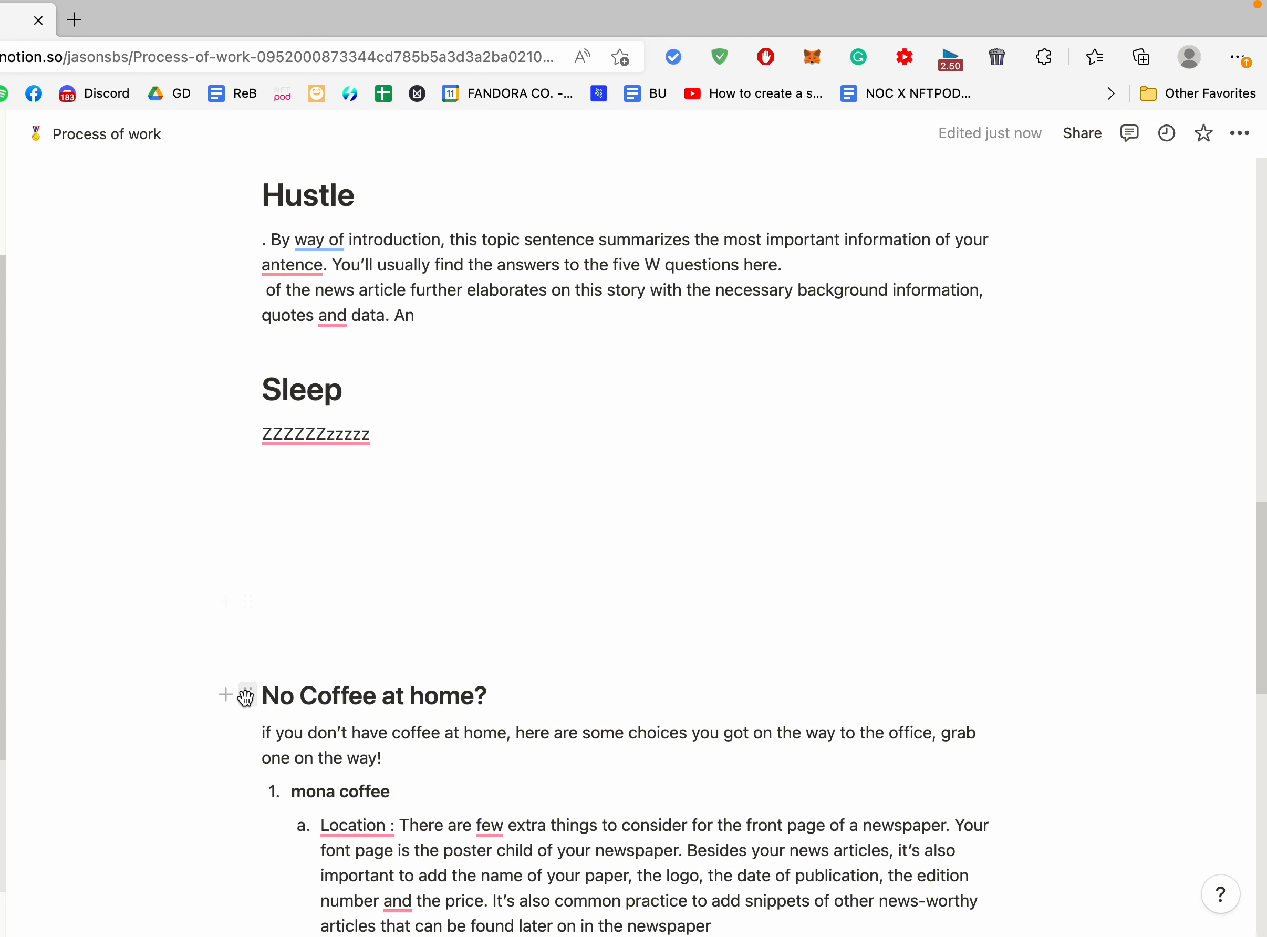
scroll("up", 3)
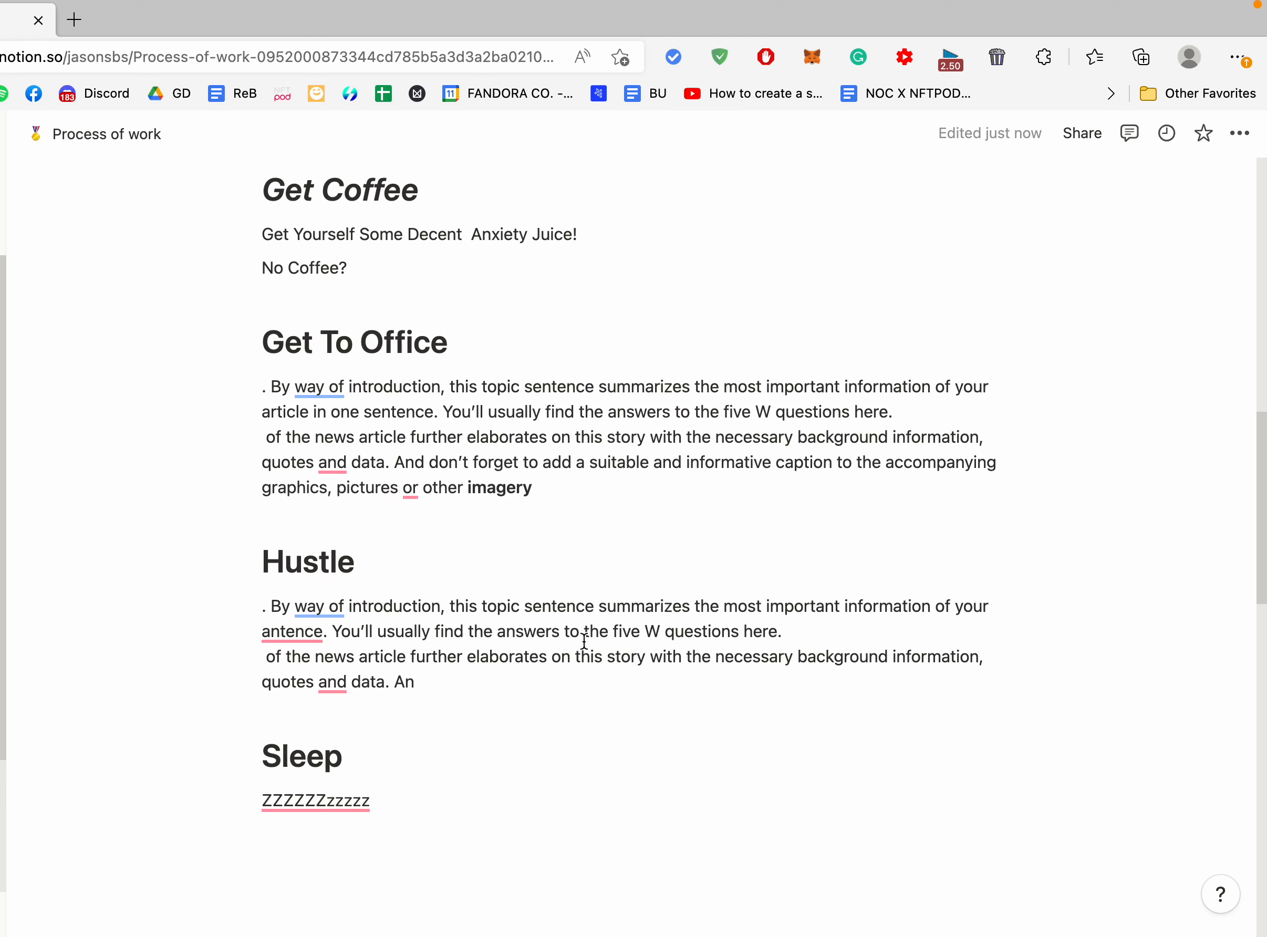
scroll("up", 3)
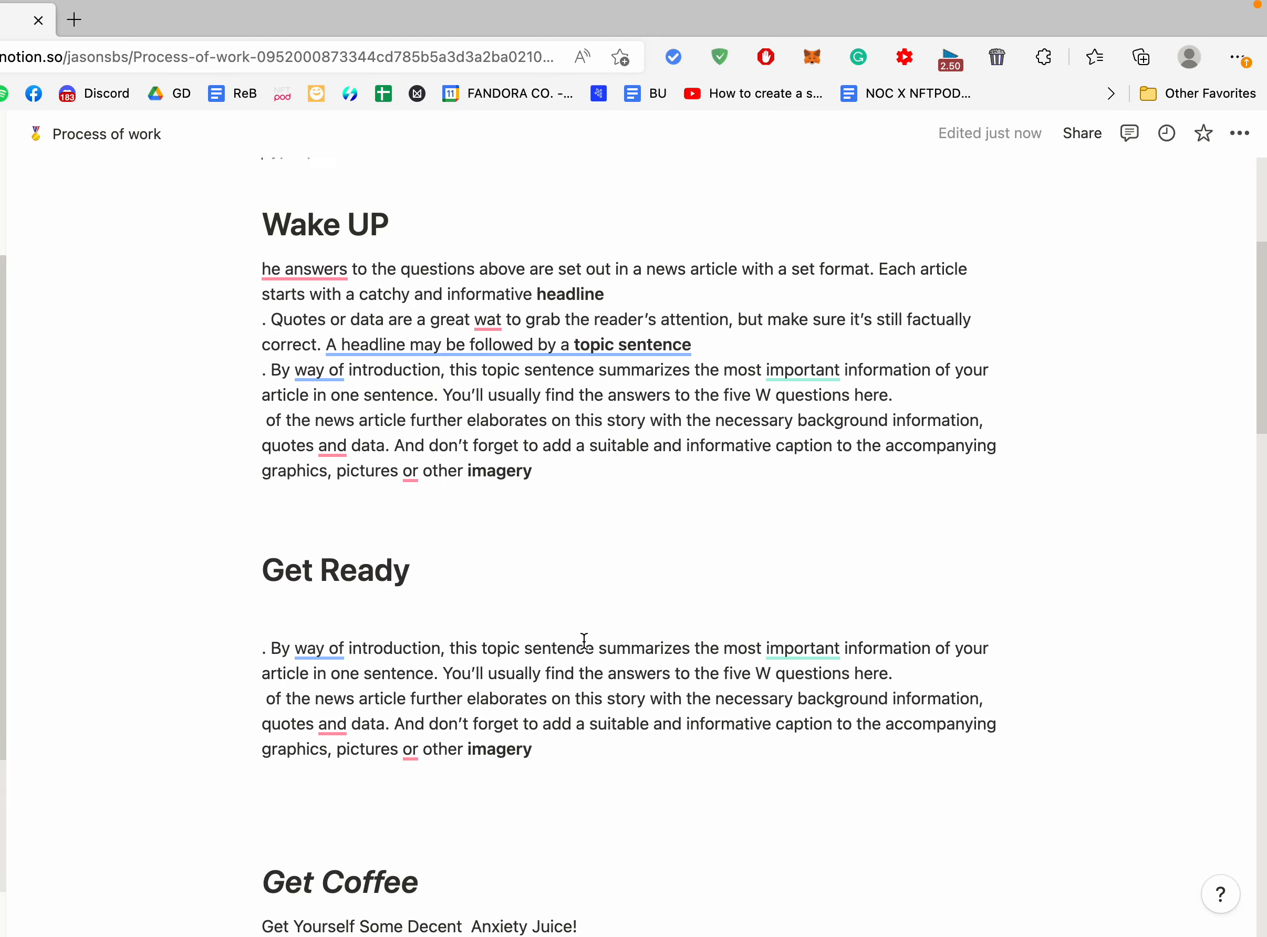
Insert a table of contents block under the title via /toc
type("/")
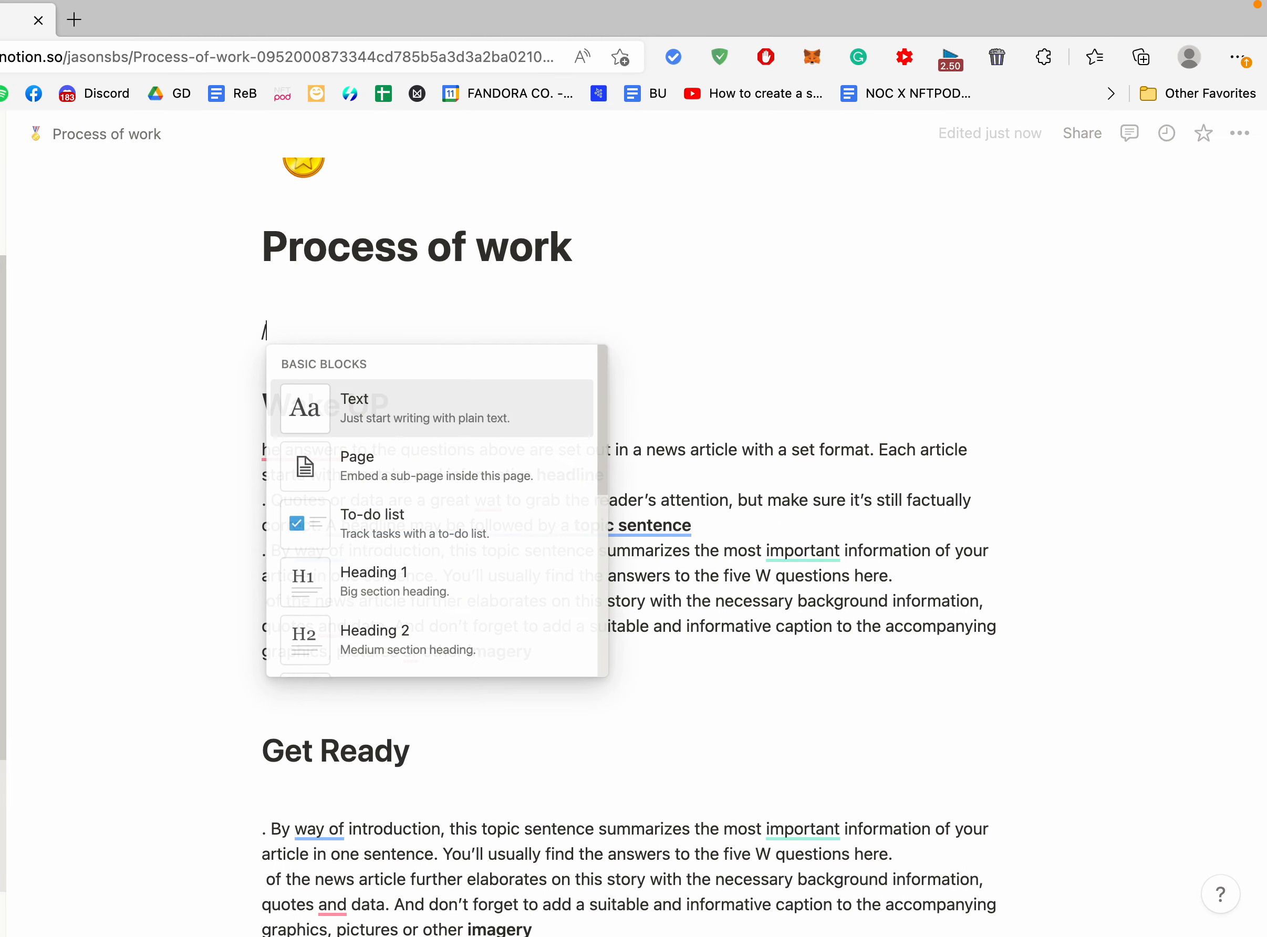
type("toc")
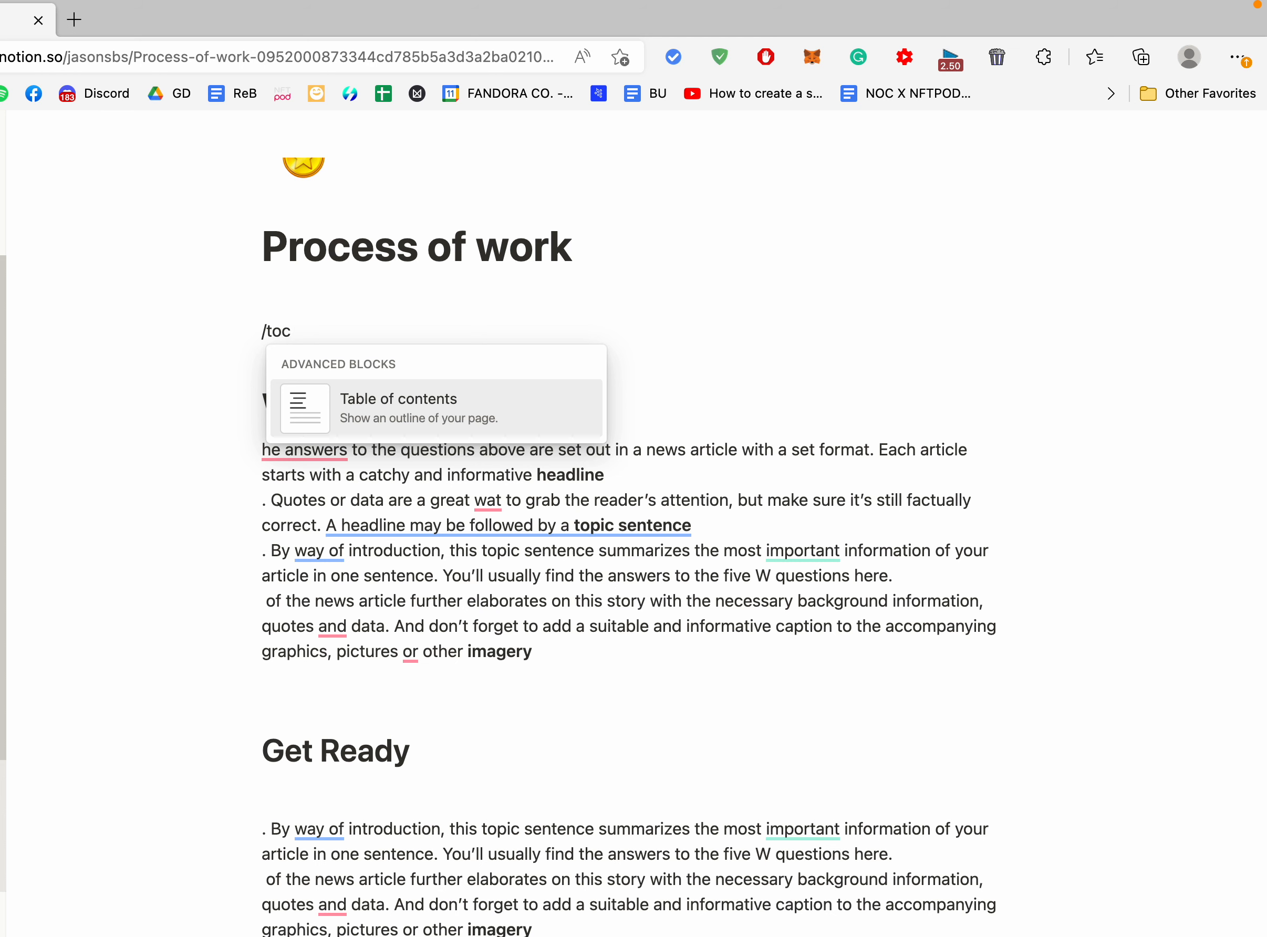
left_click(397, 407)
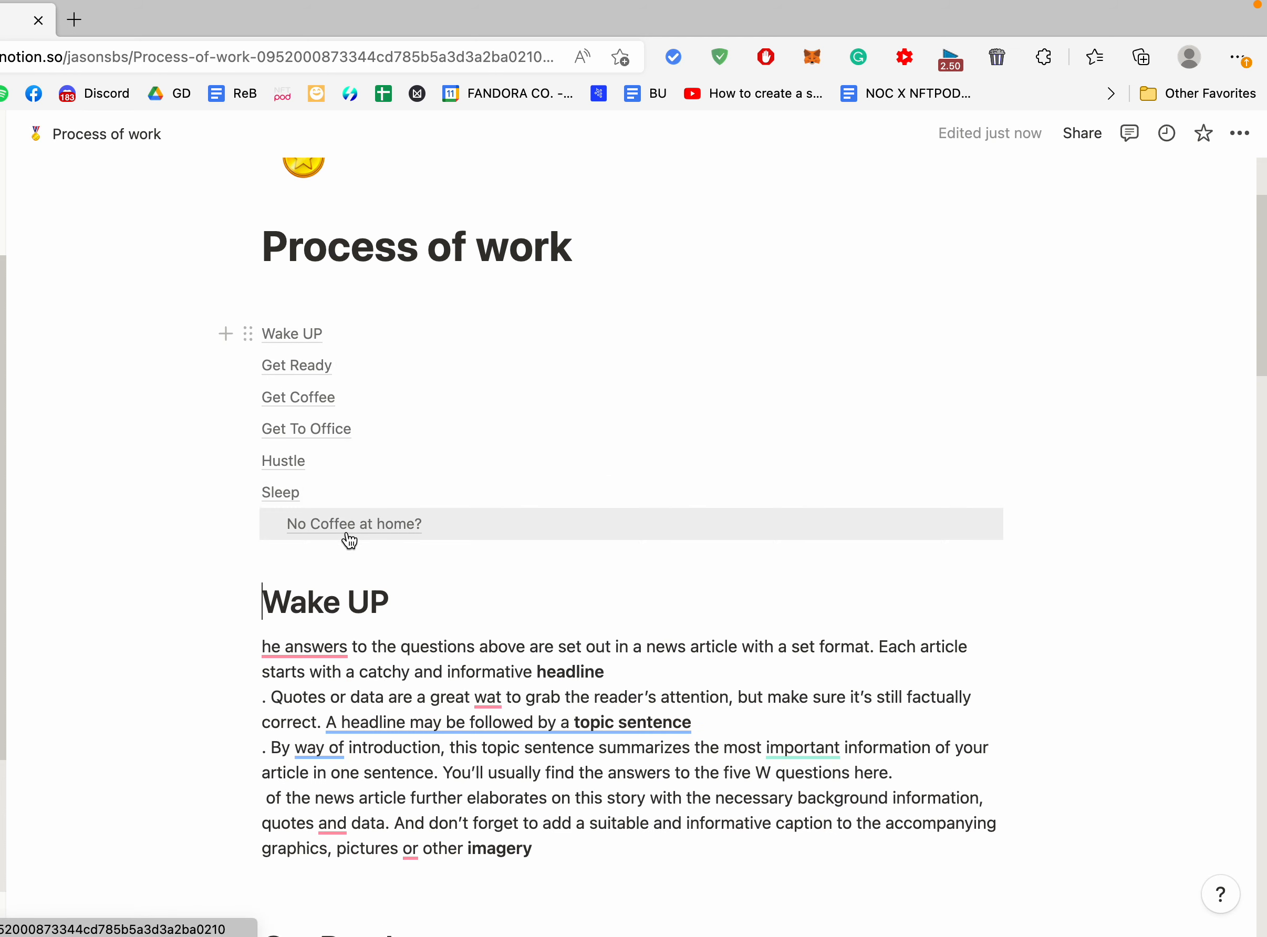
mouse_move(295, 536)
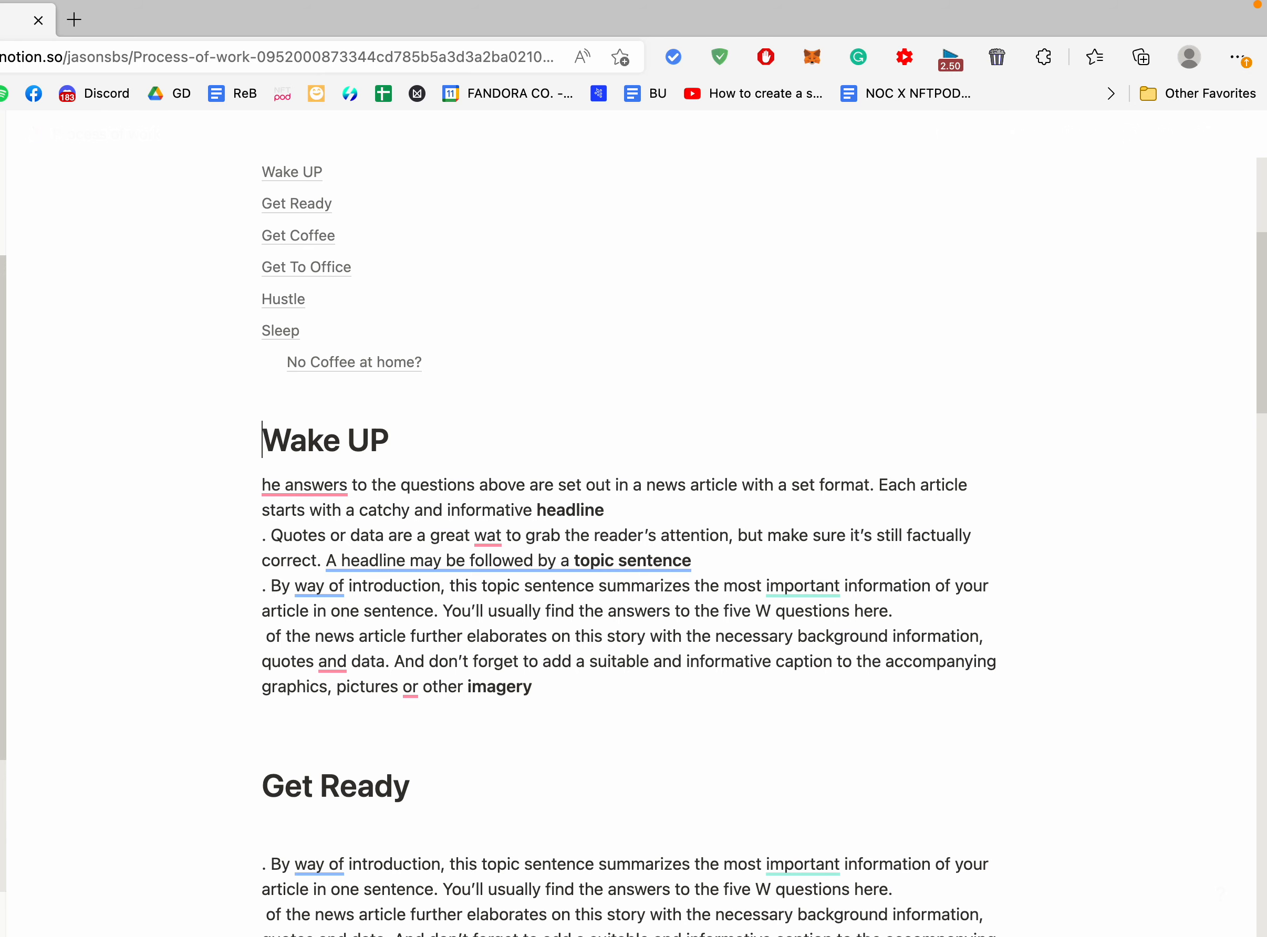
Bring up the browser developer tools with F12 over the table of contents
key("F12")
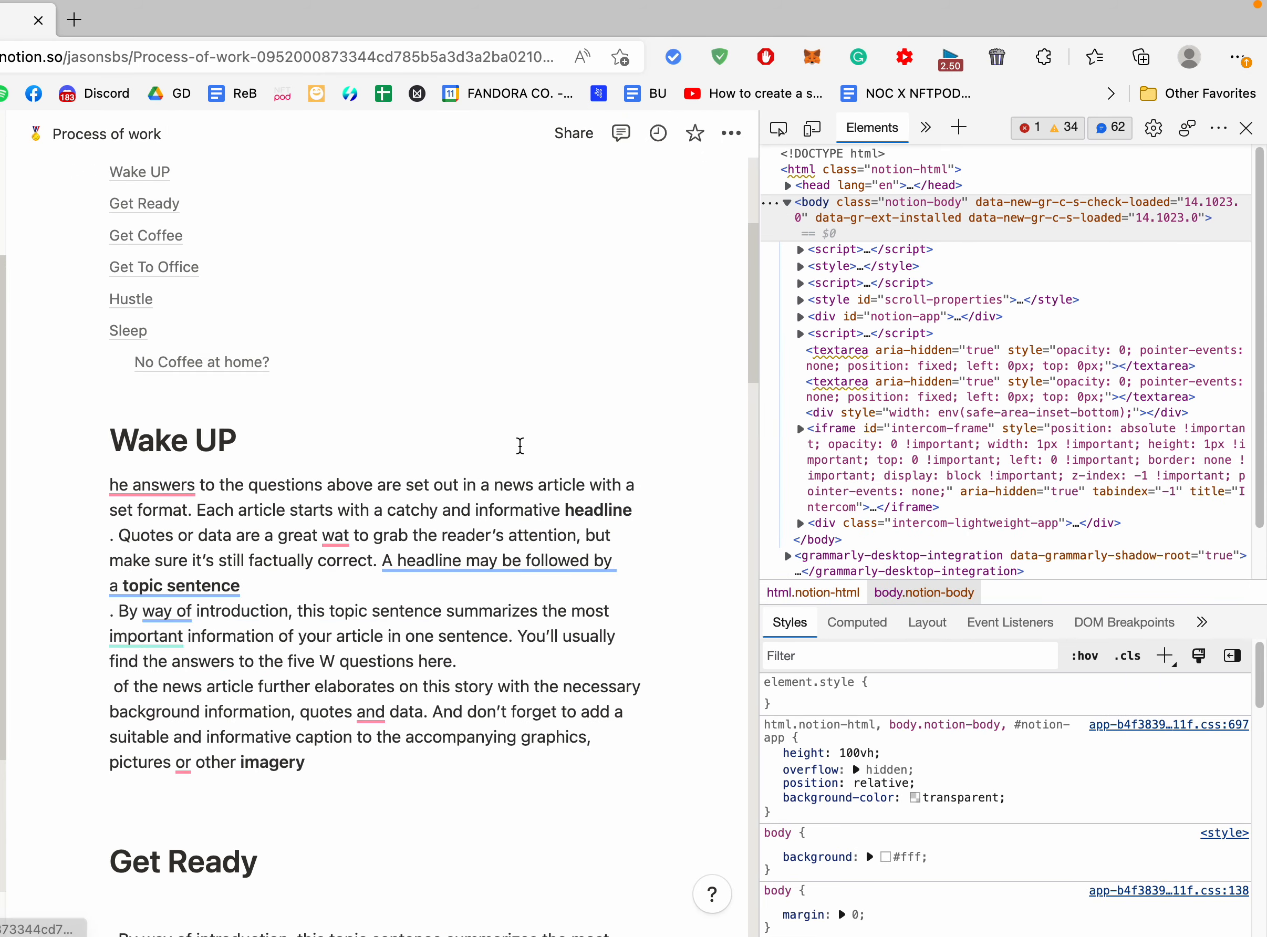
scroll("up", 3)
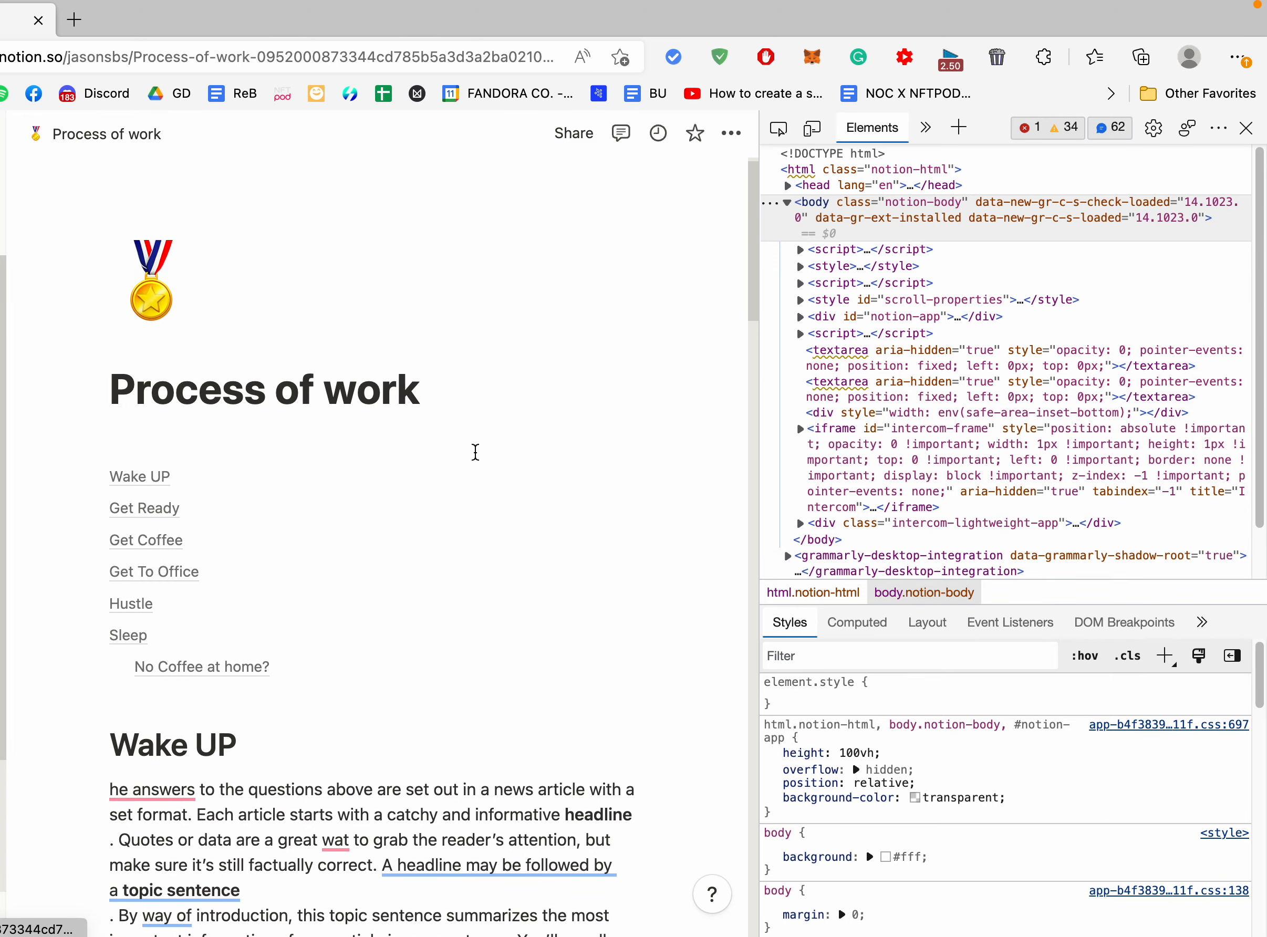
mouse_move(506, 531)
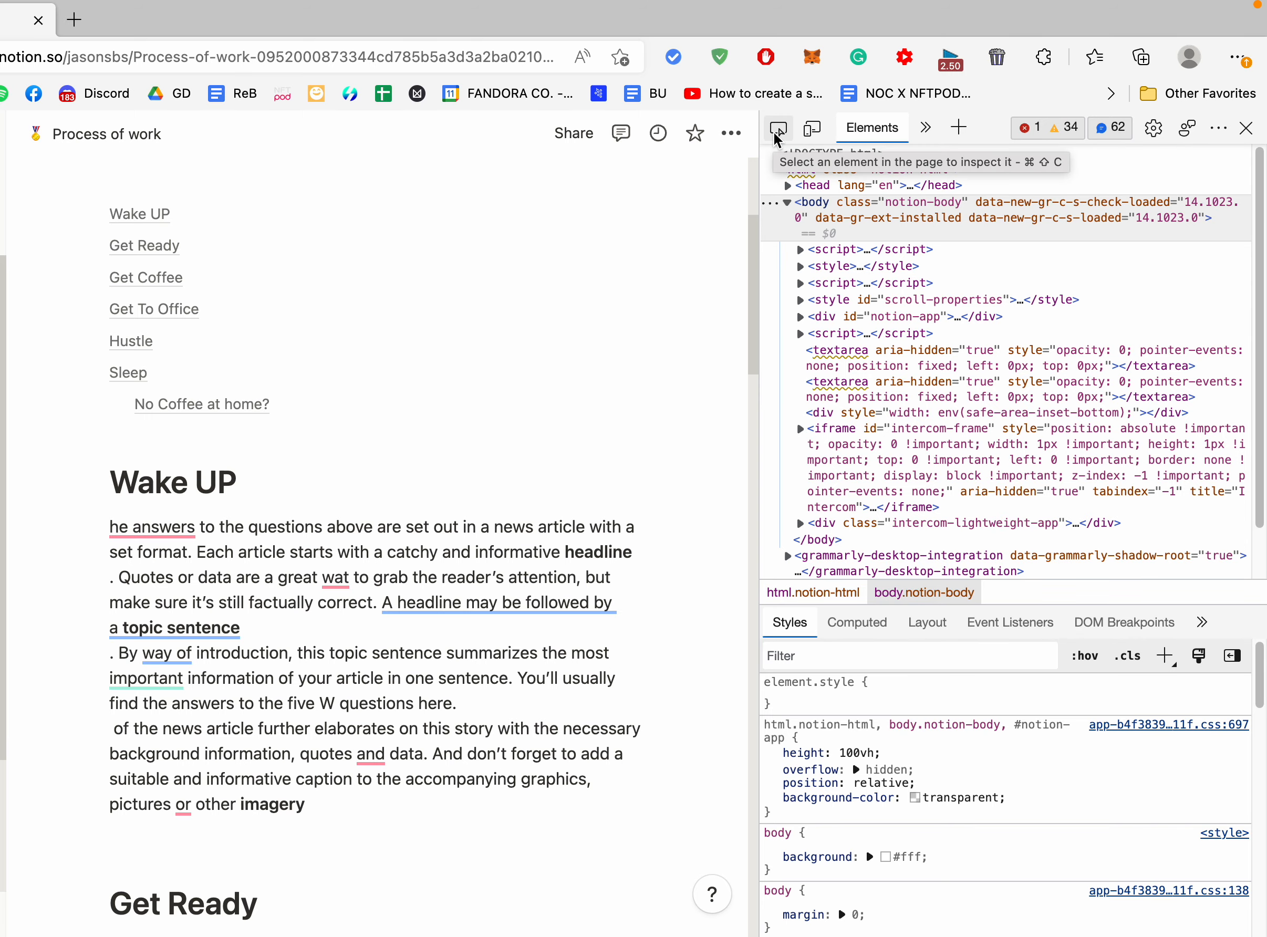
mouse_move(615, 344)
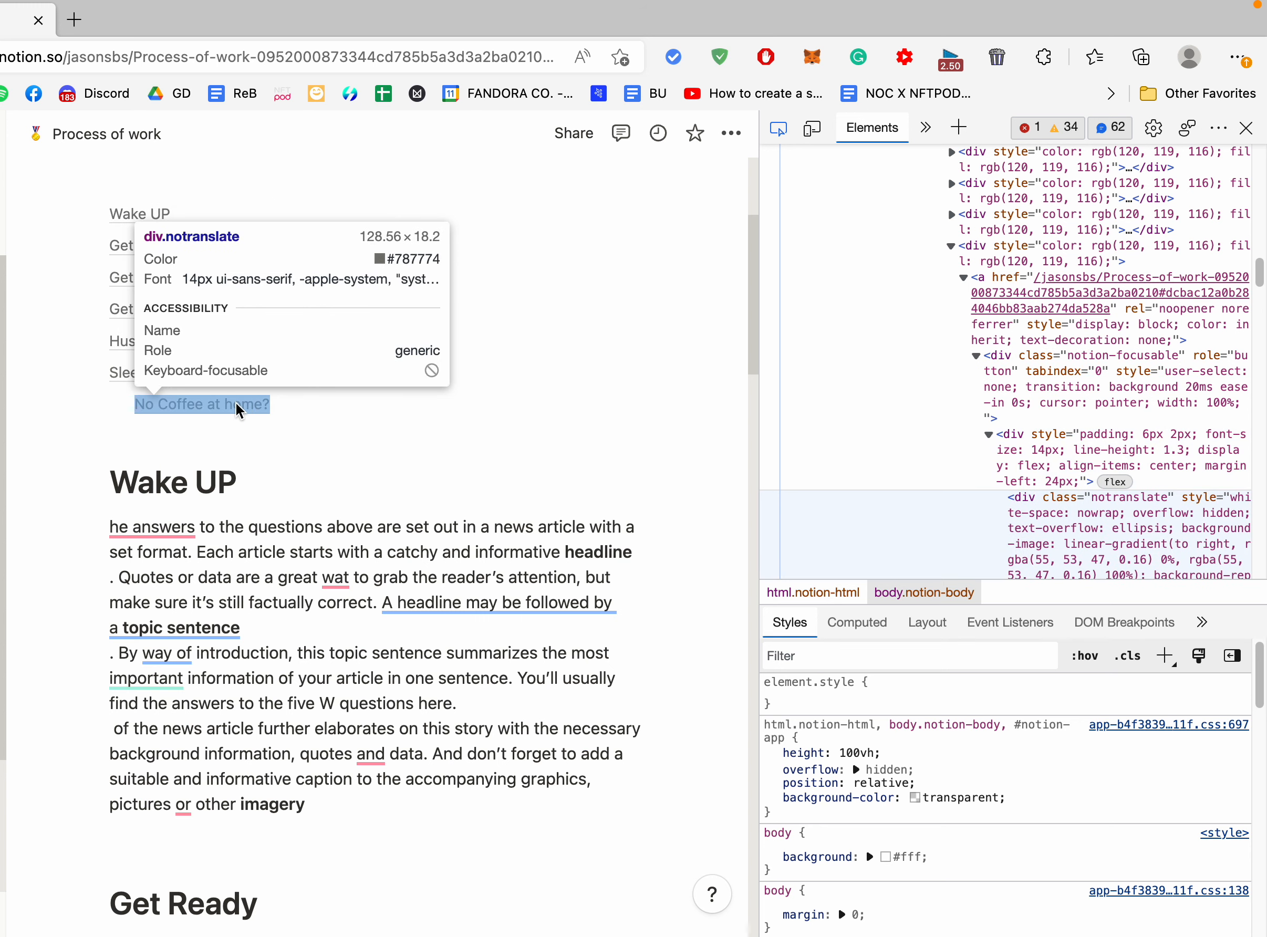
Inspect the No Coffee at home? TOC entry and copy its anchor link address
left_click(202, 403)
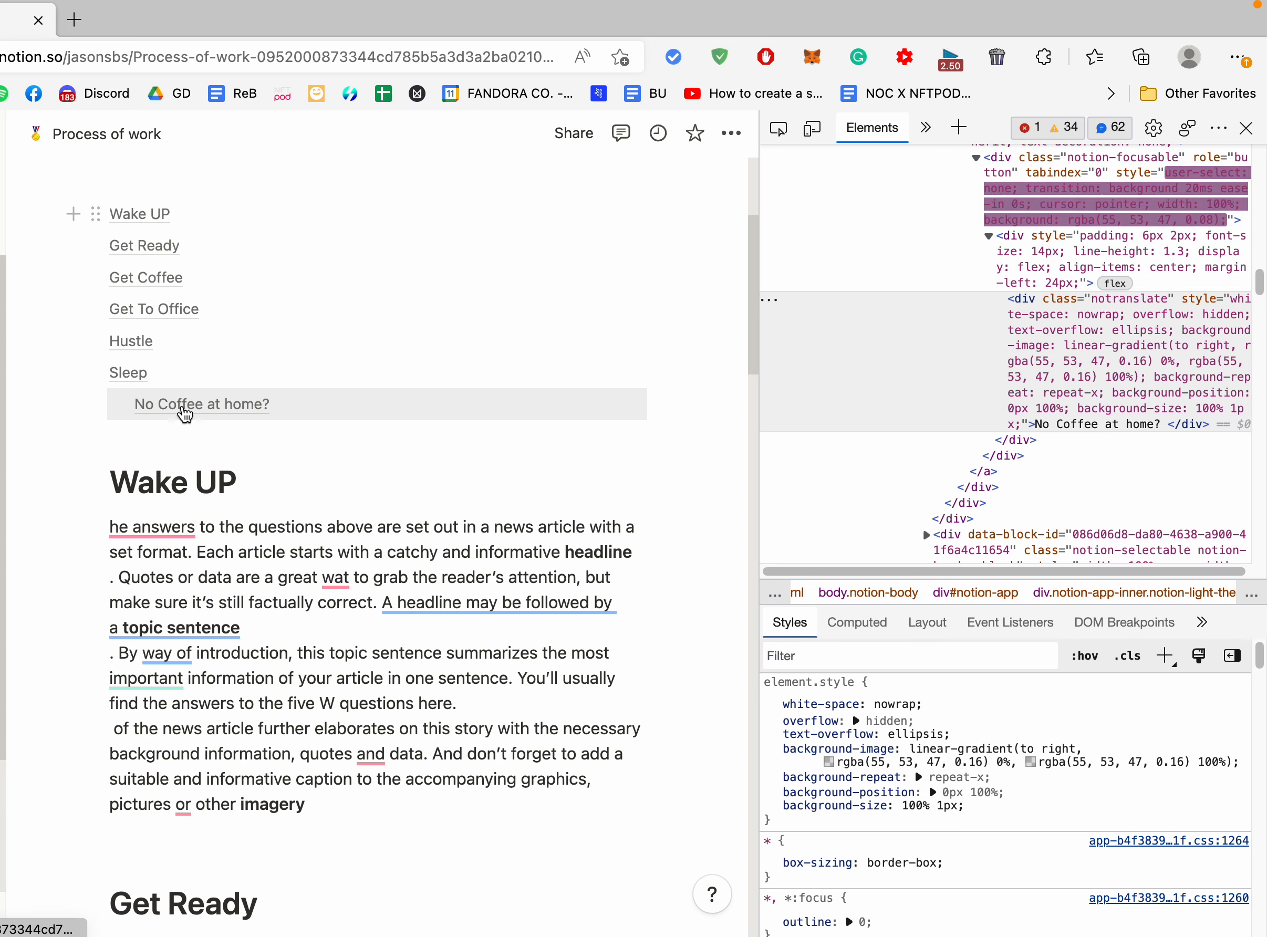
mouse_move(819, 401)
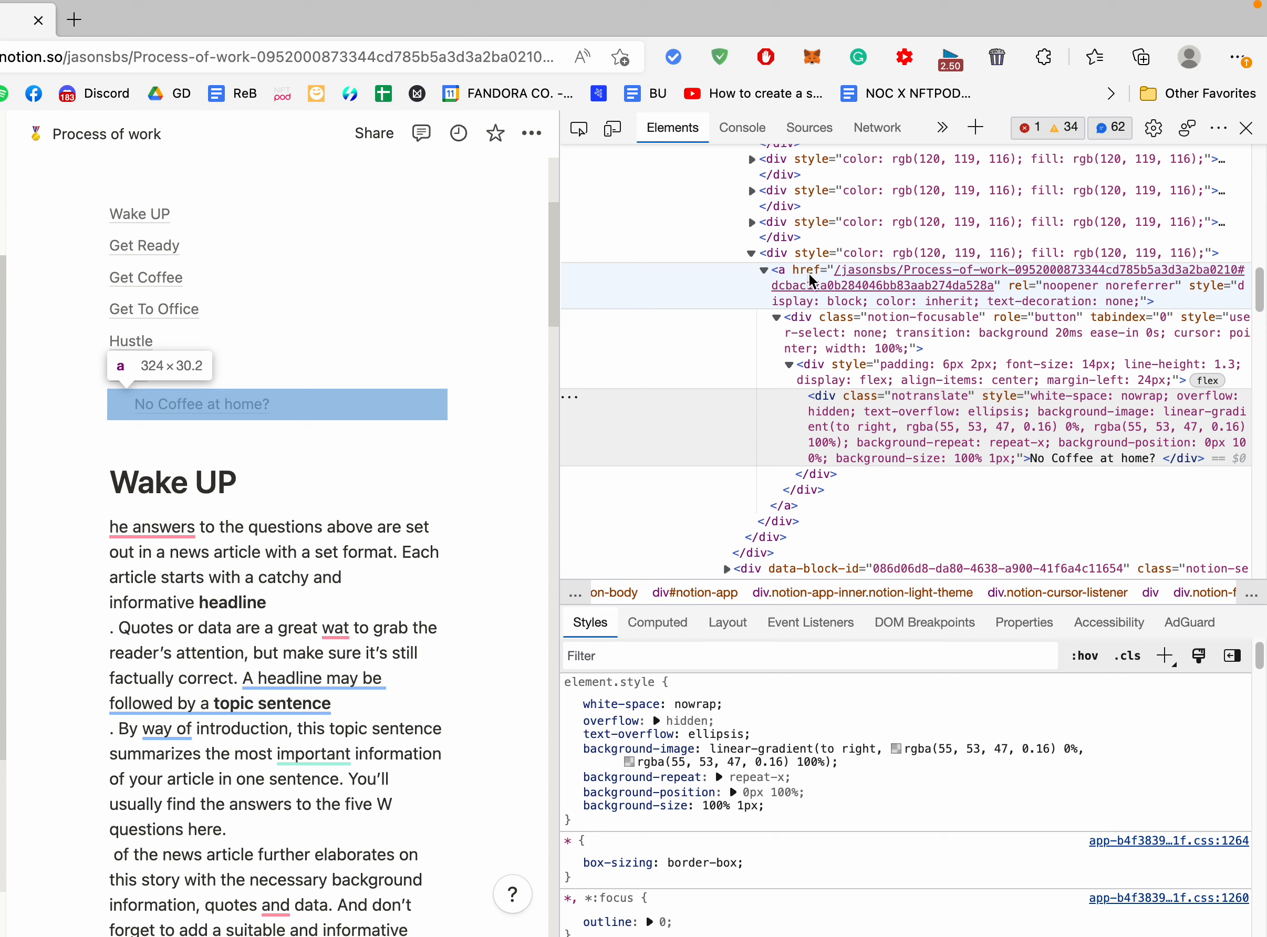
mouse_move(864, 288)
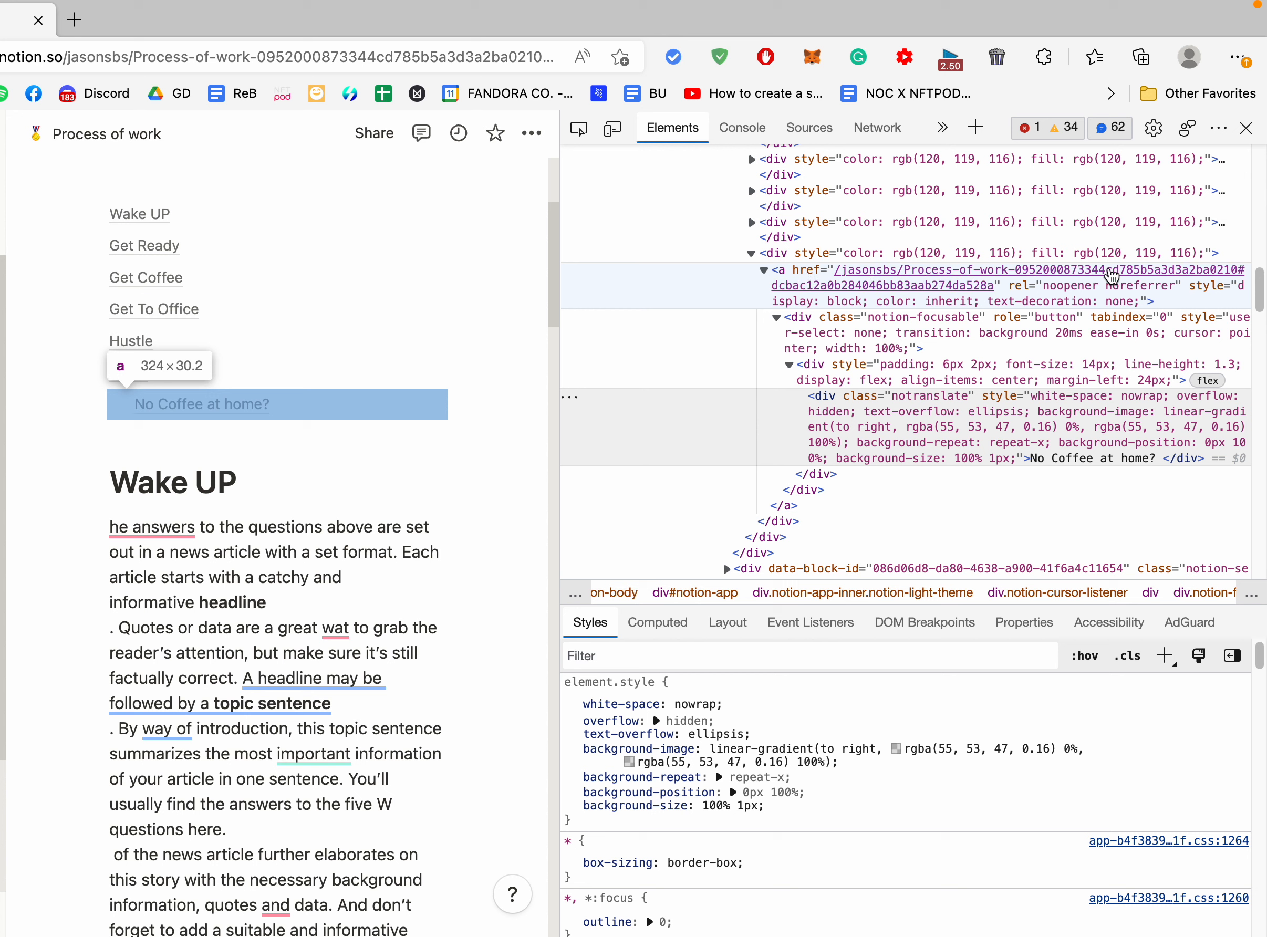
mouse_move(893, 285)
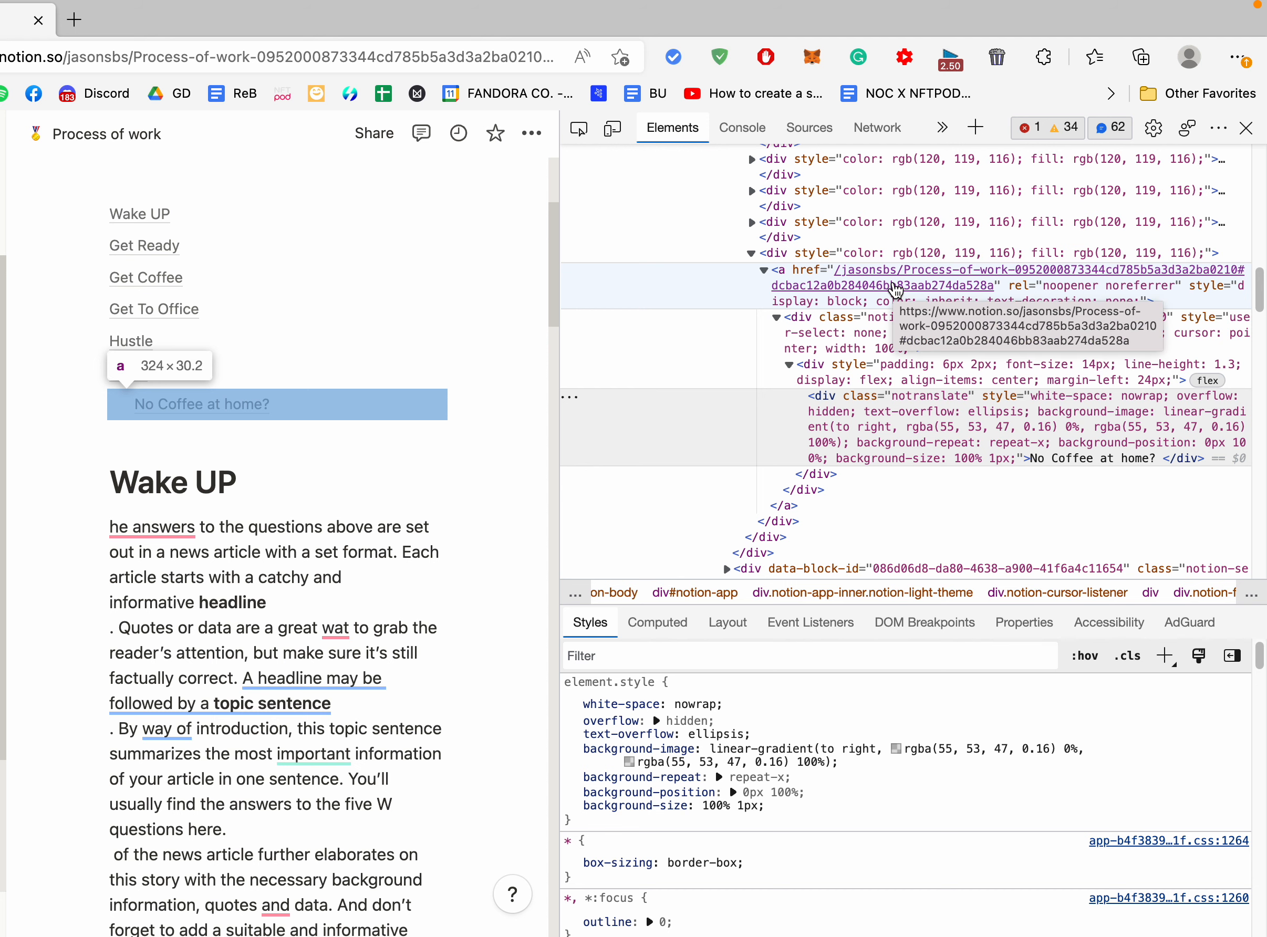
right_click(889, 284)
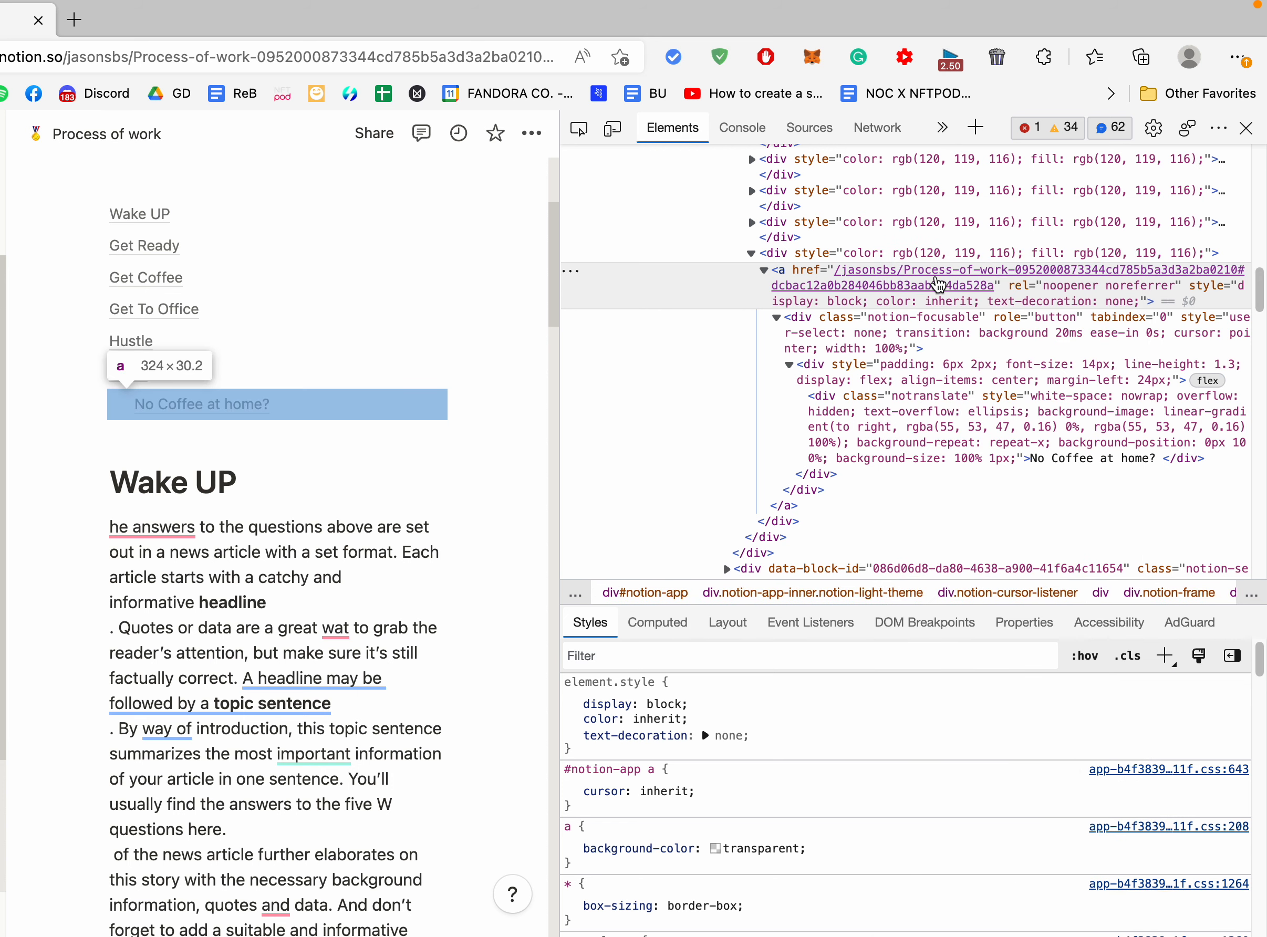
scroll("down", 3)
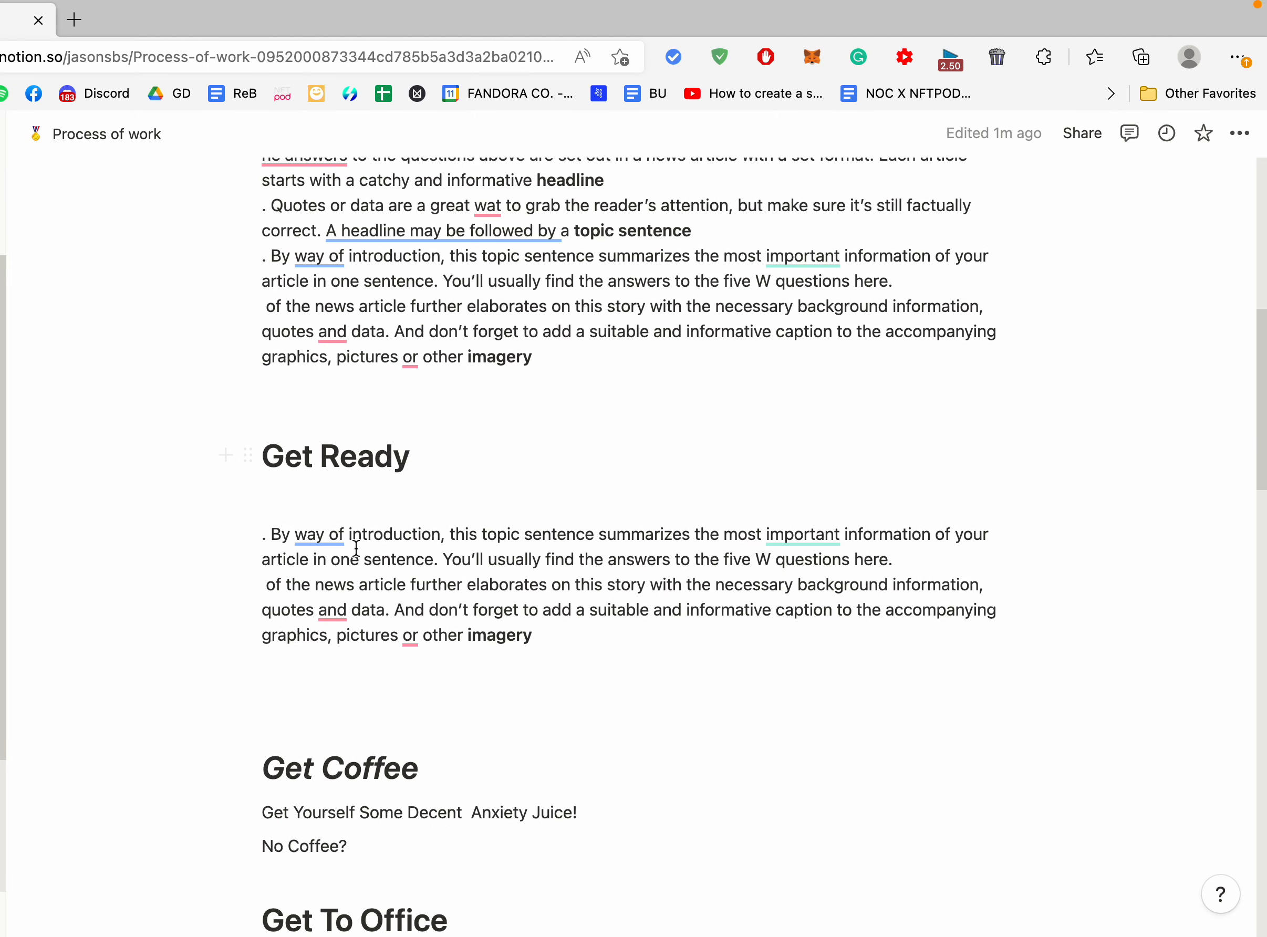
Reword the No Coffee? line to end with 'Check:' instead of 'go to :'
scroll("down", 3)
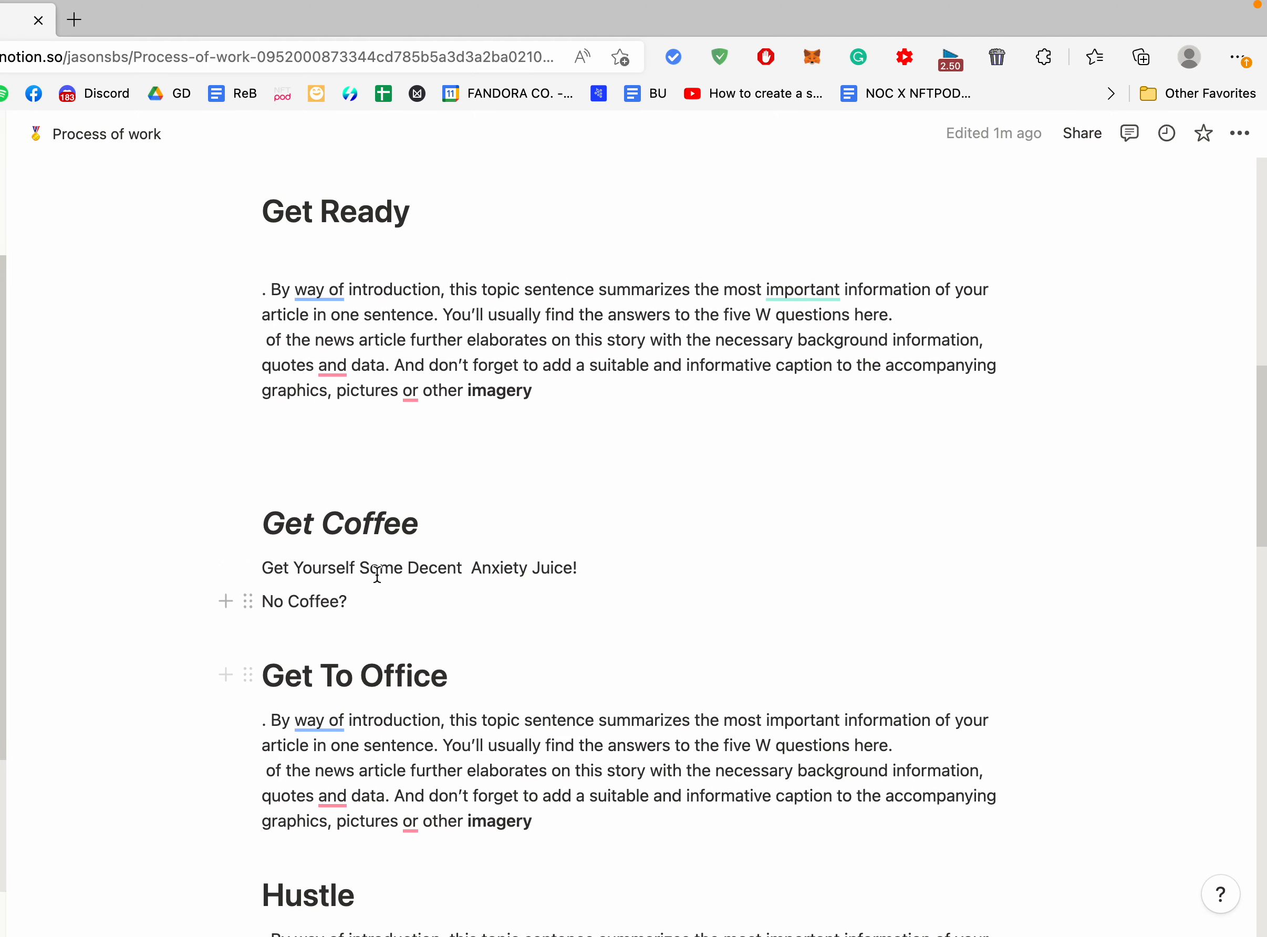
scroll("down", 3)
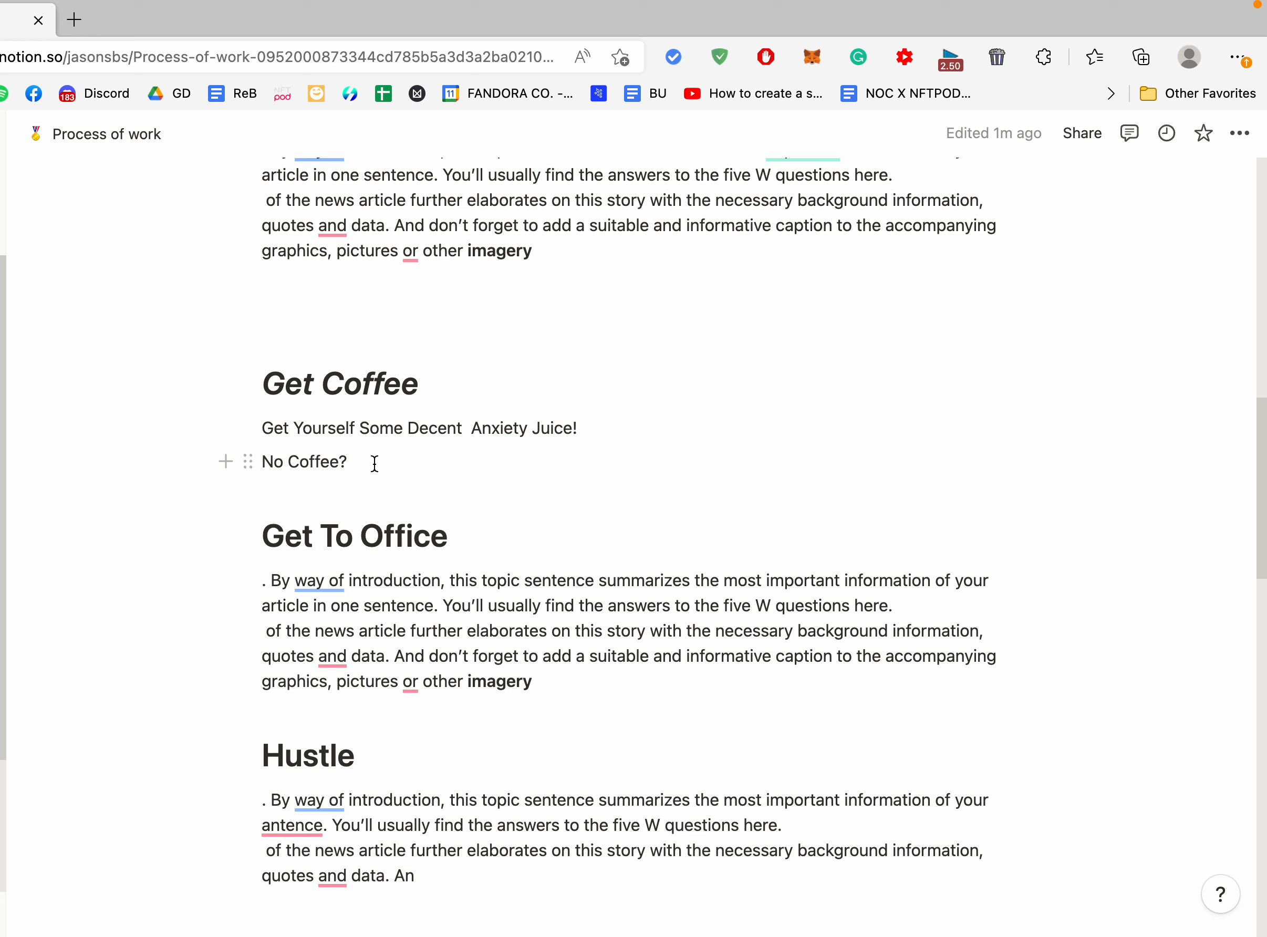
mouse_move(359, 490)
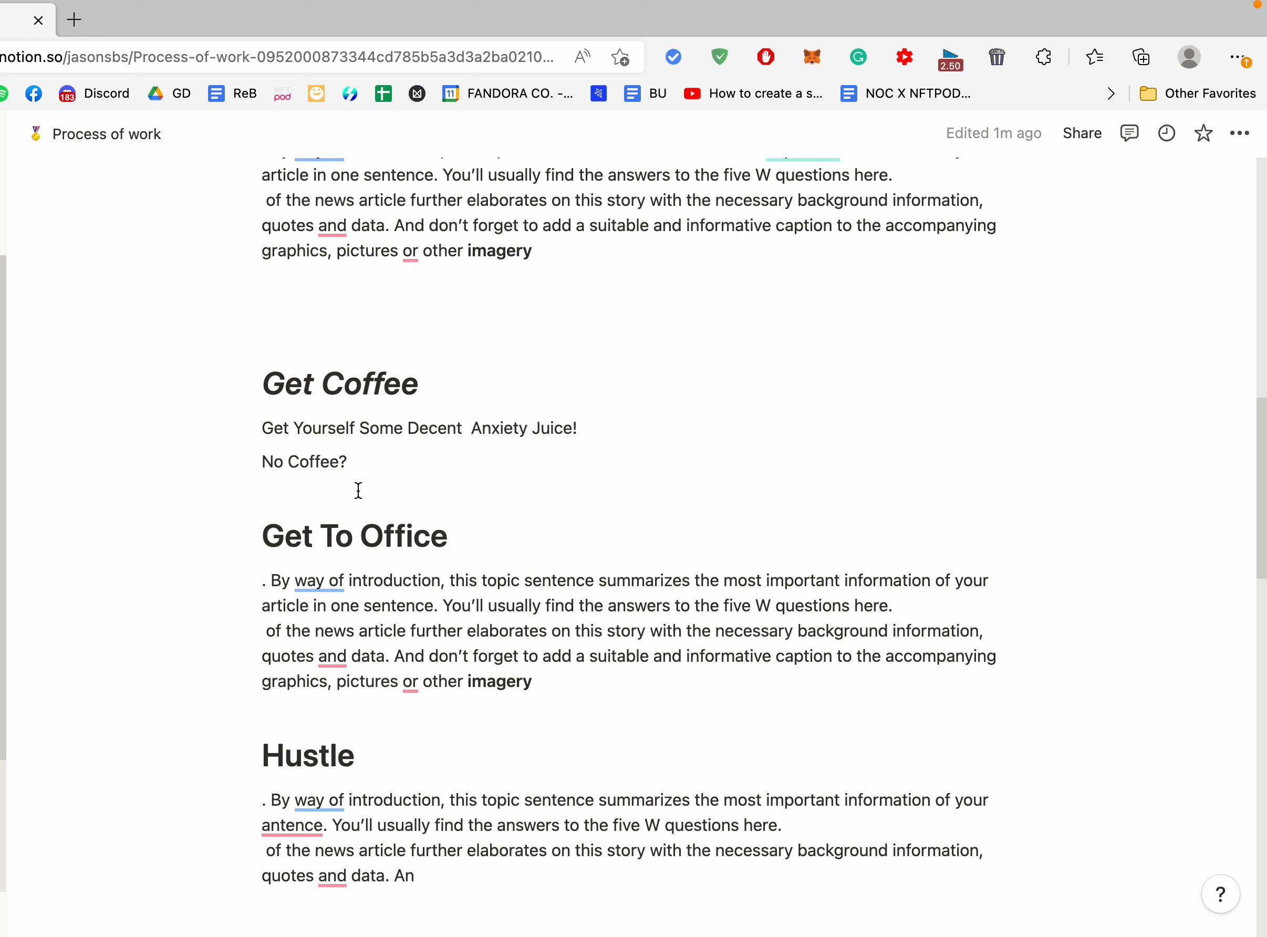
type("go to :")
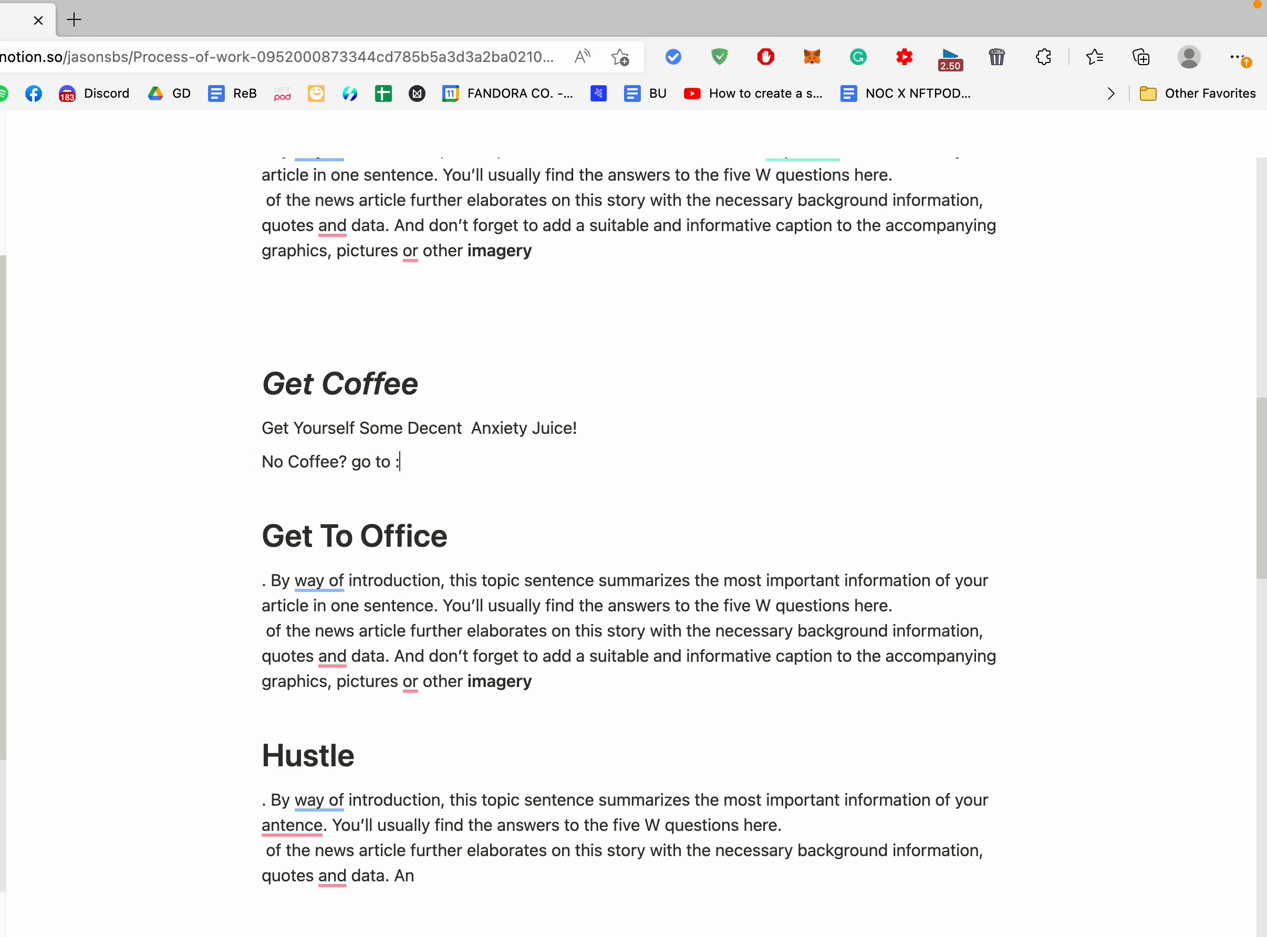
key("Backspace")
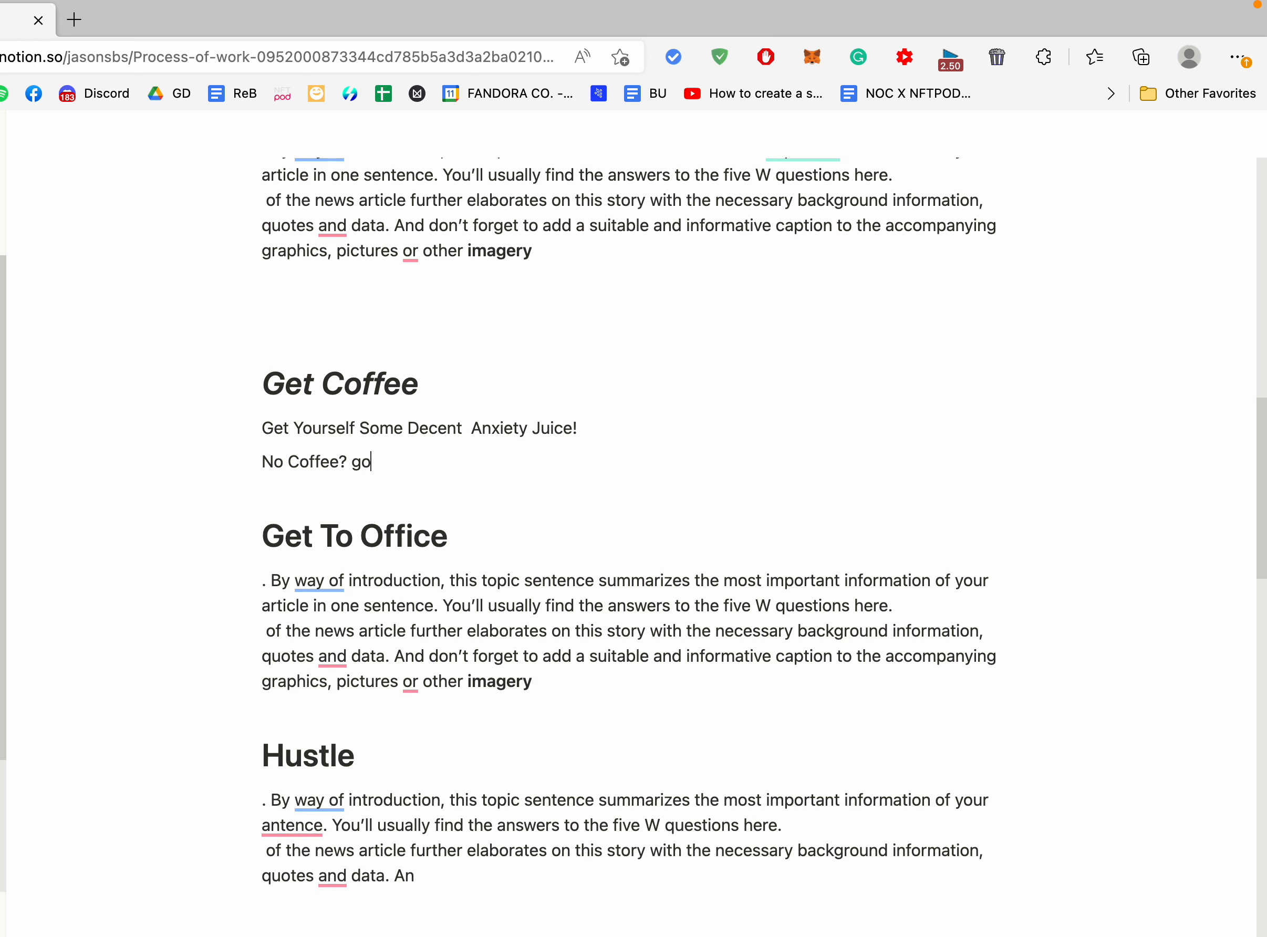
type("Check")
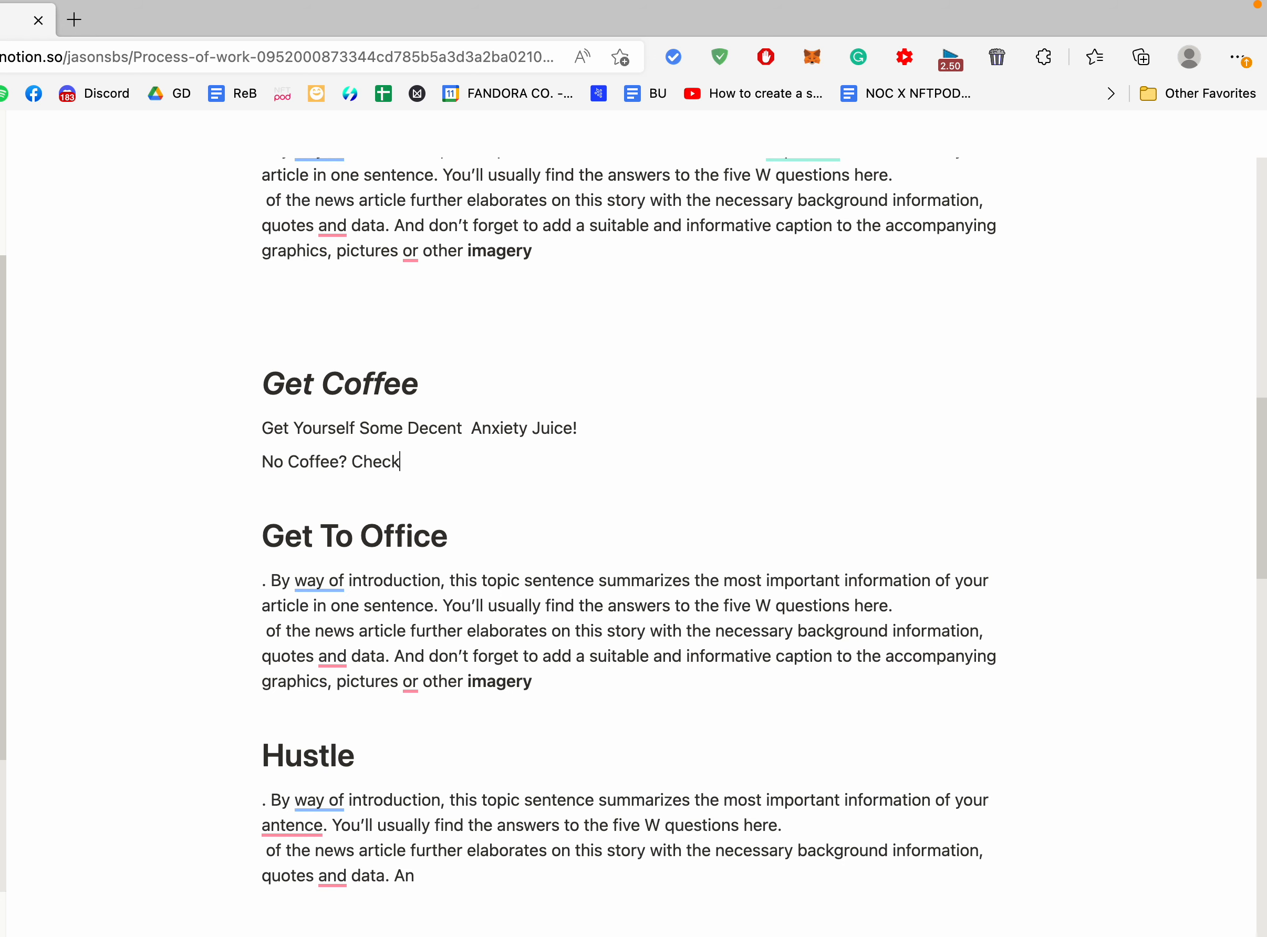
type(":")
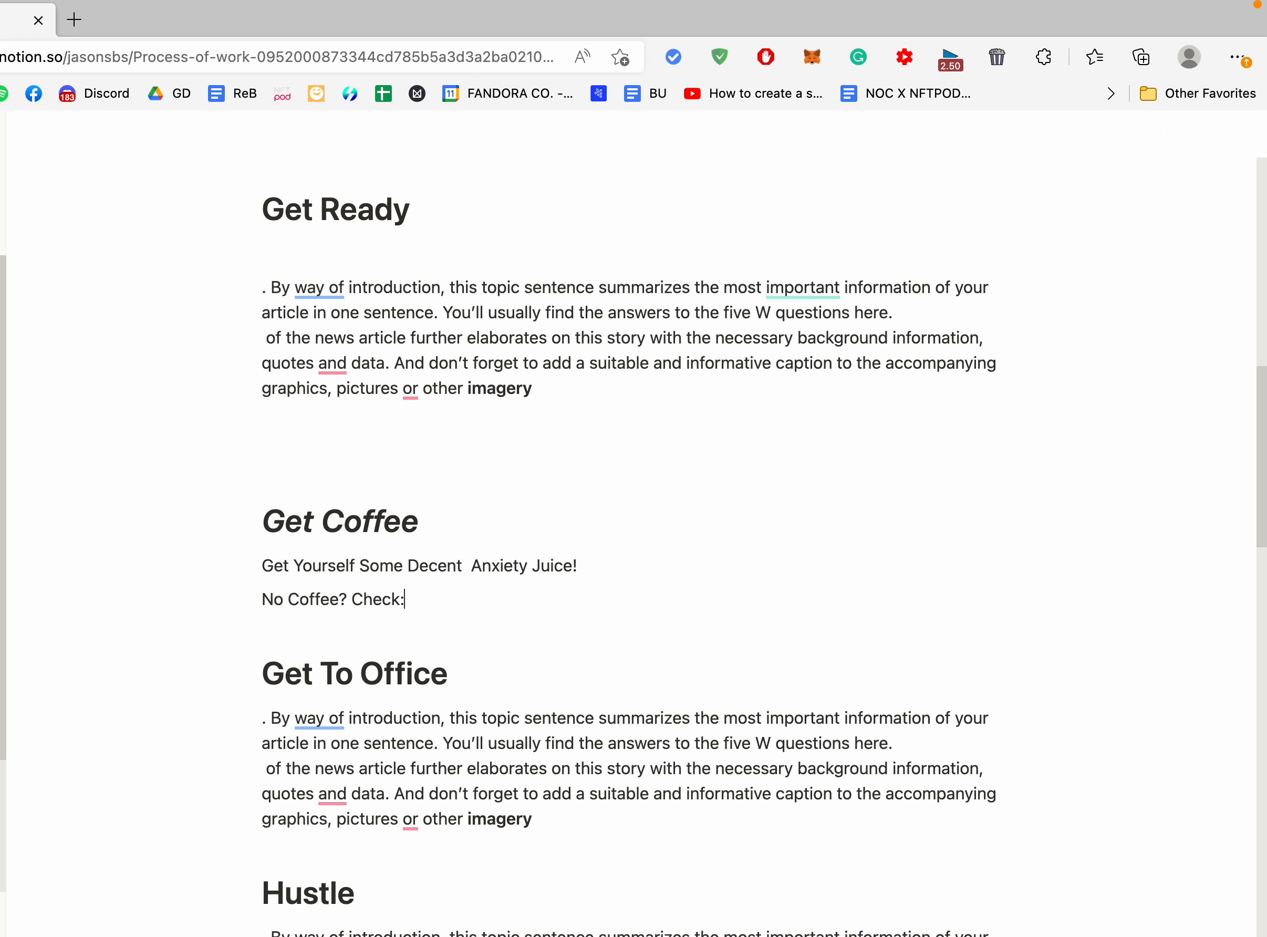
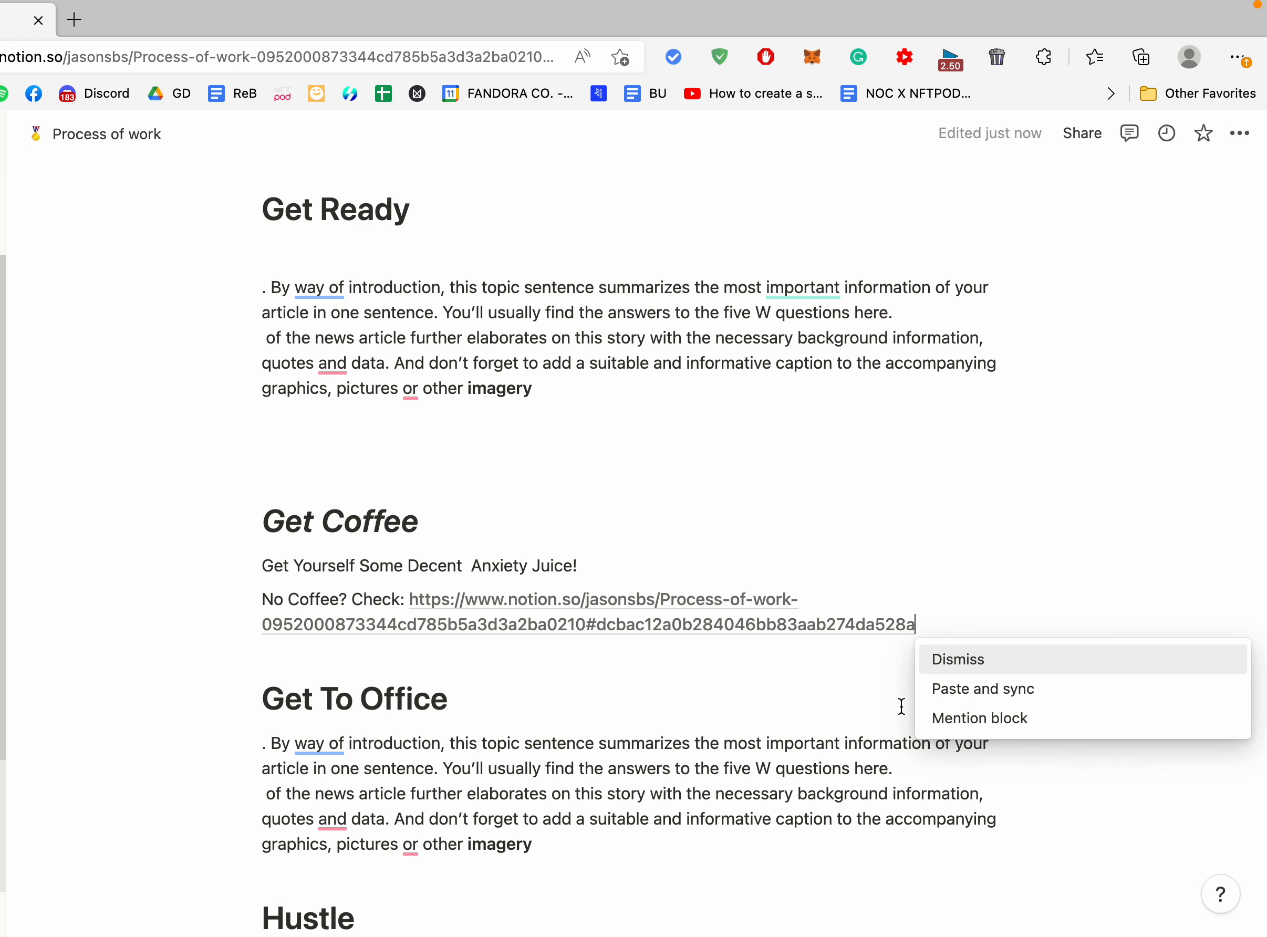
Paste the copied Process-of-work heading URL and turn it into a block mention of No Coffee at home?
mouse_move(978, 717)
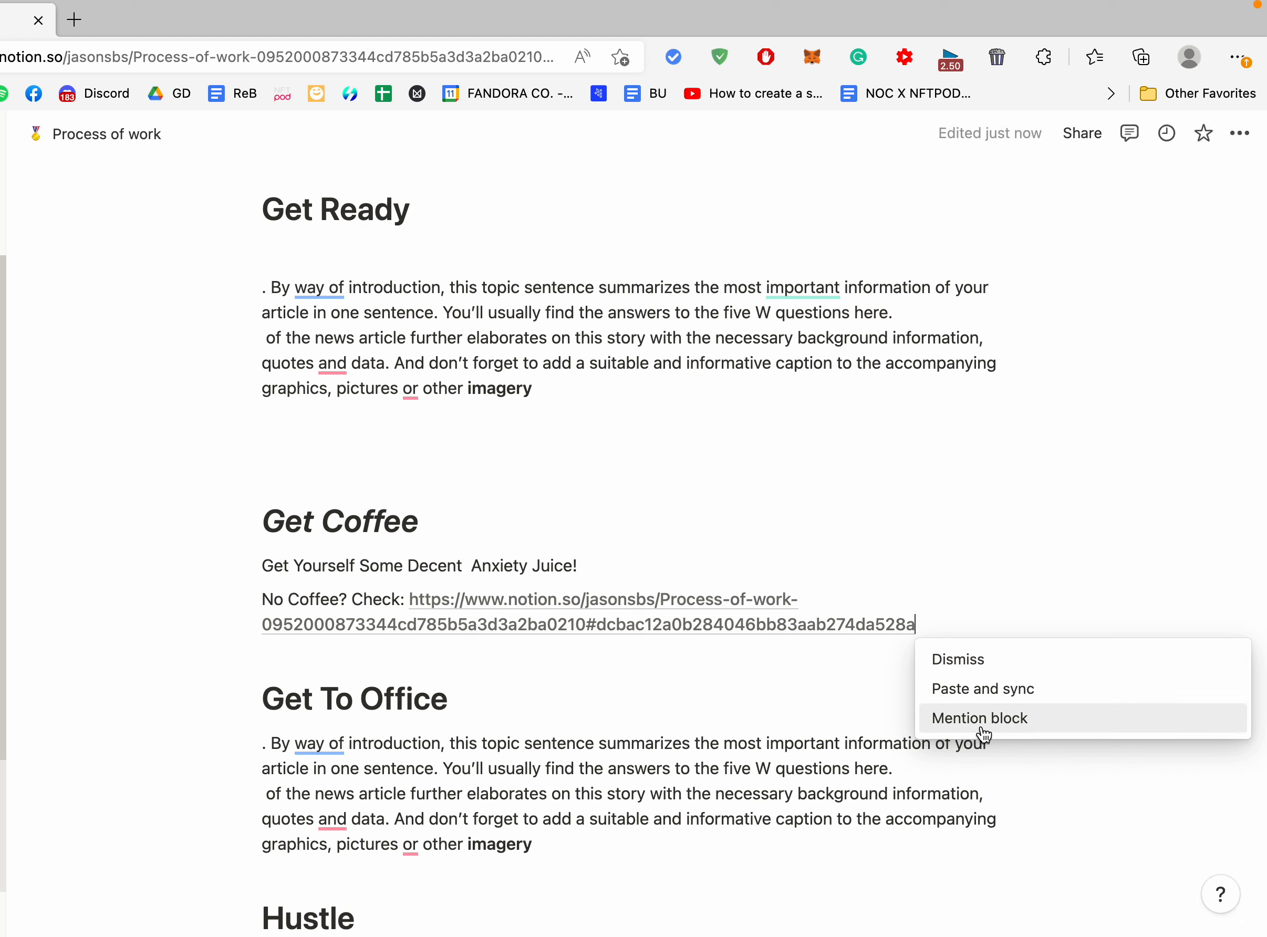
mouse_move(947, 733)
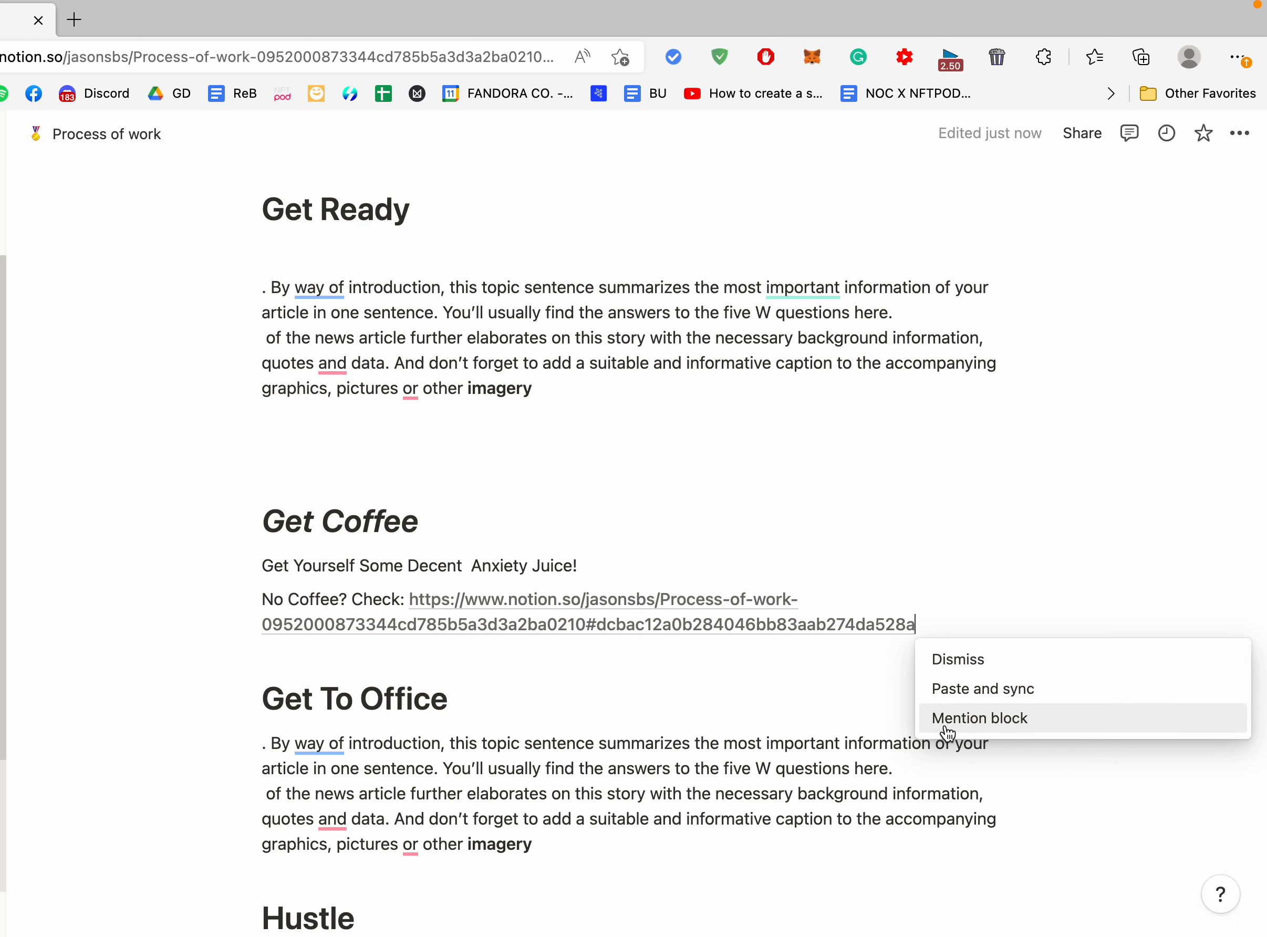
left_click(978, 718)
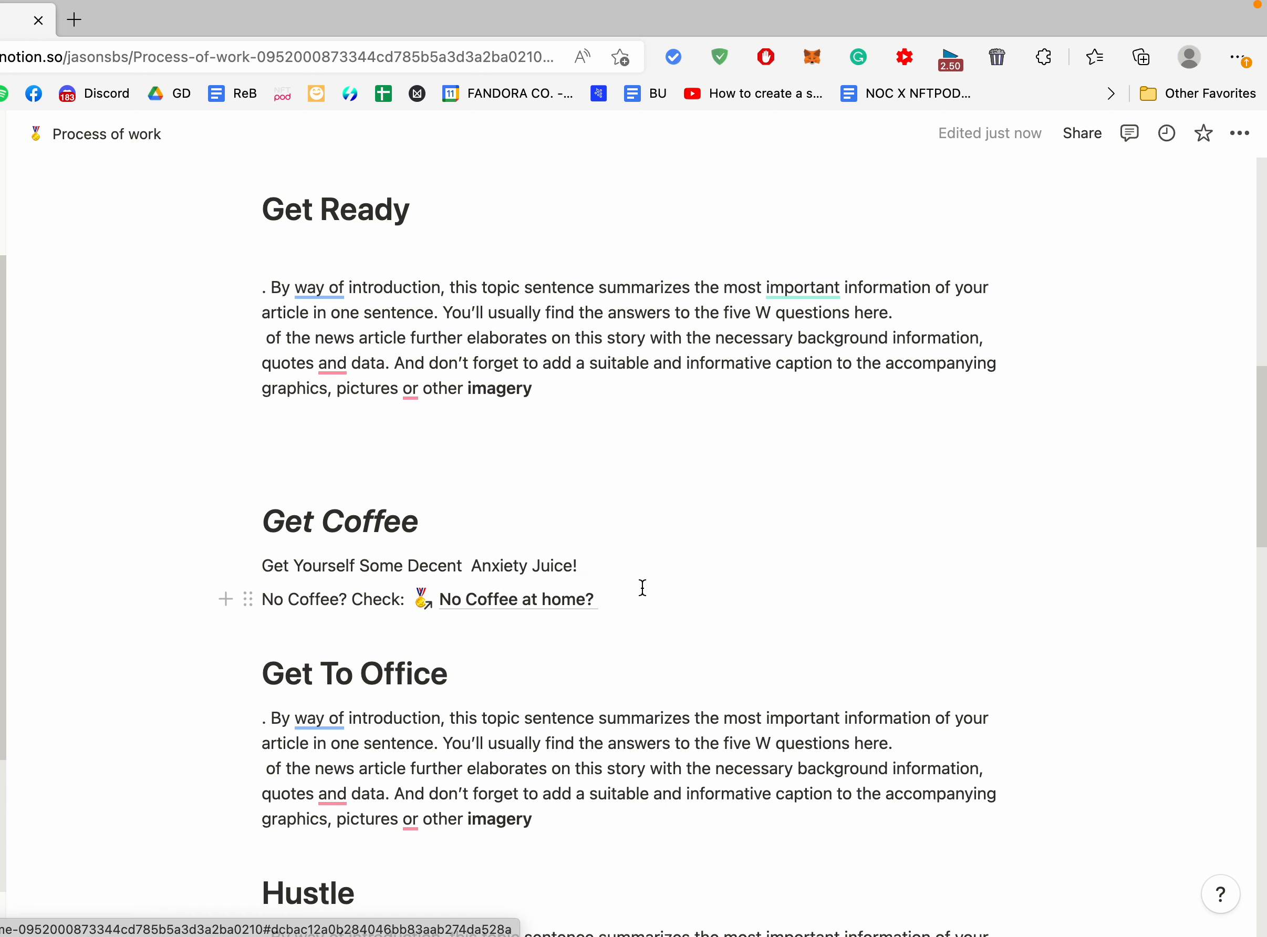
left_click(517, 599)
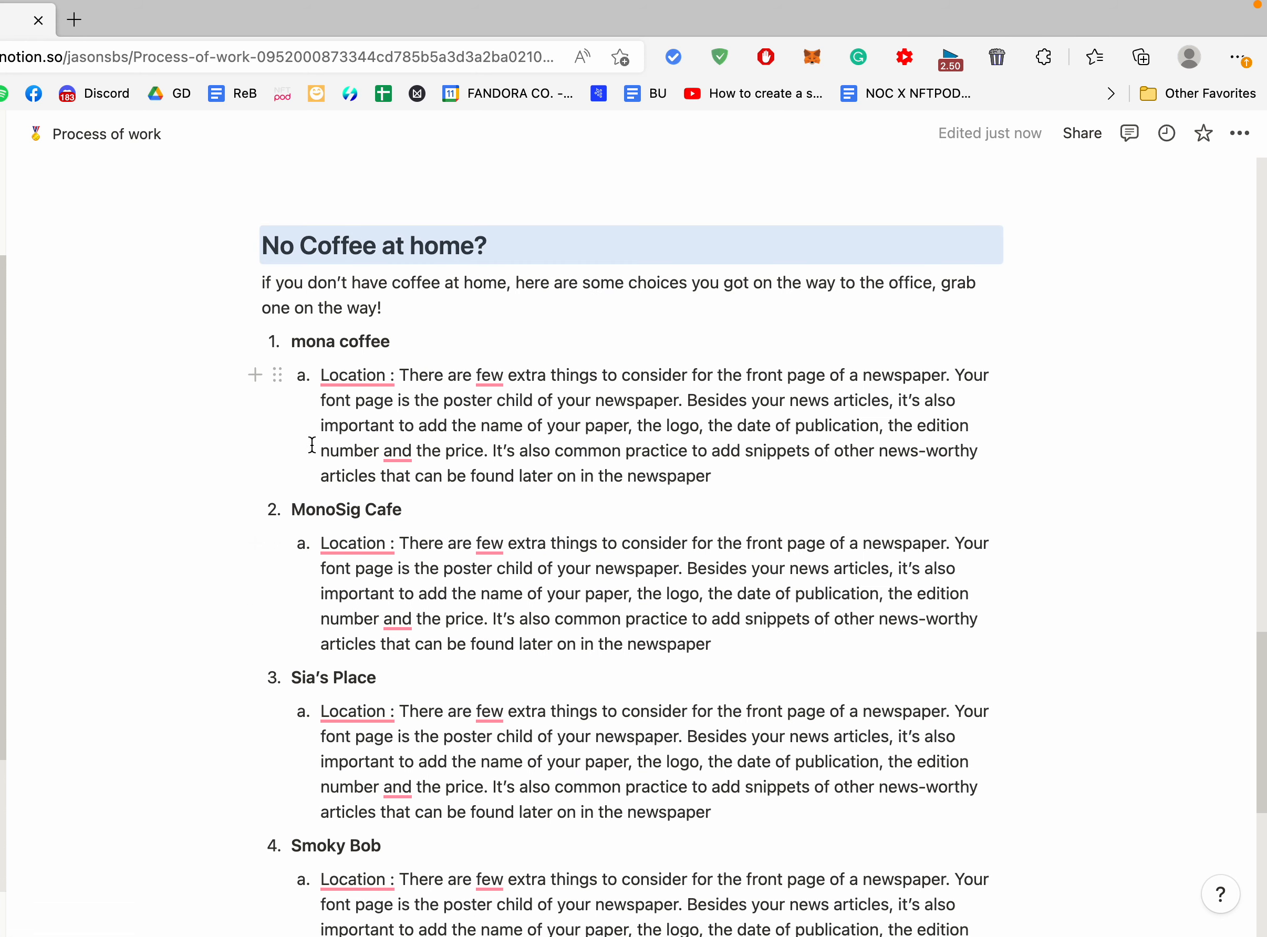
scroll("up", 3)
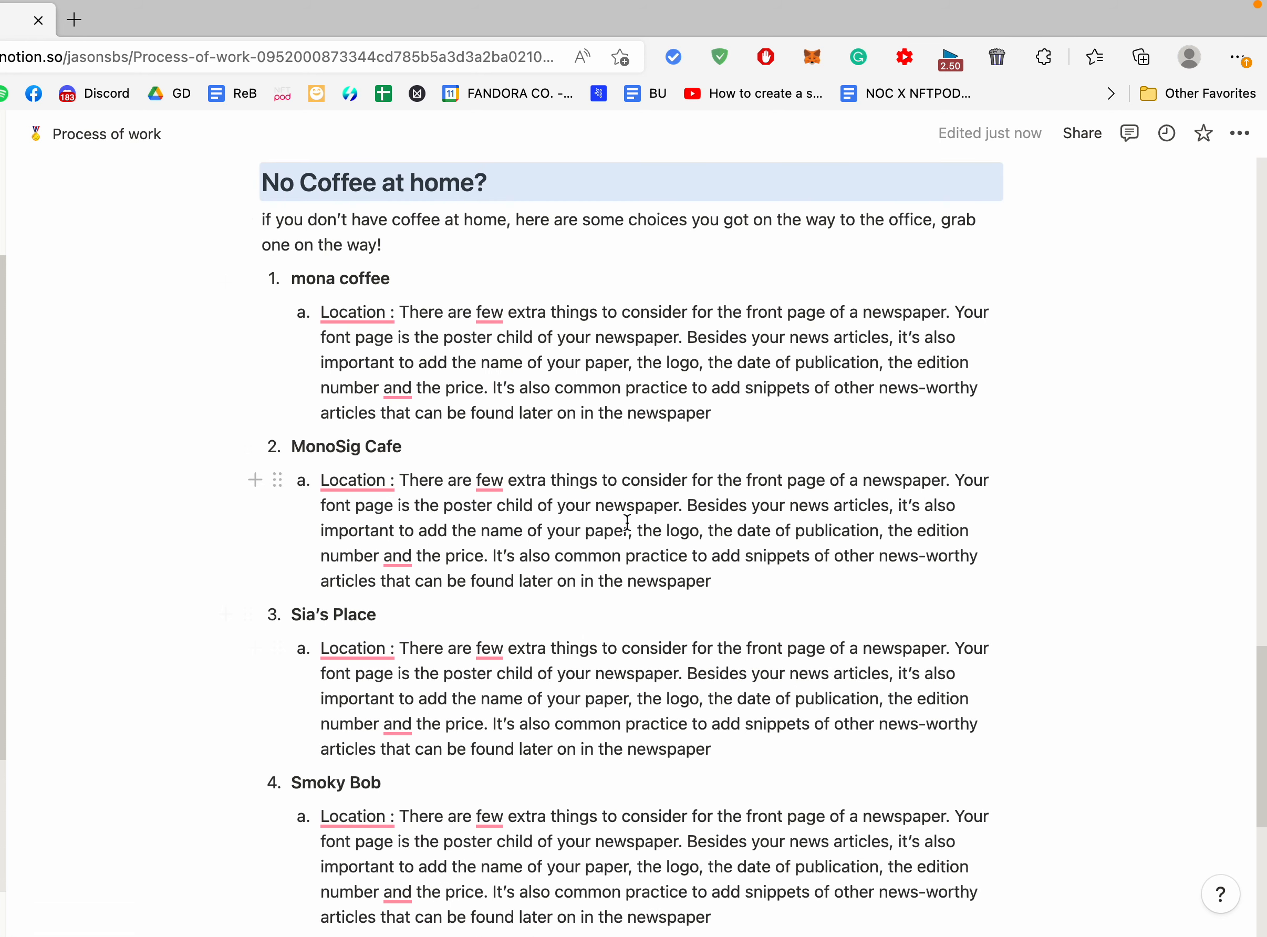
scroll("down", 3)
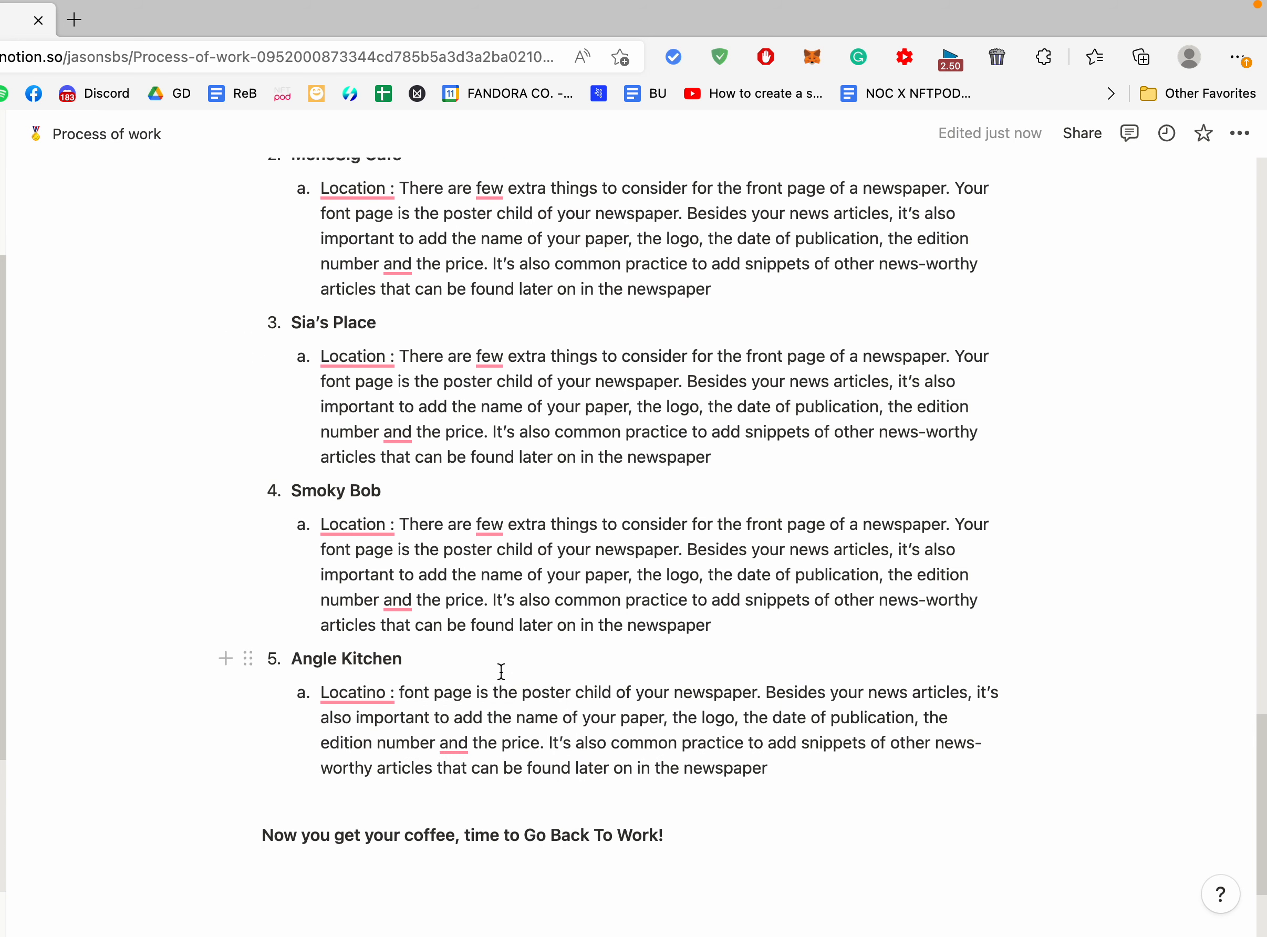
scroll("down", 3)
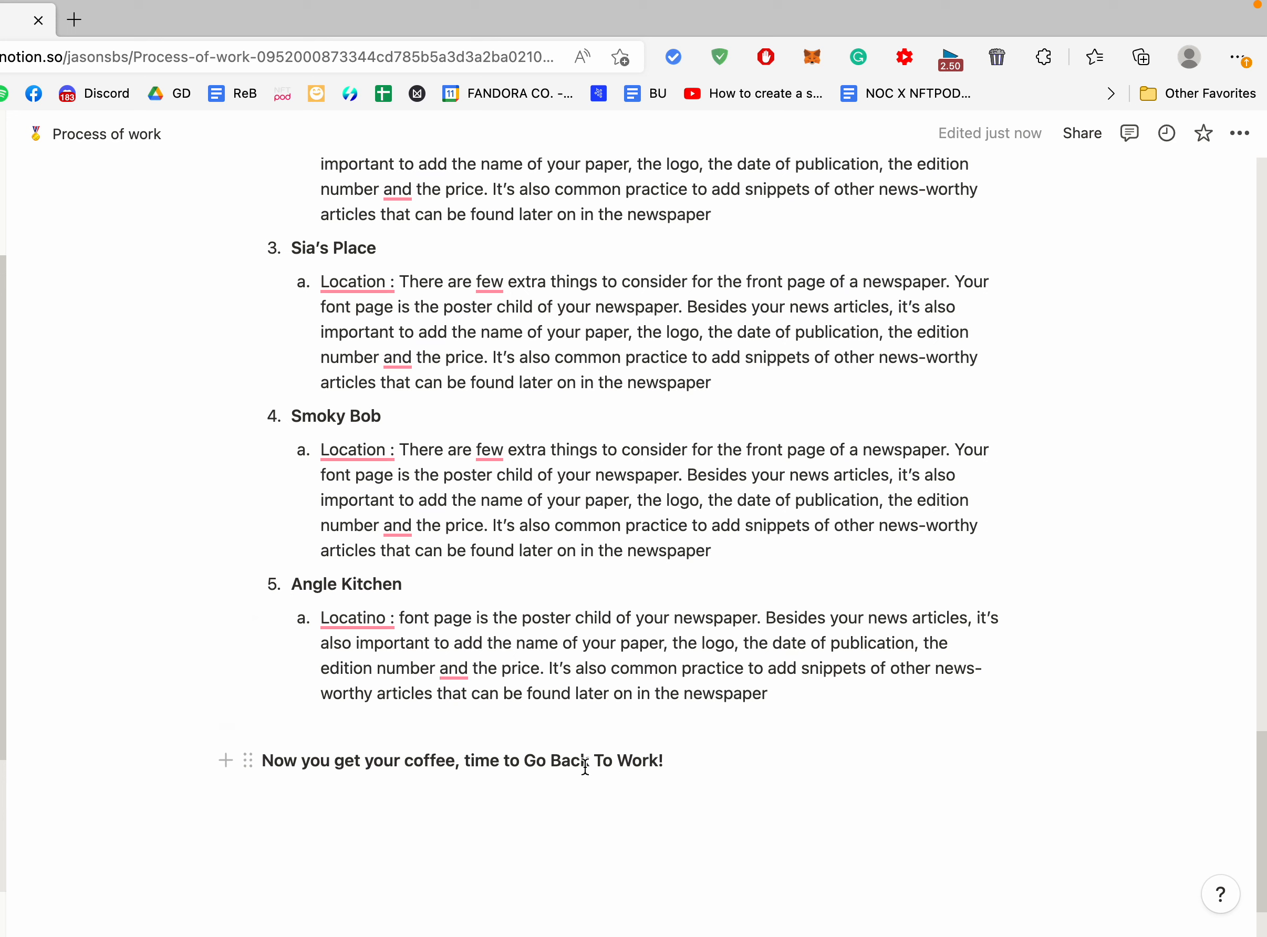
mouse_move(602, 771)
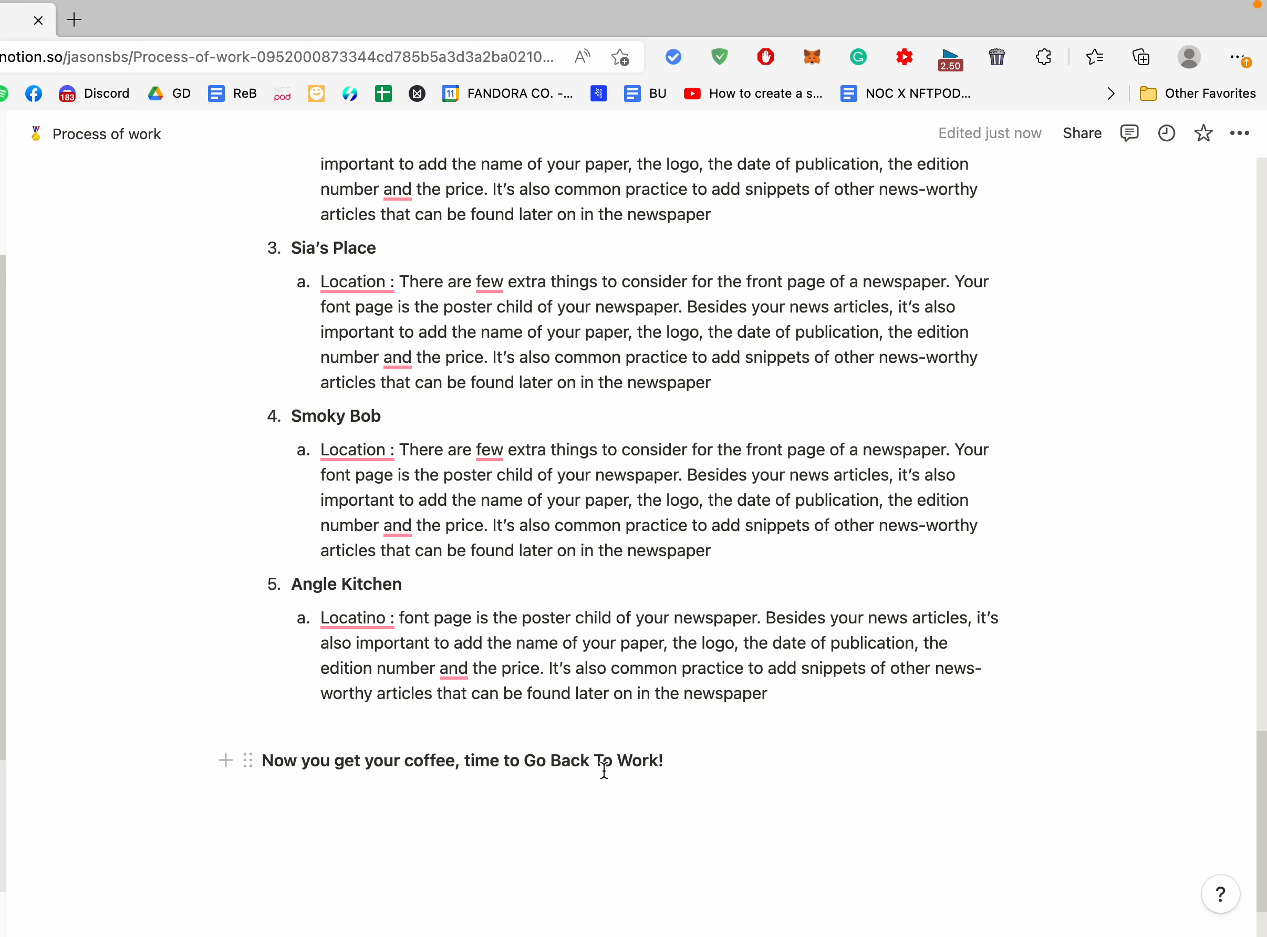
mouse_move(985, 791)
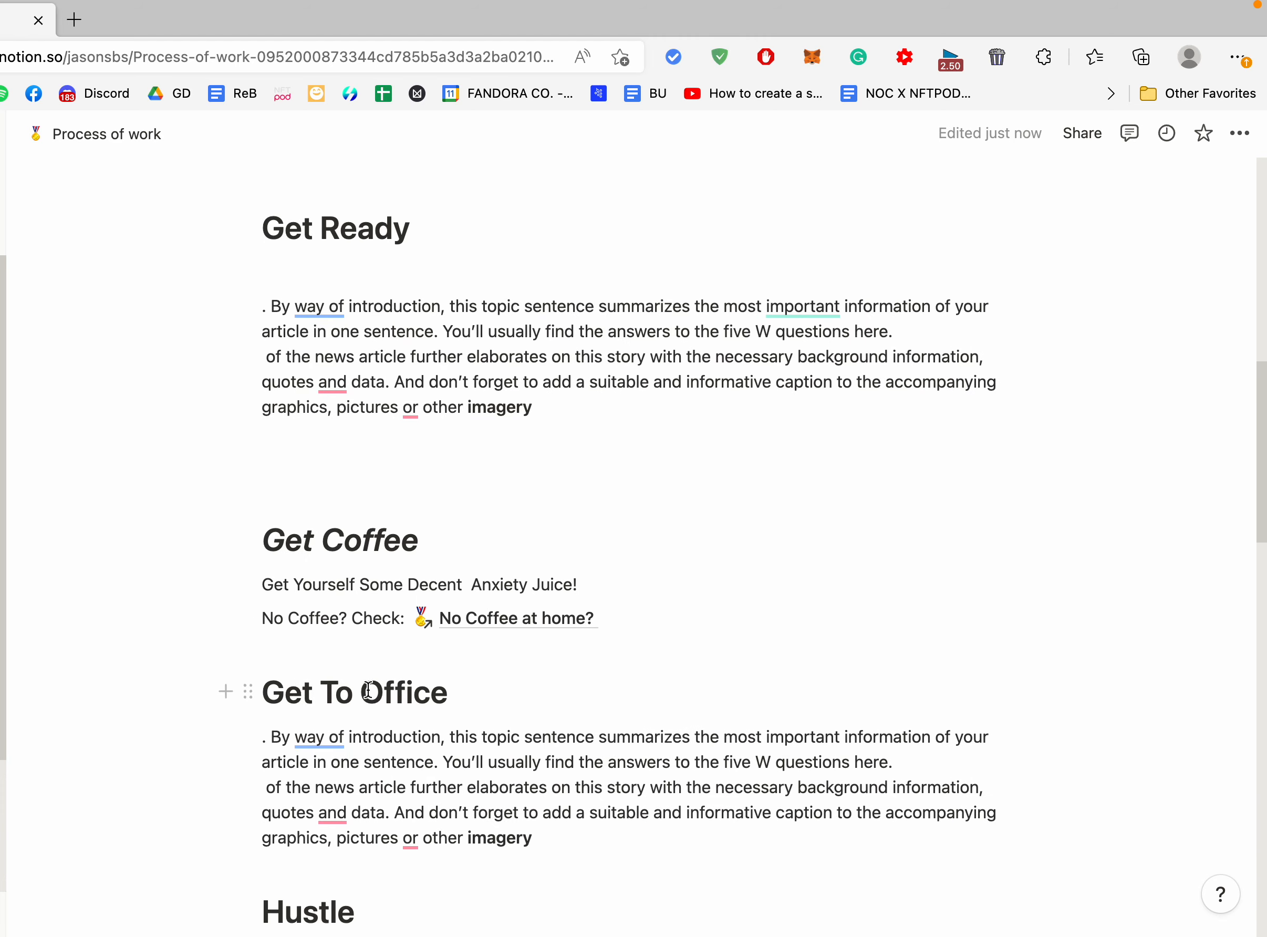
scroll("down", 3)
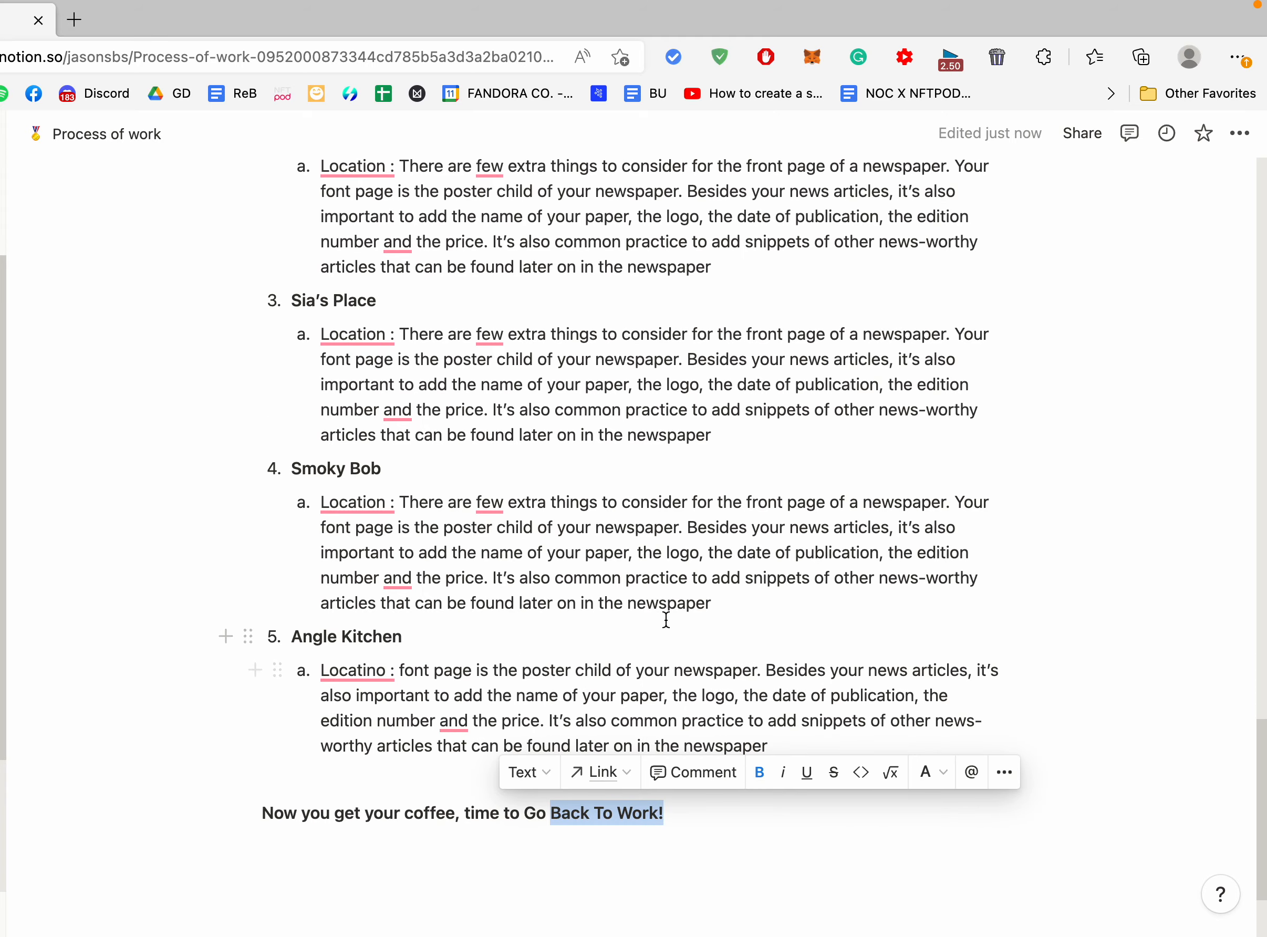
scroll("up", 3)
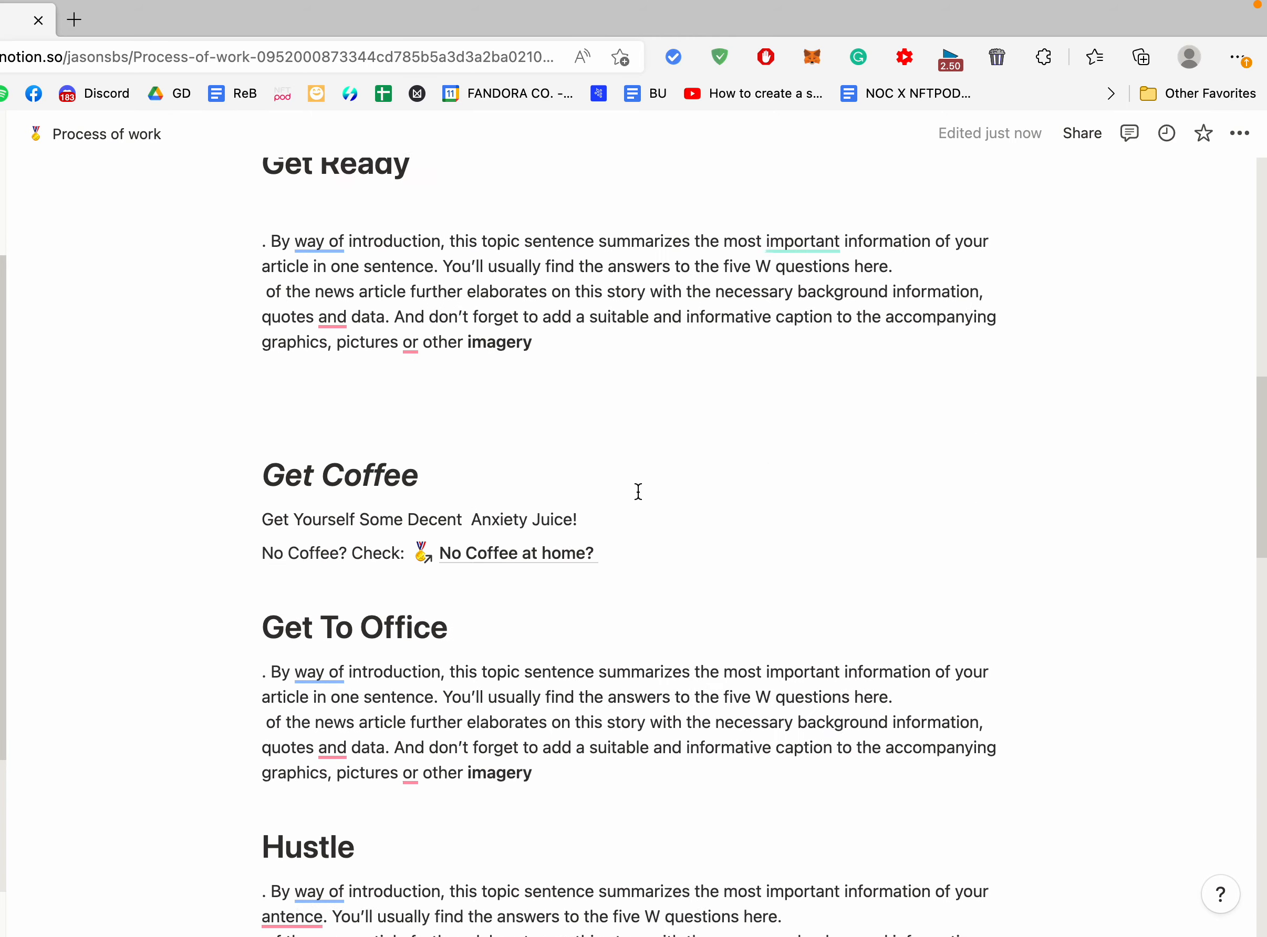
scroll("up", 3)
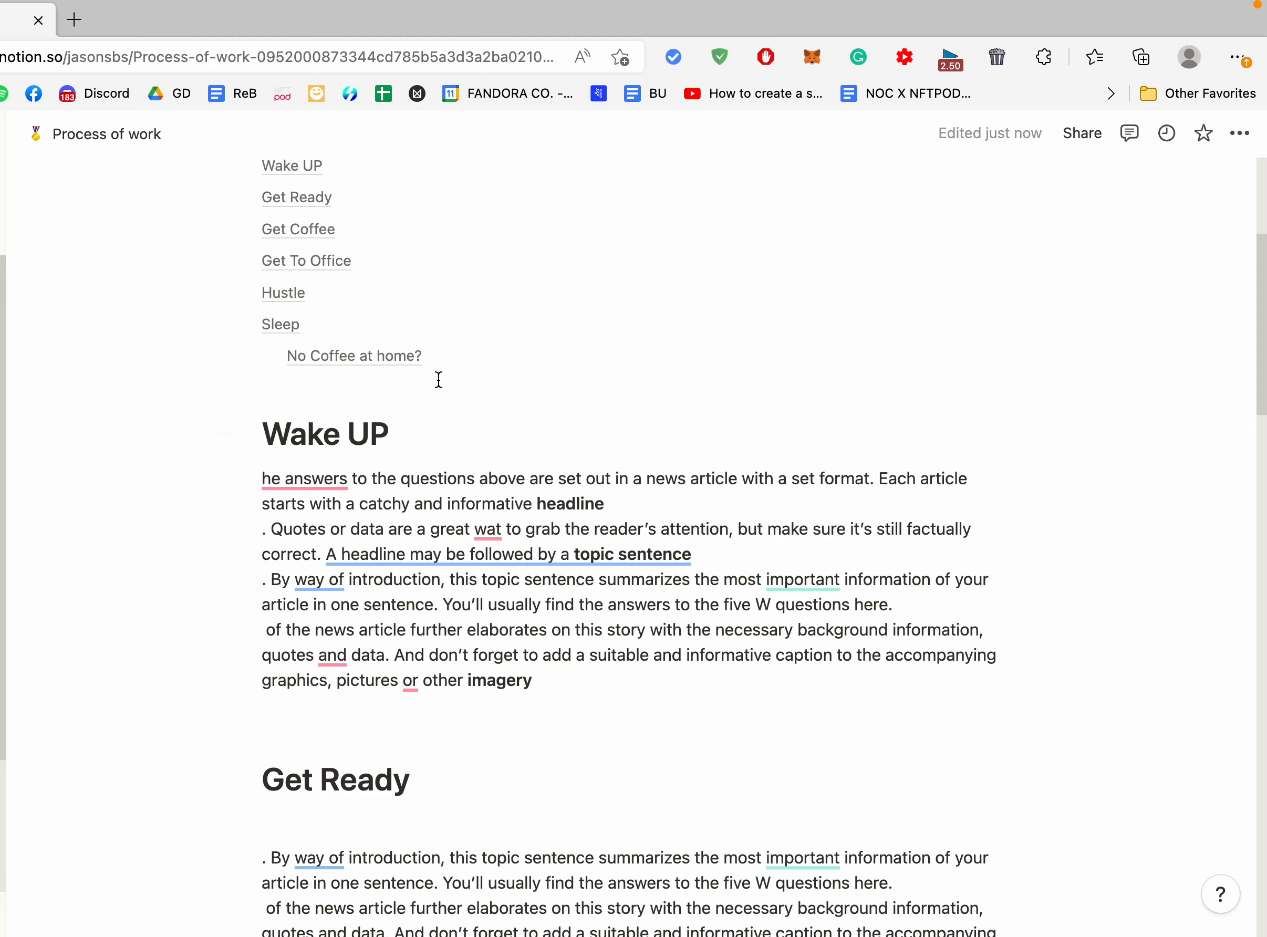
scroll("down", 3)
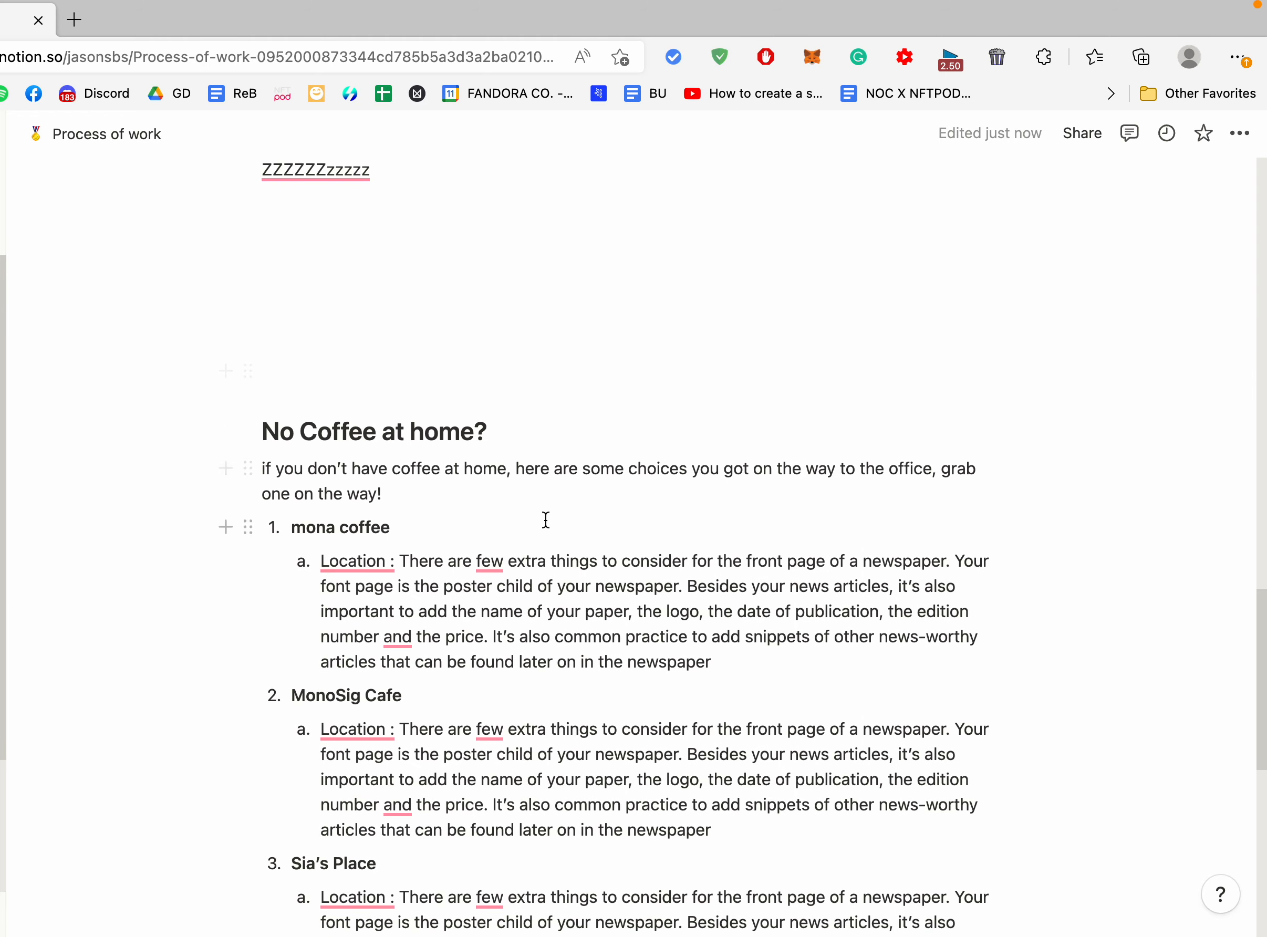
scroll("down", 3)
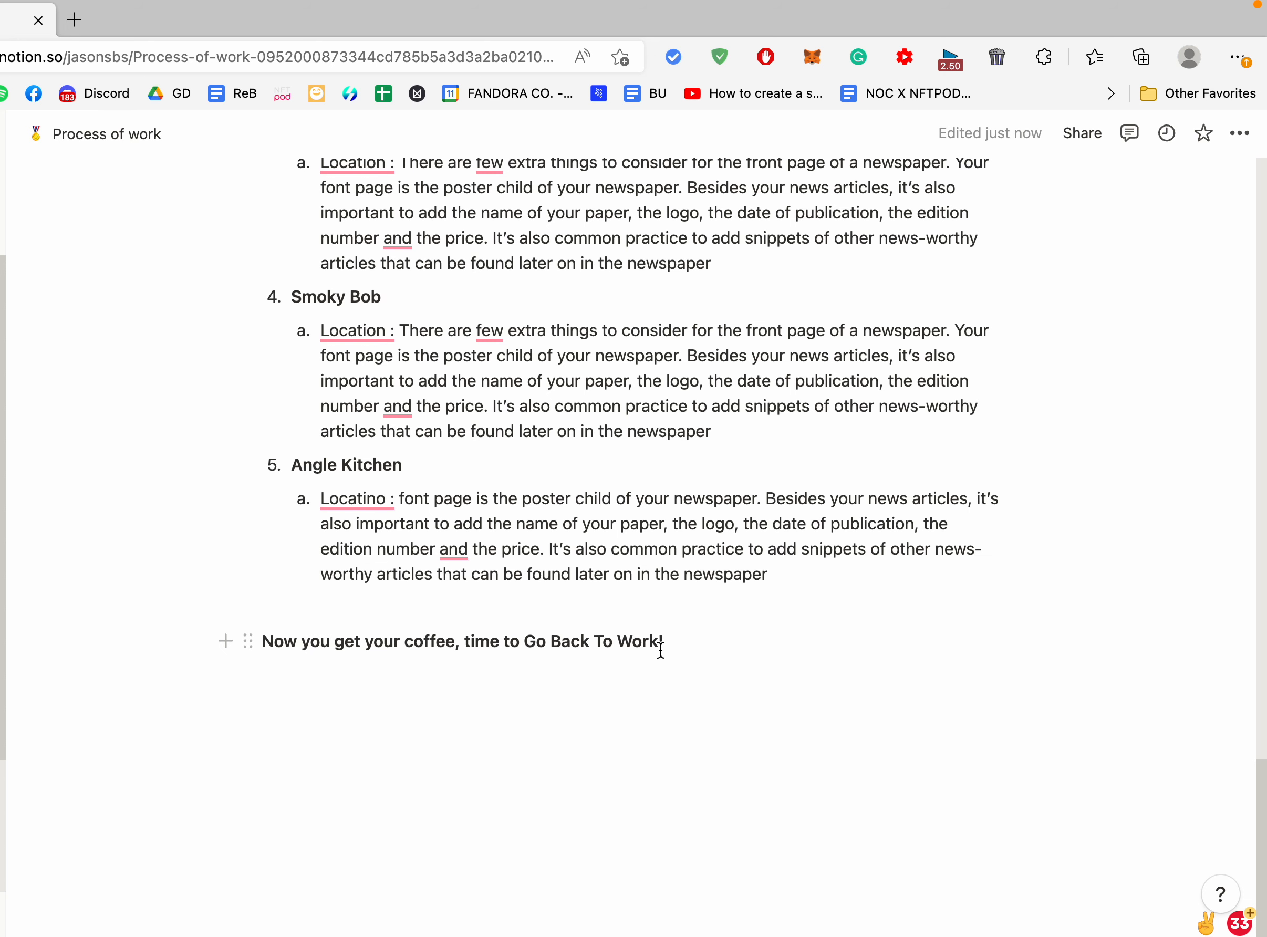
key("F12")
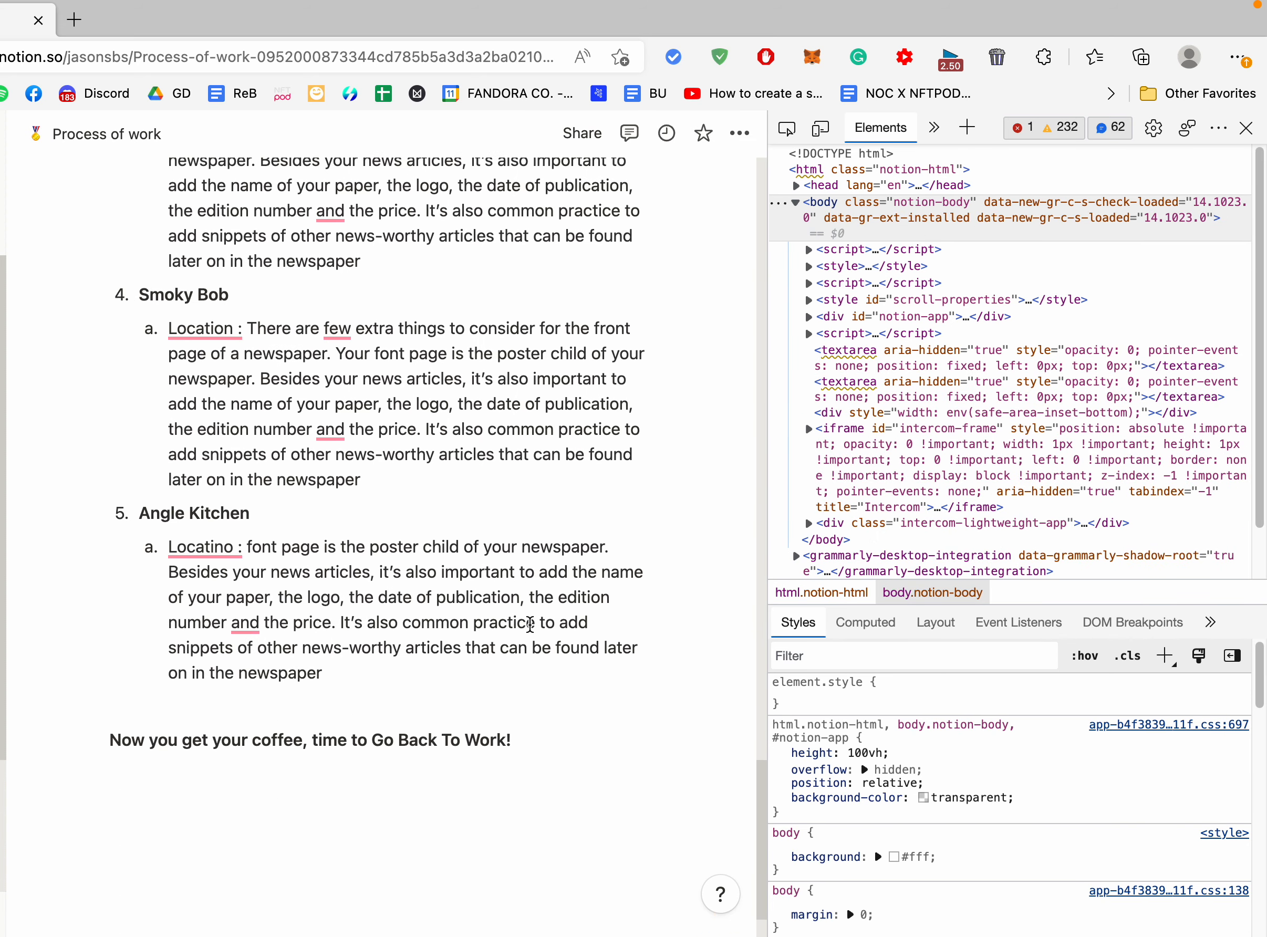
Expand the Get To Office heading's markup and select the notion-header-block div carrying its data-block-id
scroll("up", 3)
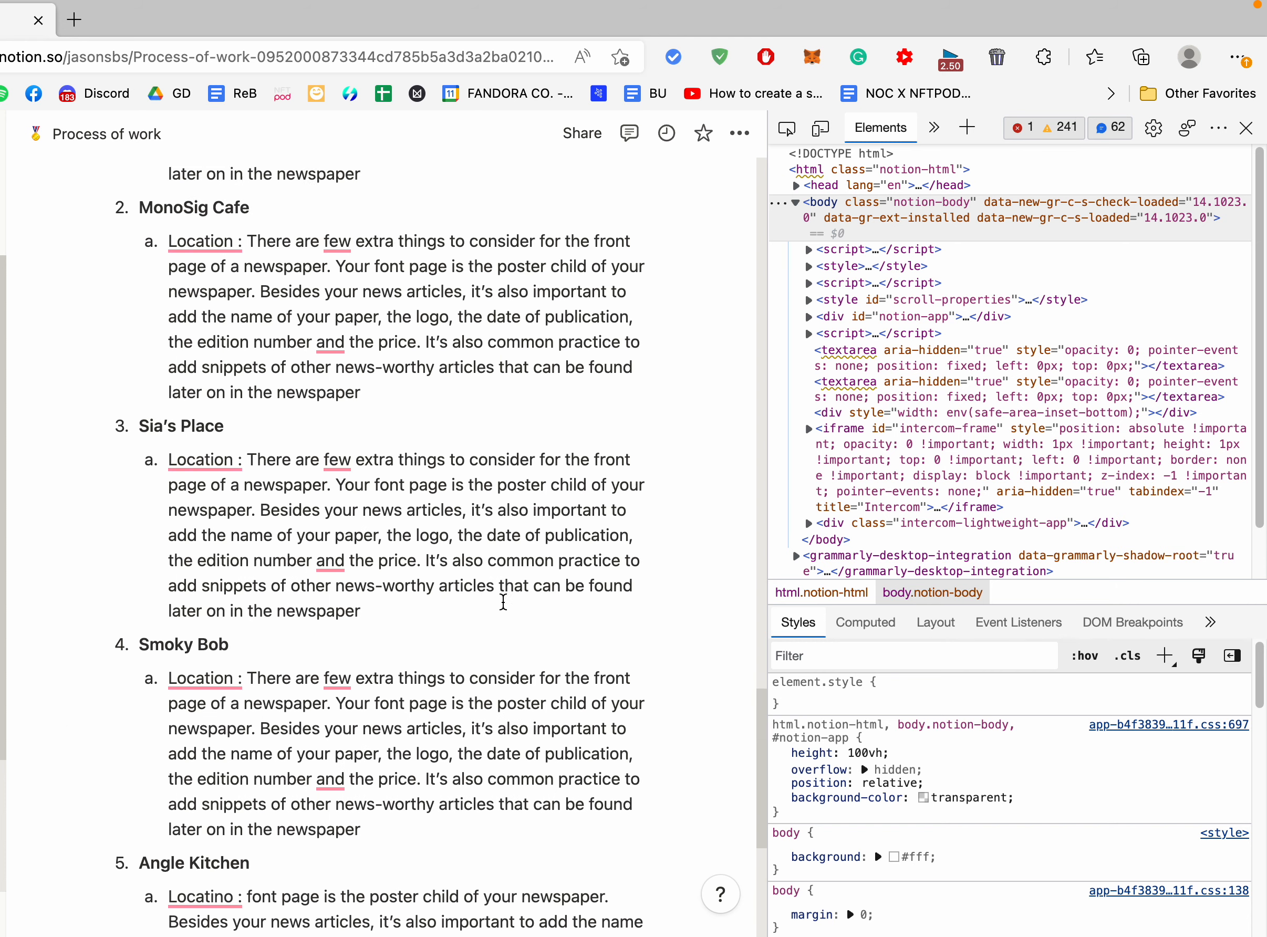
scroll("down", 3)
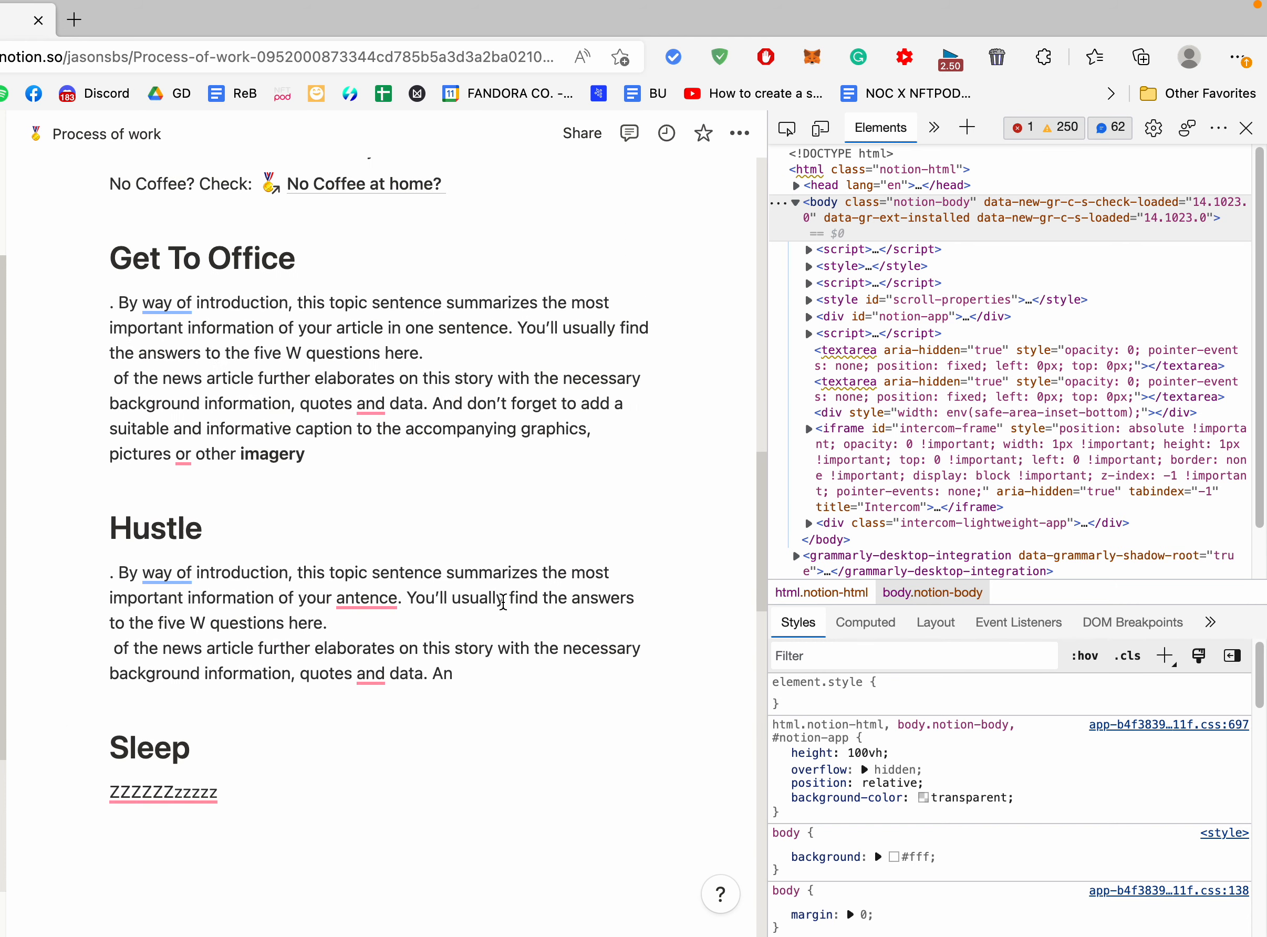
scroll("up", 3)
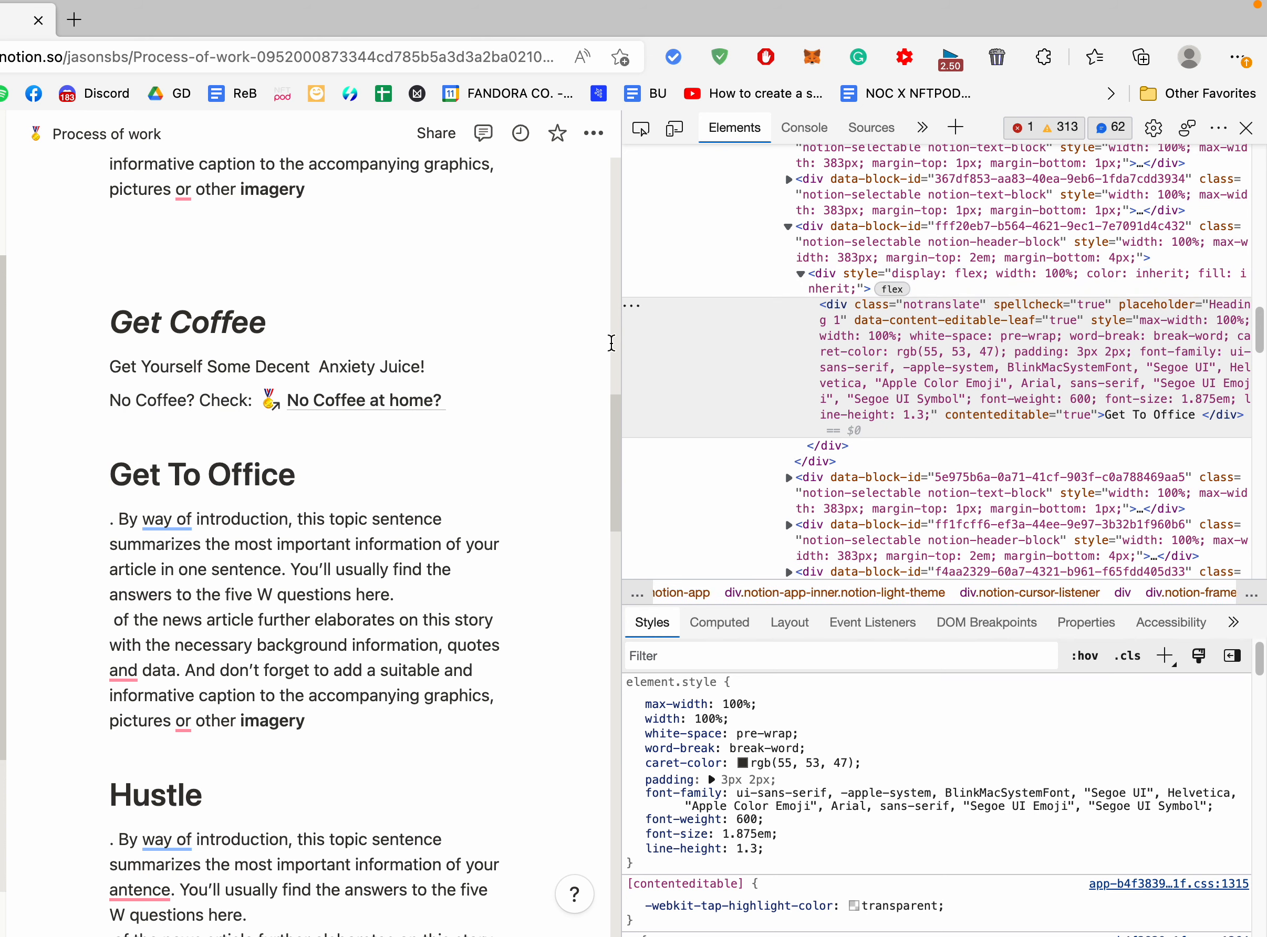
mouse_move(996, 258)
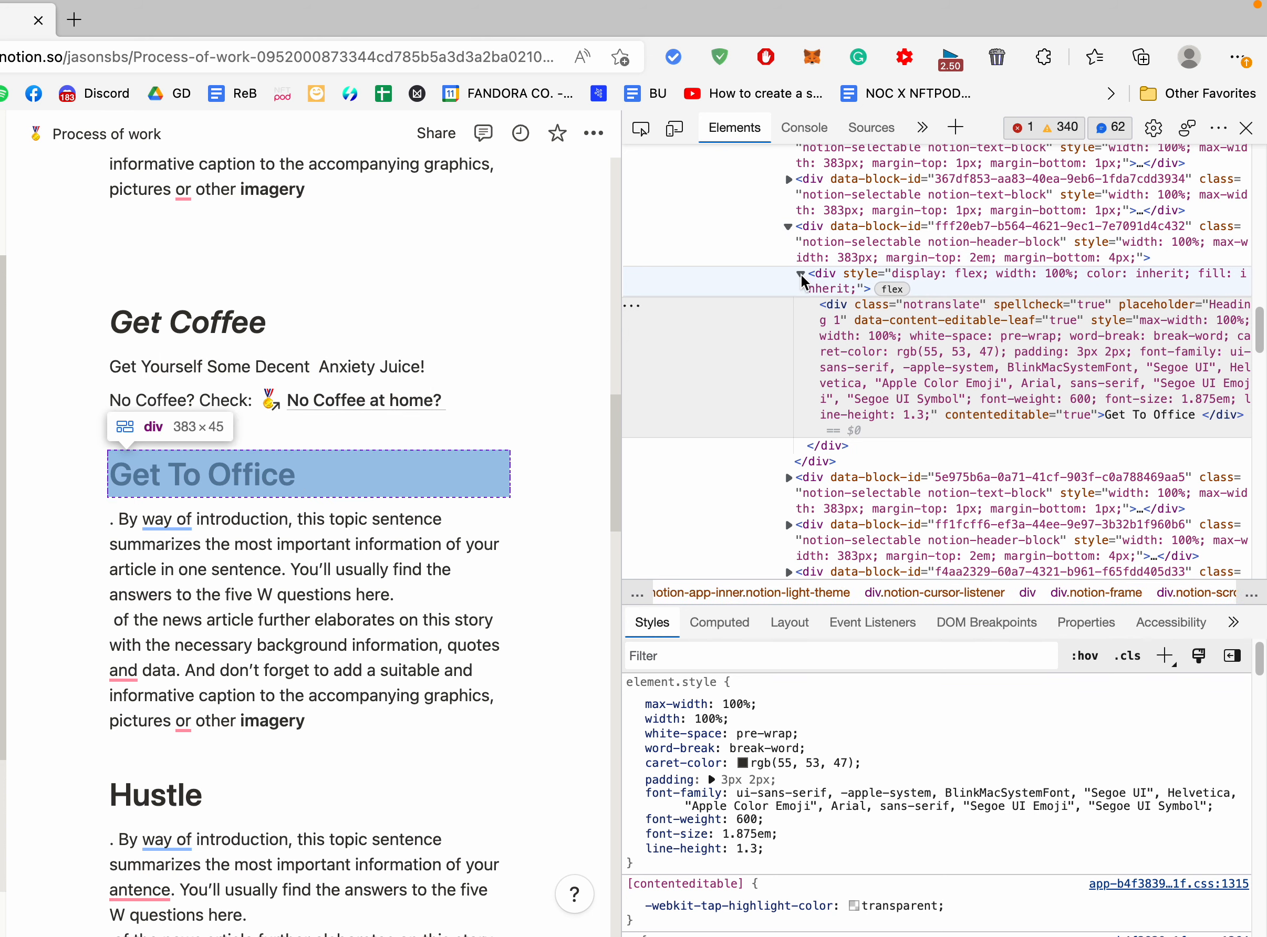
left_click(799, 233)
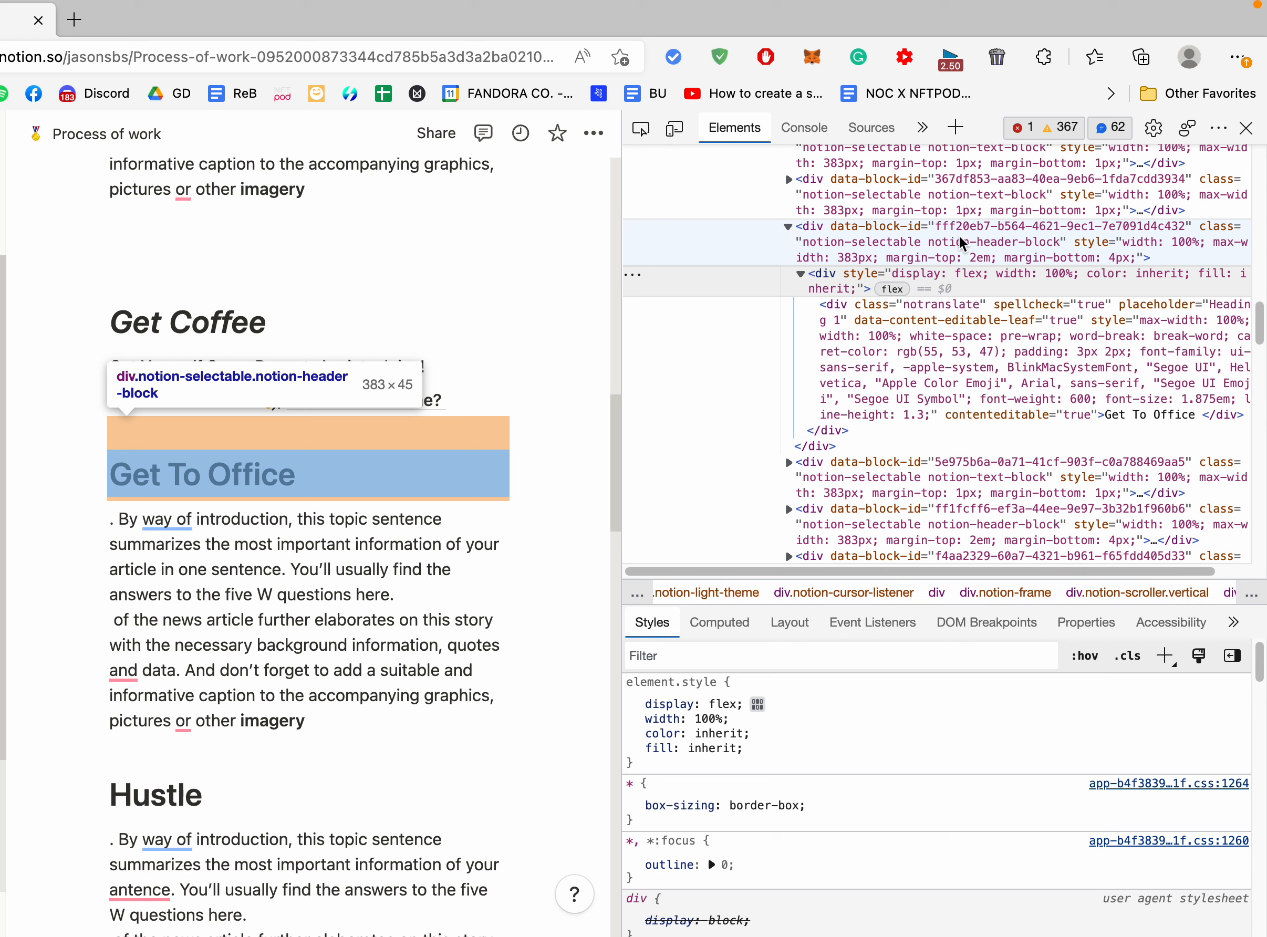
left_click(922, 242)
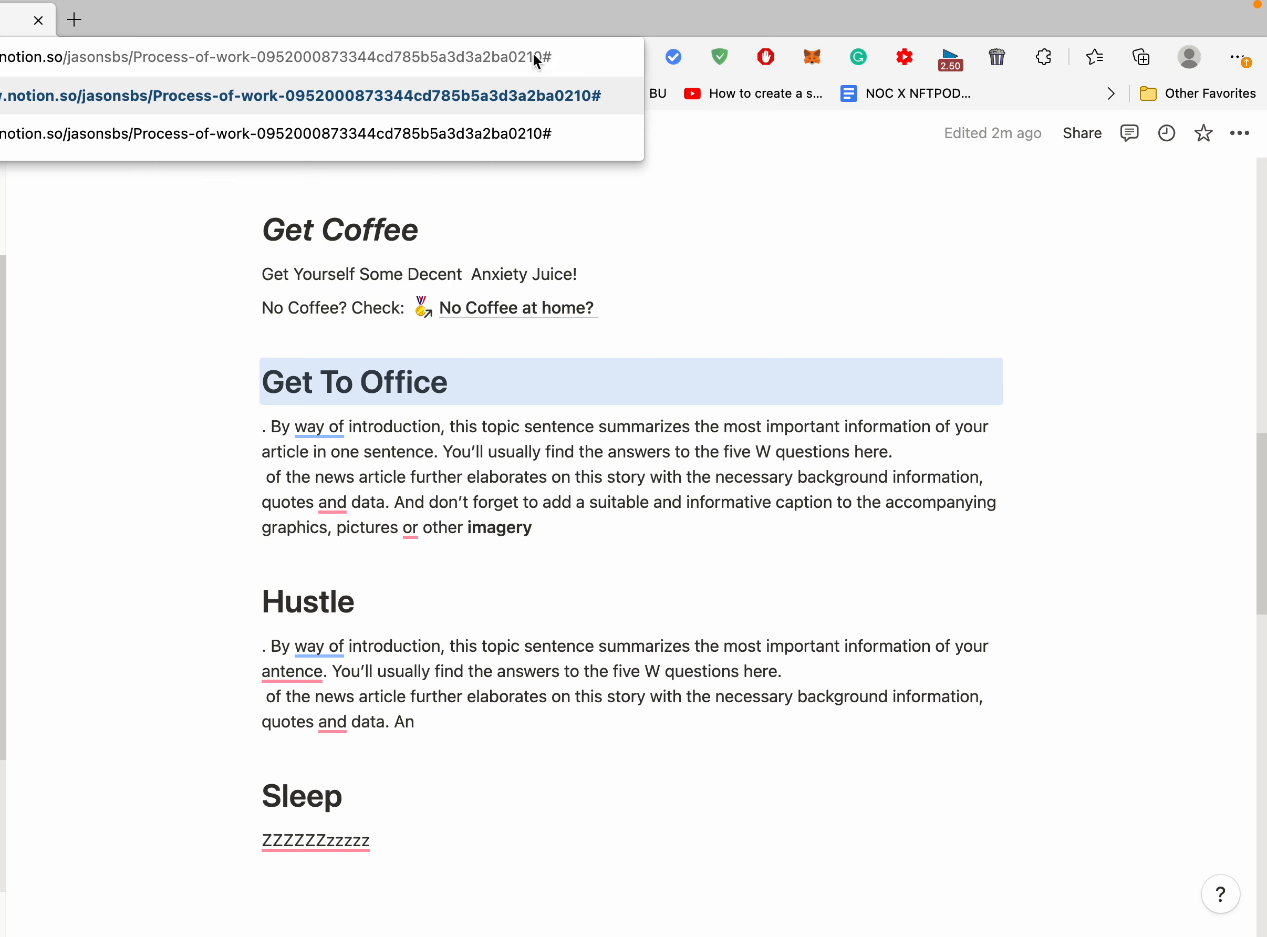
mouse_move(85, 156)
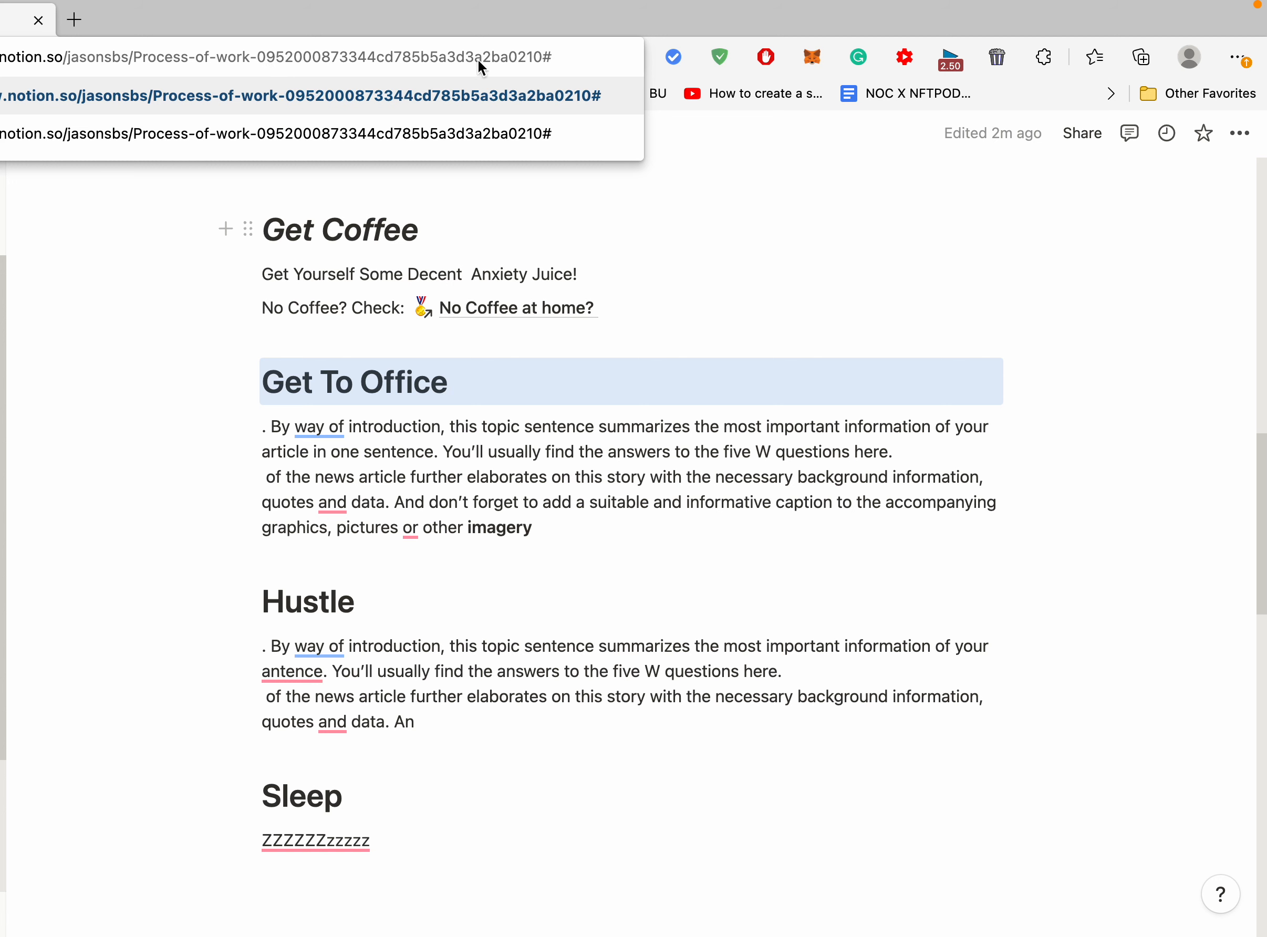
mouse_move(534, 74)
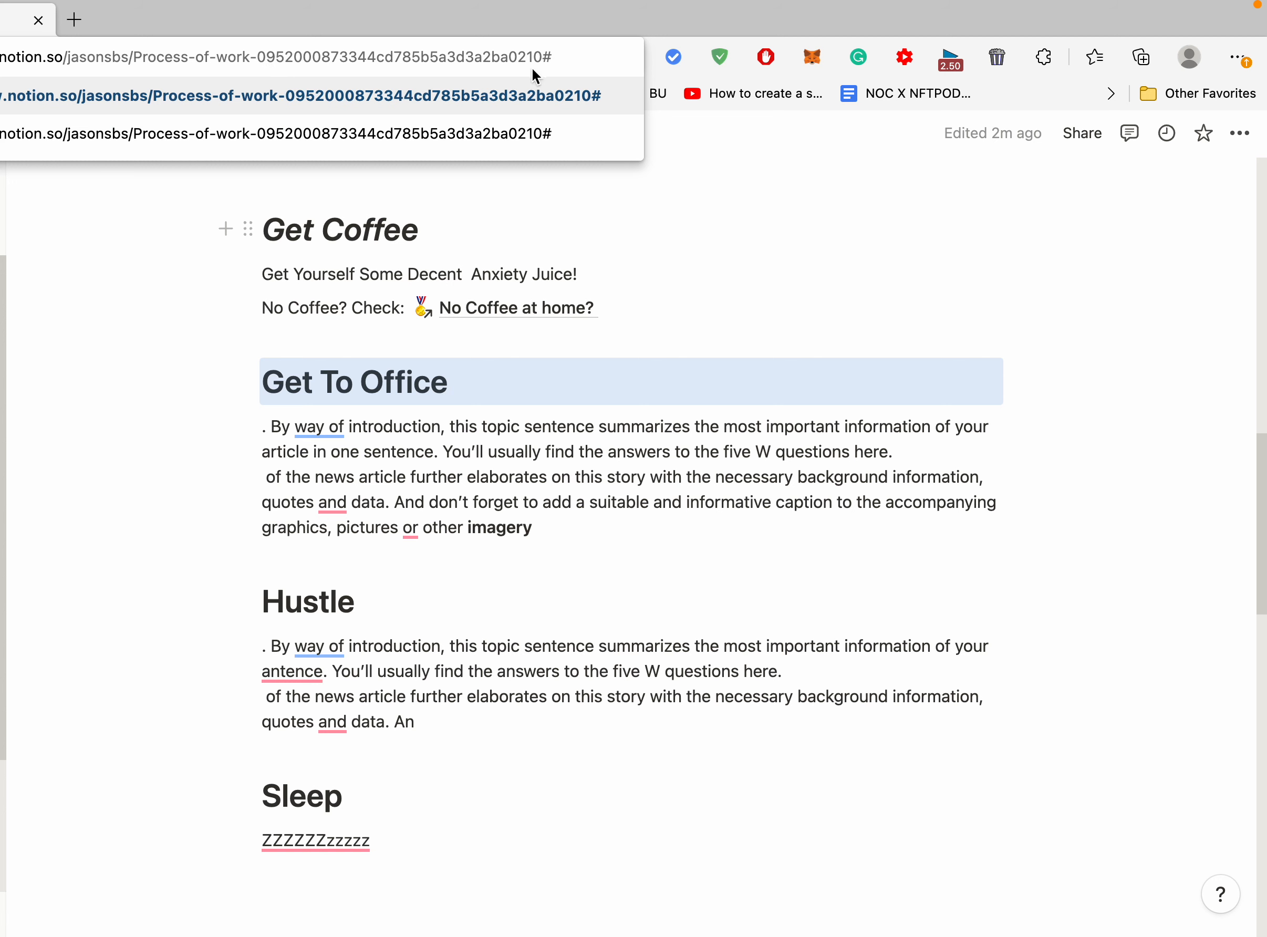
mouse_move(570, 92)
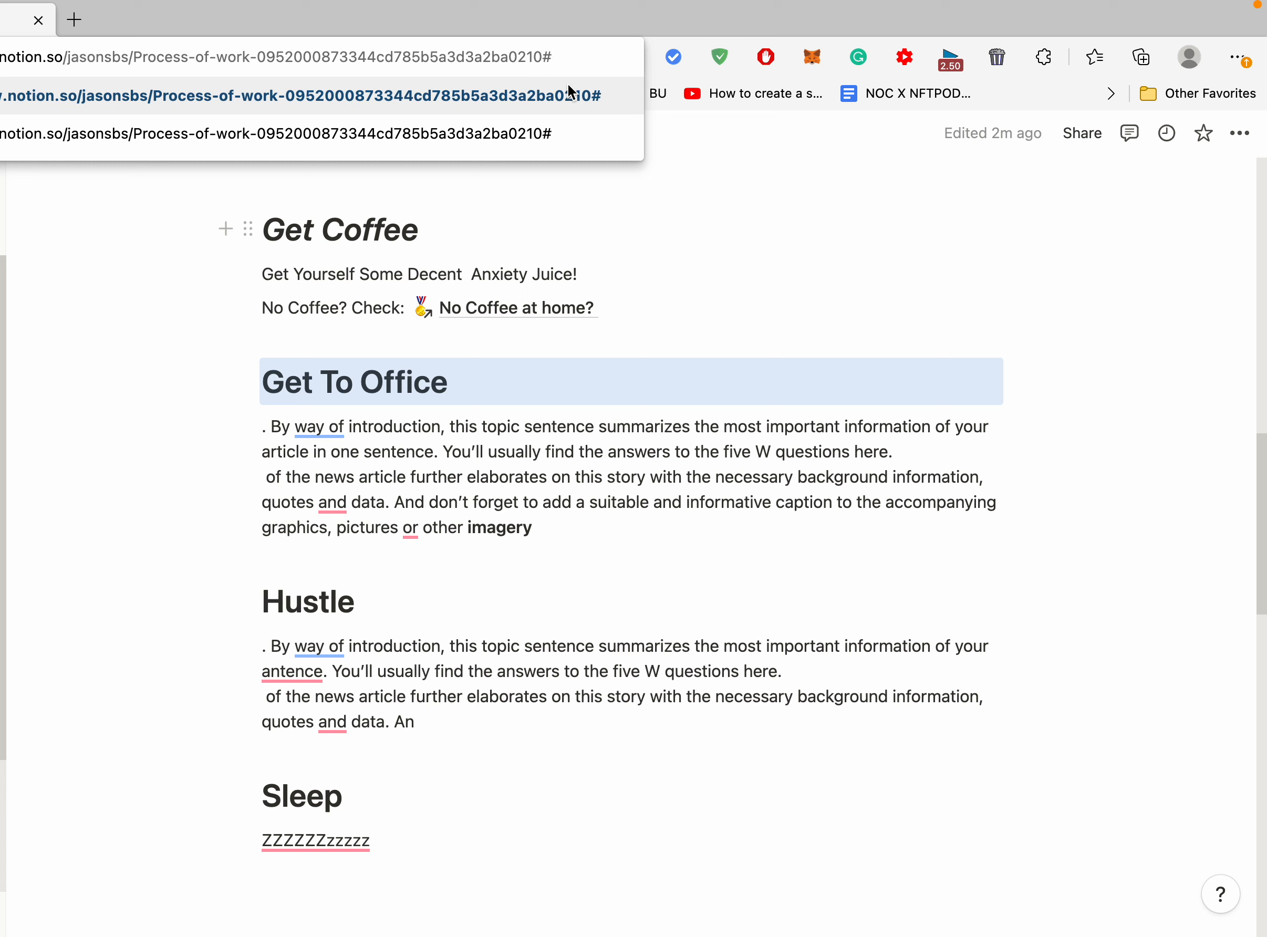
mouse_move(549, 72)
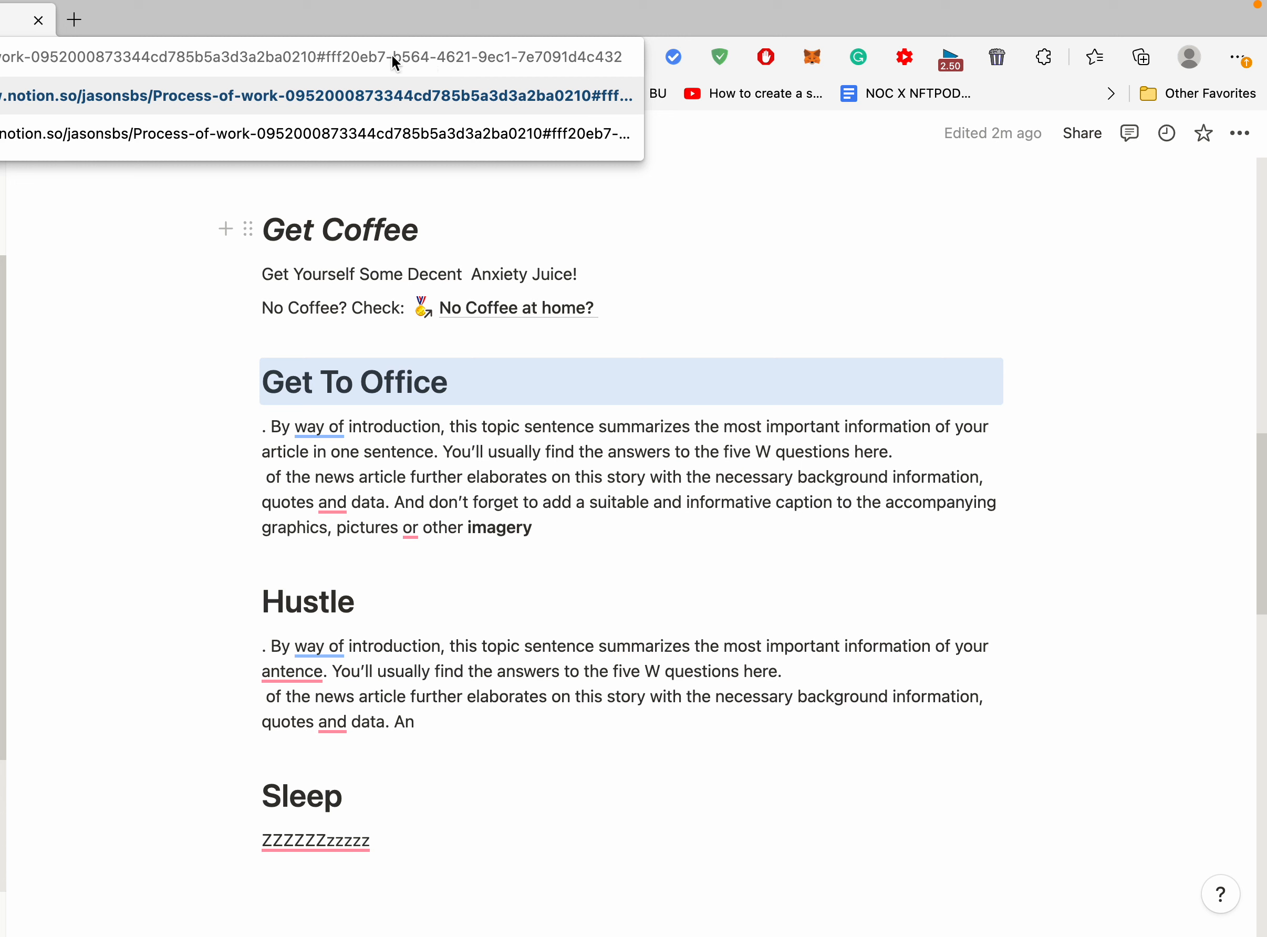
mouse_move(395, 56)
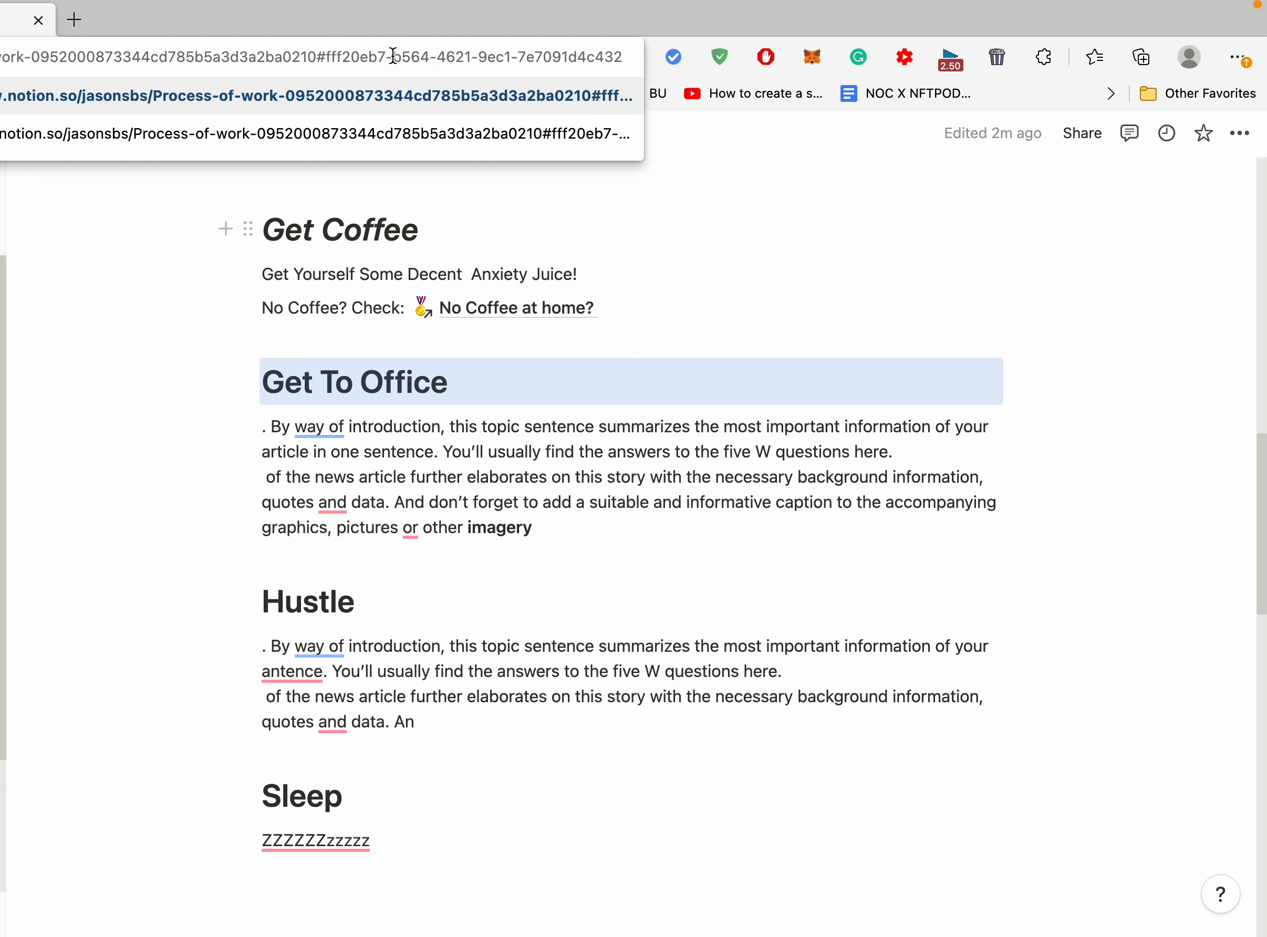
mouse_move(433, 73)
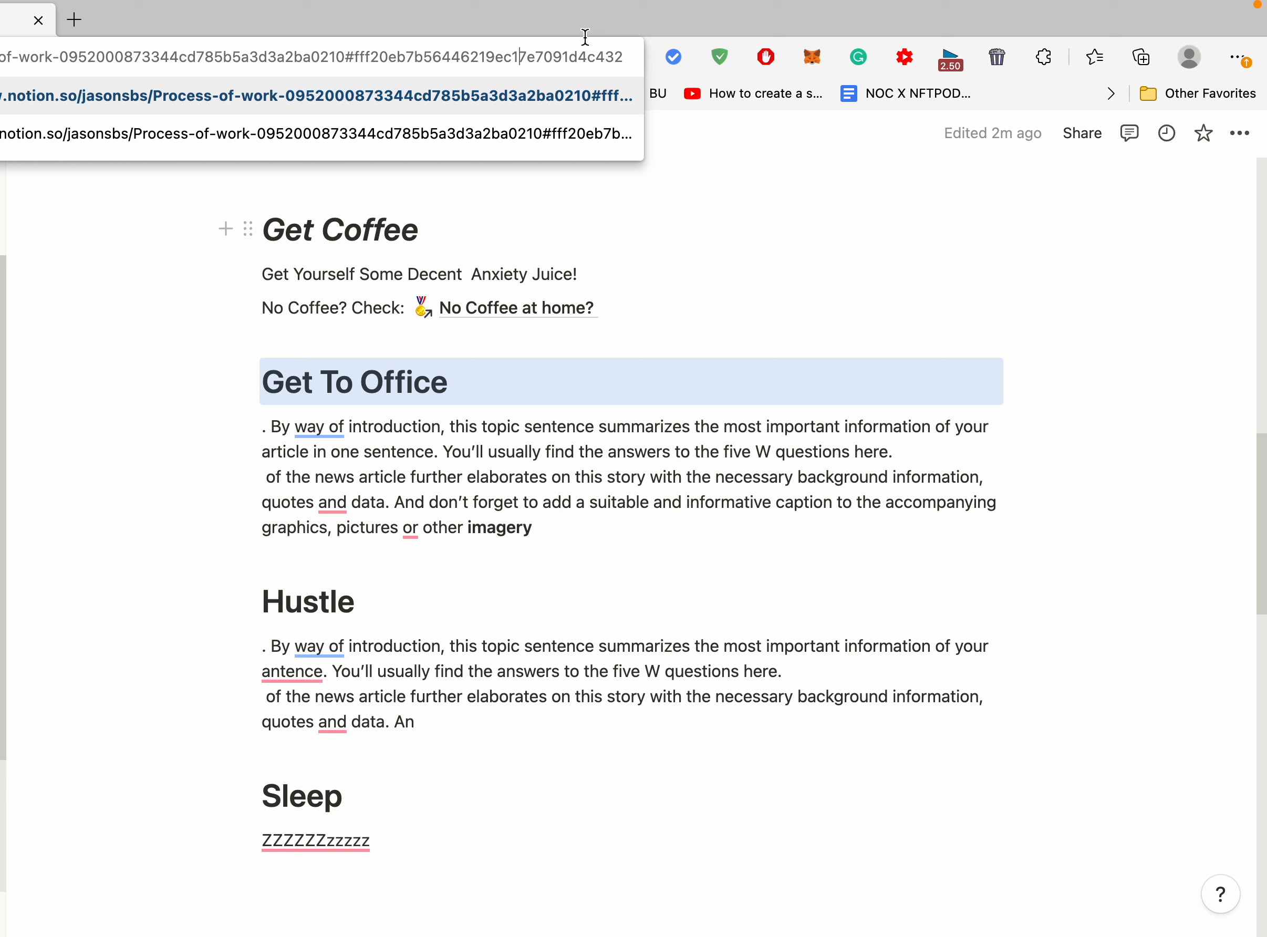
mouse_move(684, 100)
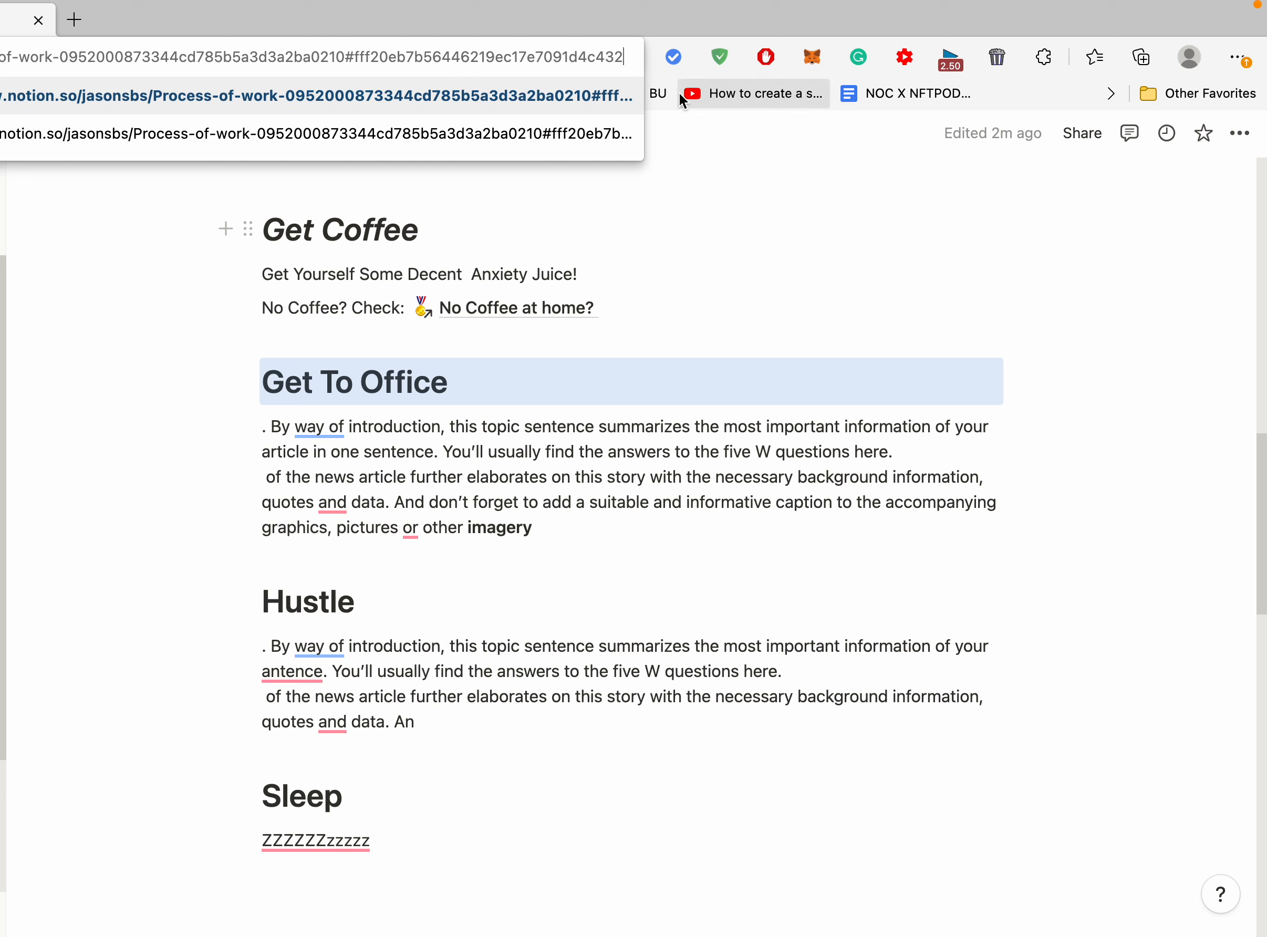
mouse_move(502, 44)
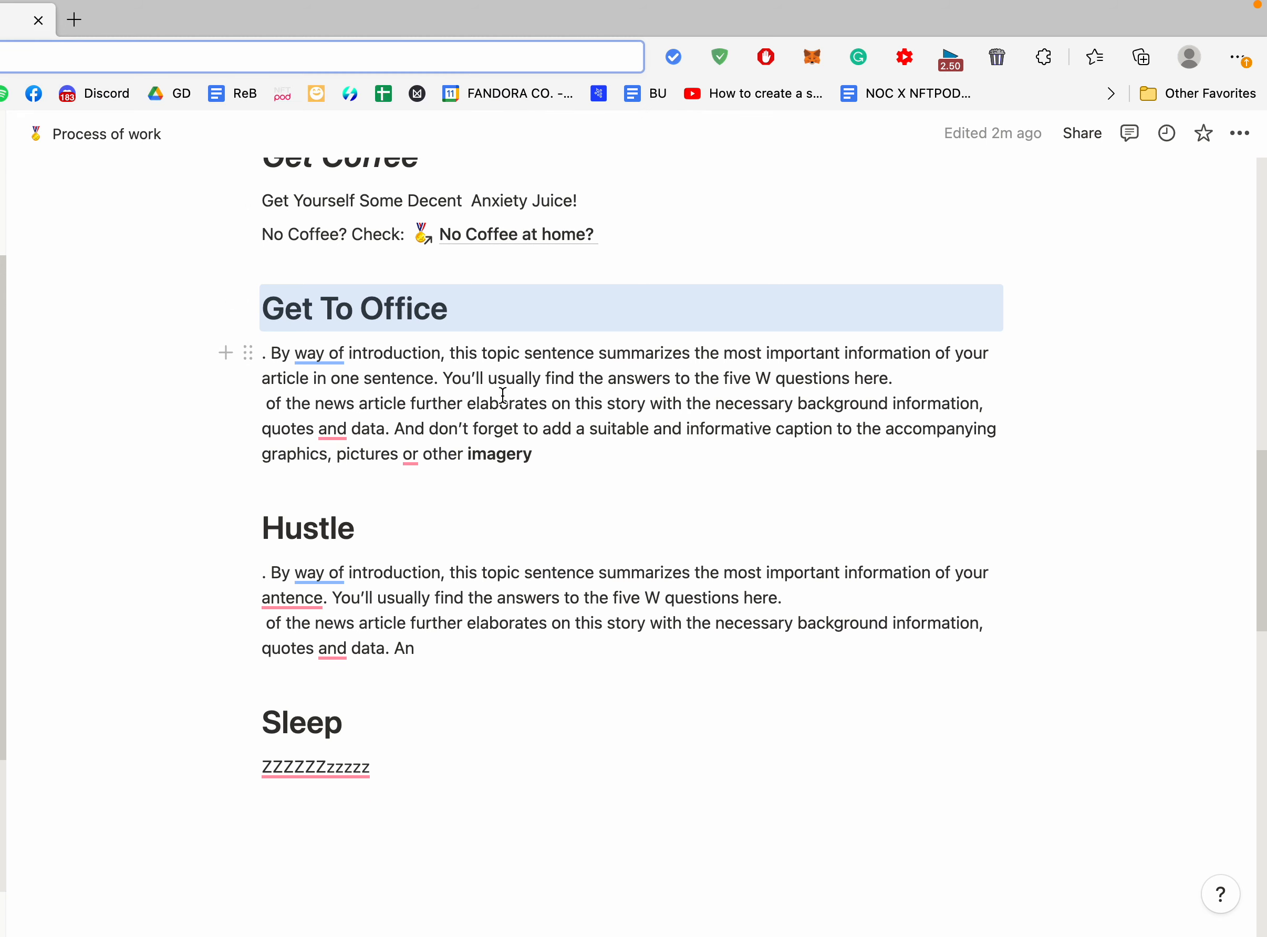
Follow the Go Back To Work! link and confirm it lands on Get To Office
scroll("down", 3)
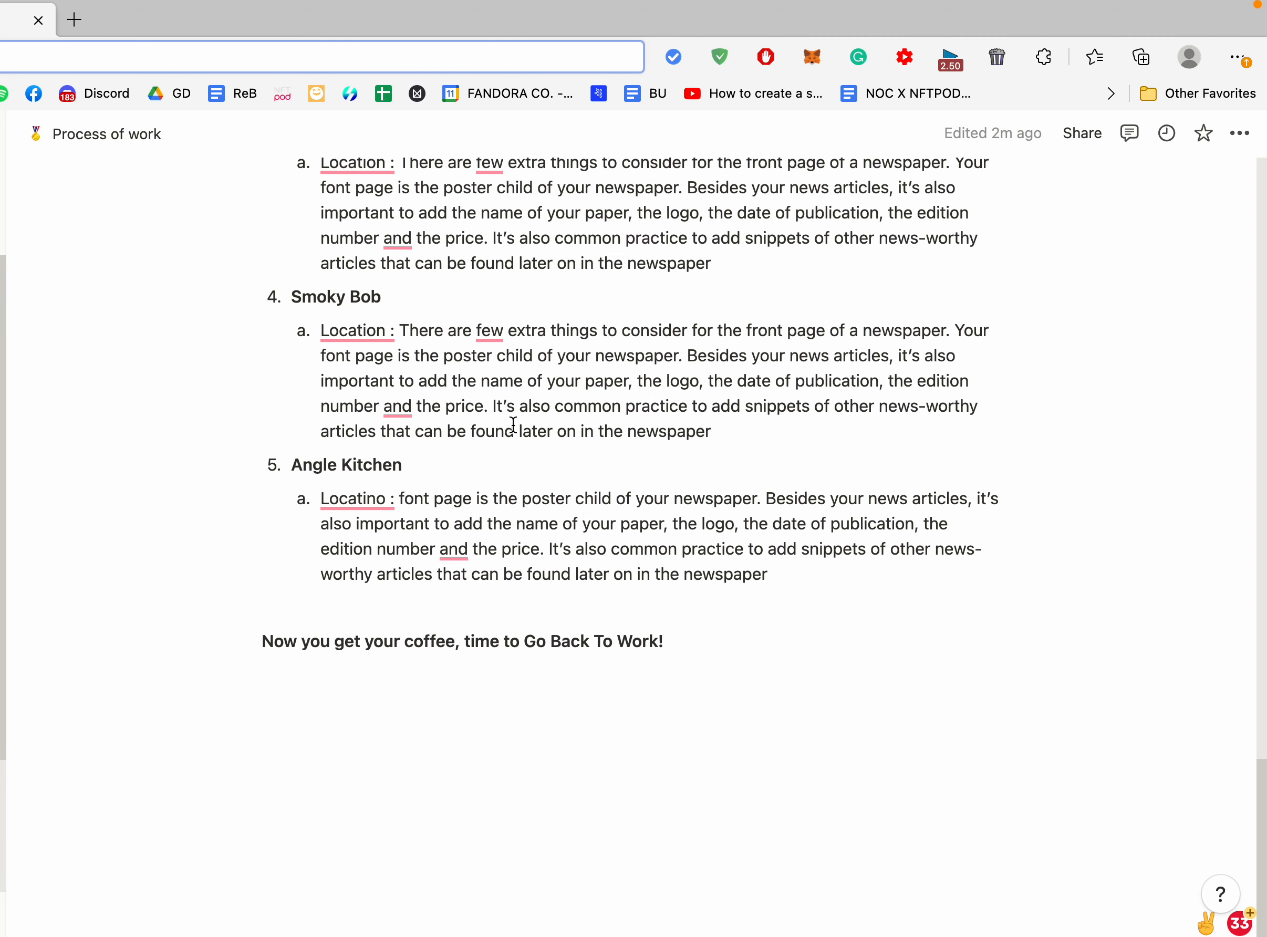
mouse_move(523, 642)
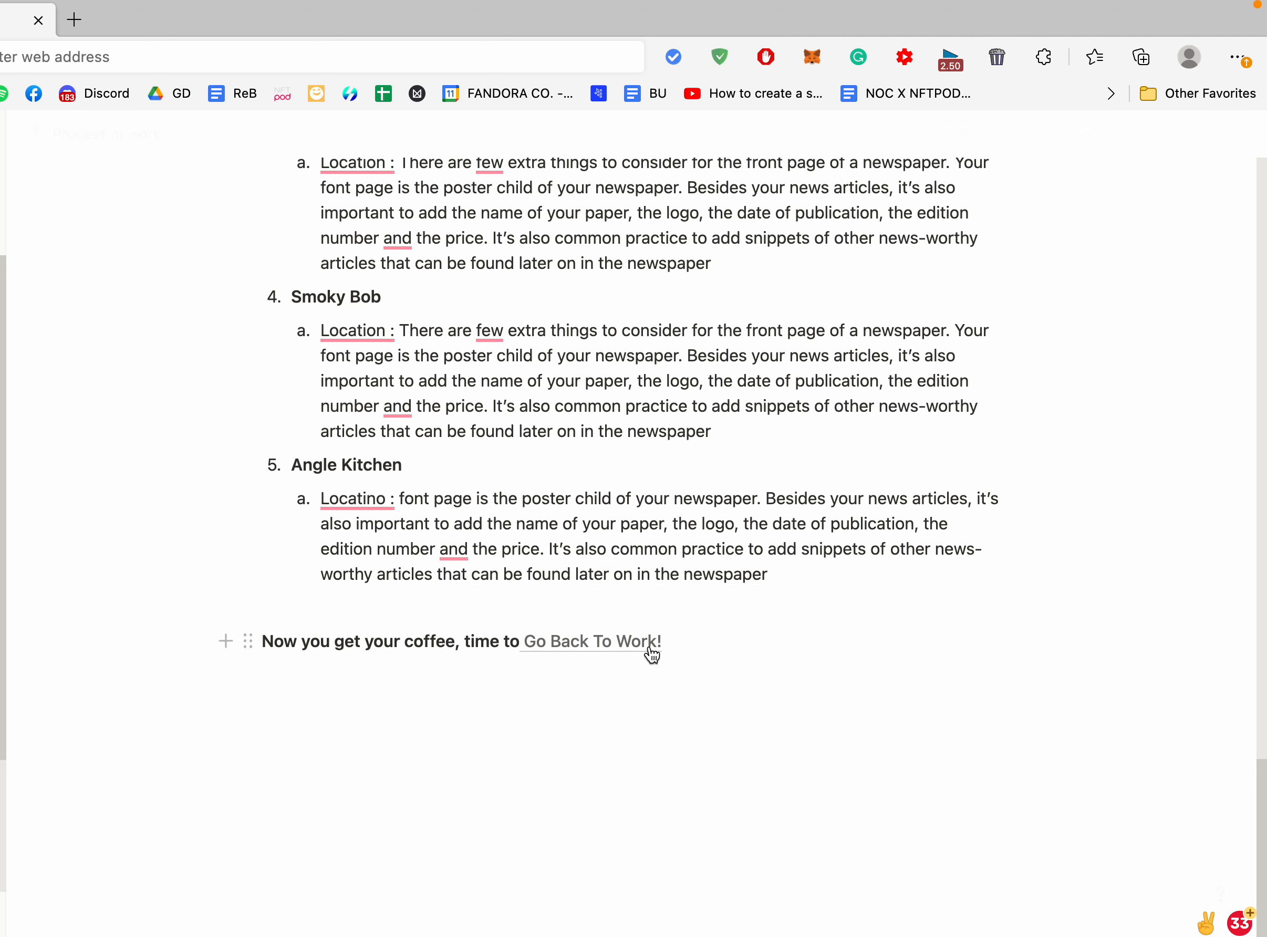
double_click(590, 641)
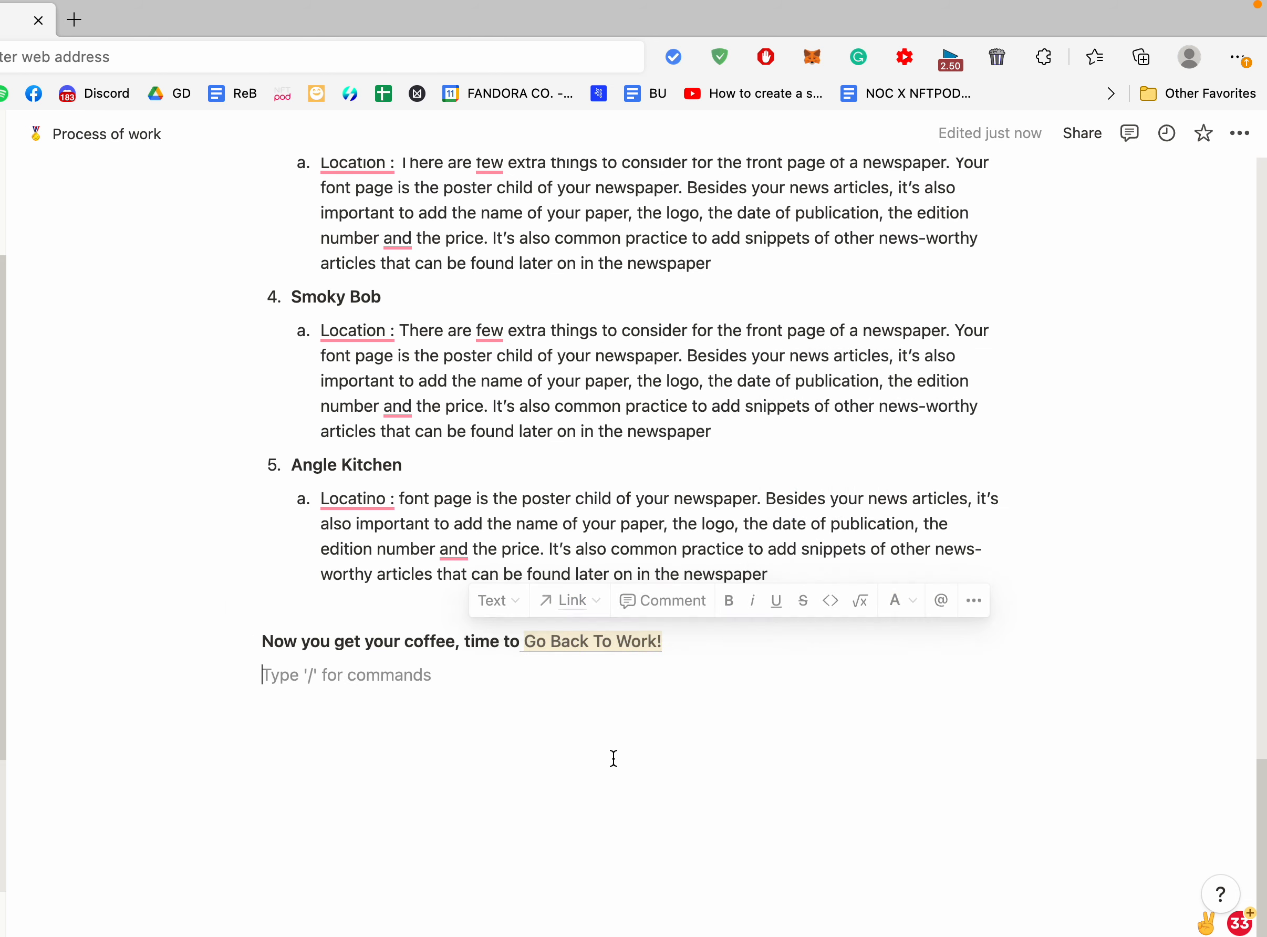
scroll("up", 3)
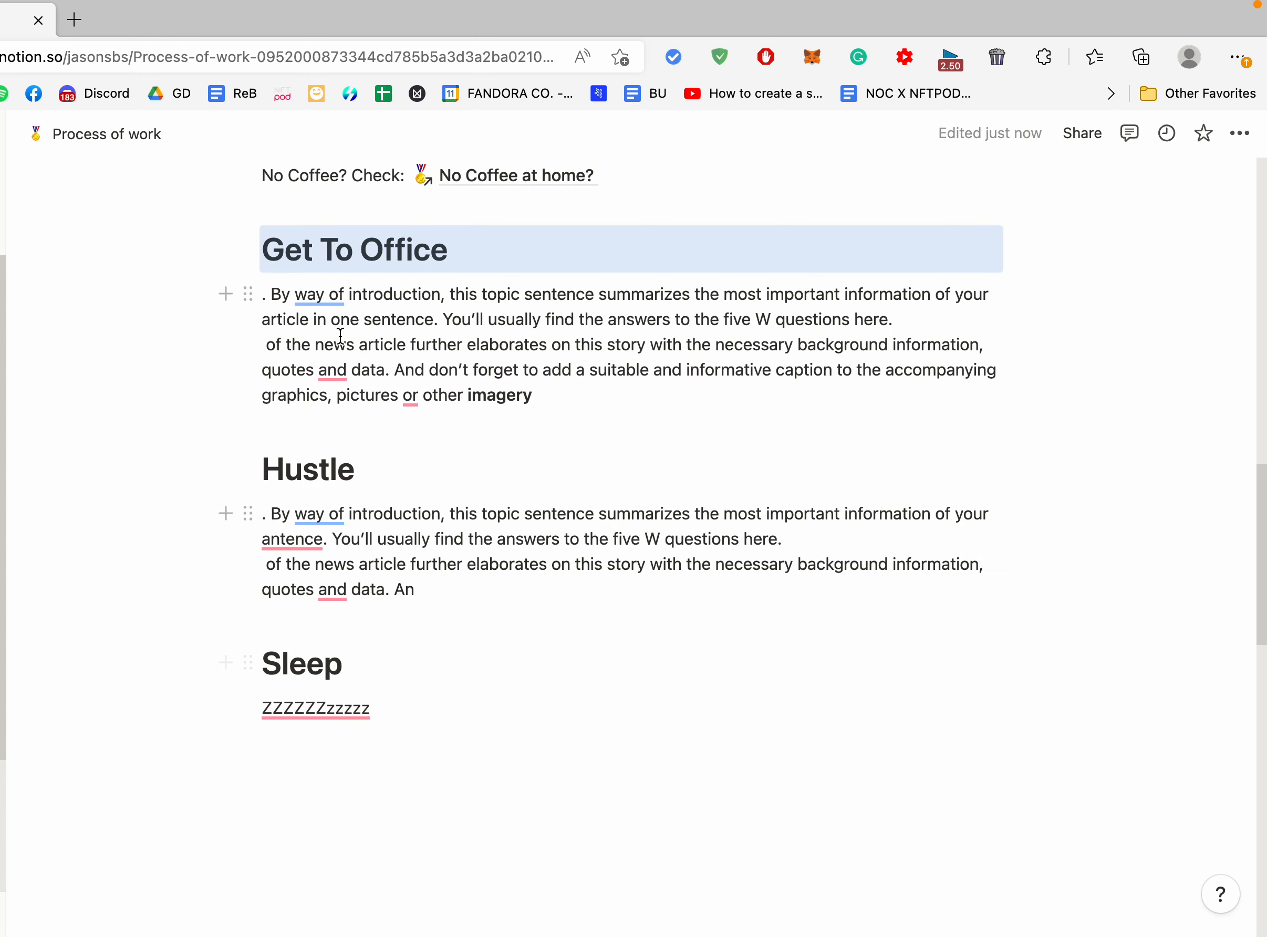
mouse_move(585, 443)
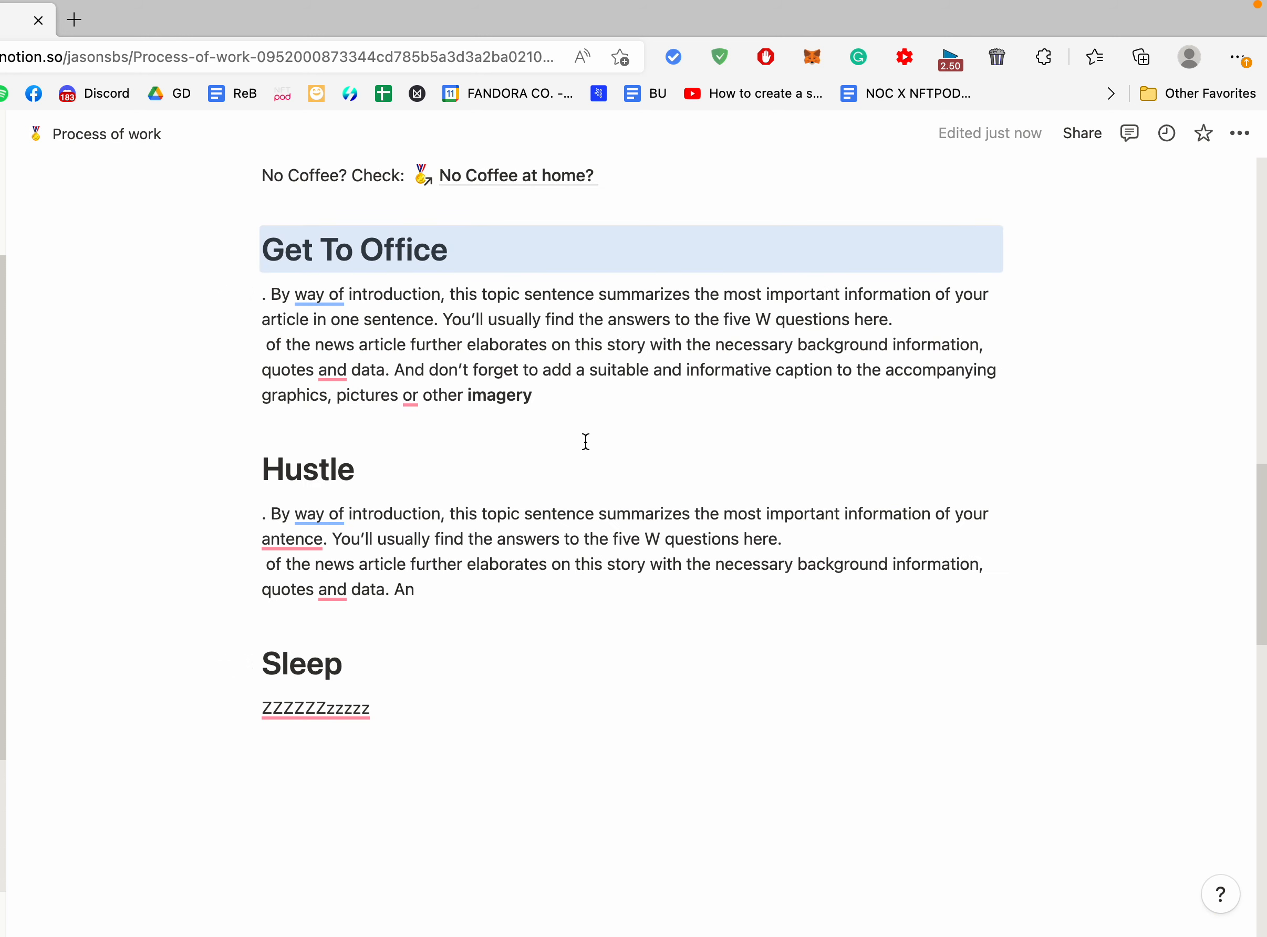